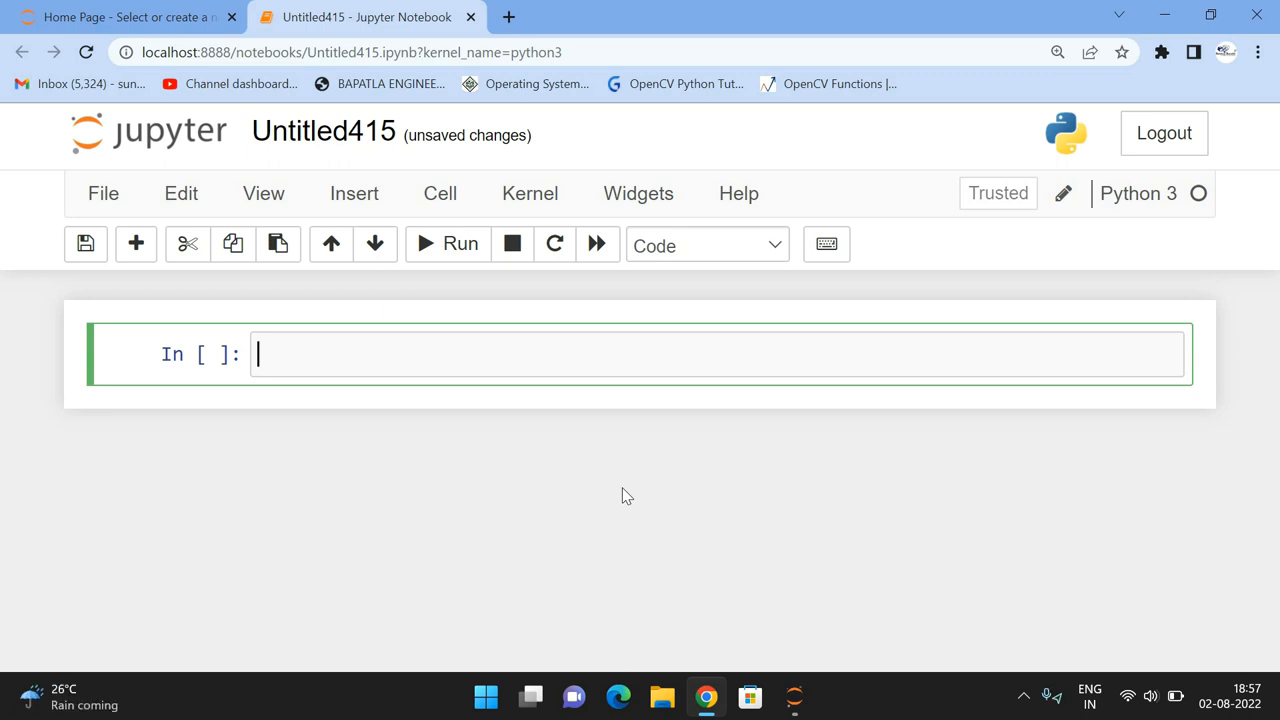
# Step: Launch a blank Notepad window via the Run dialog over the notebook
pyautogui.press('Win+r')
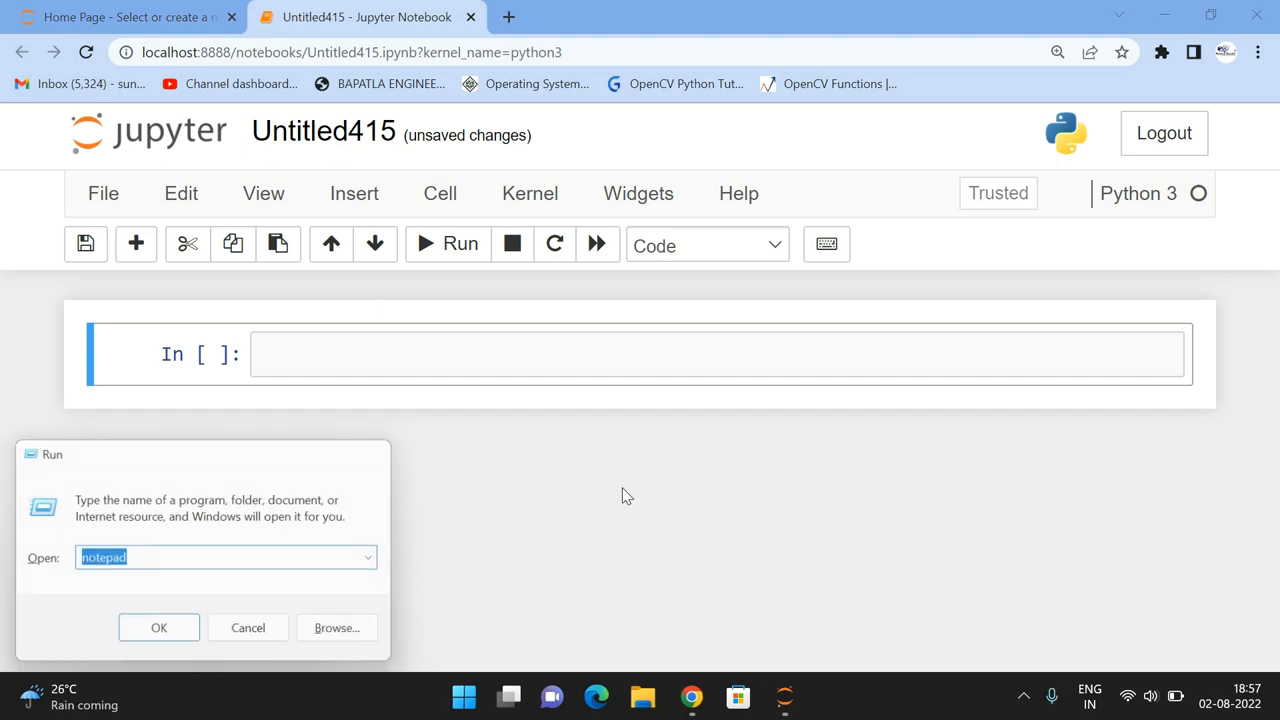
pyautogui.click(158, 628)
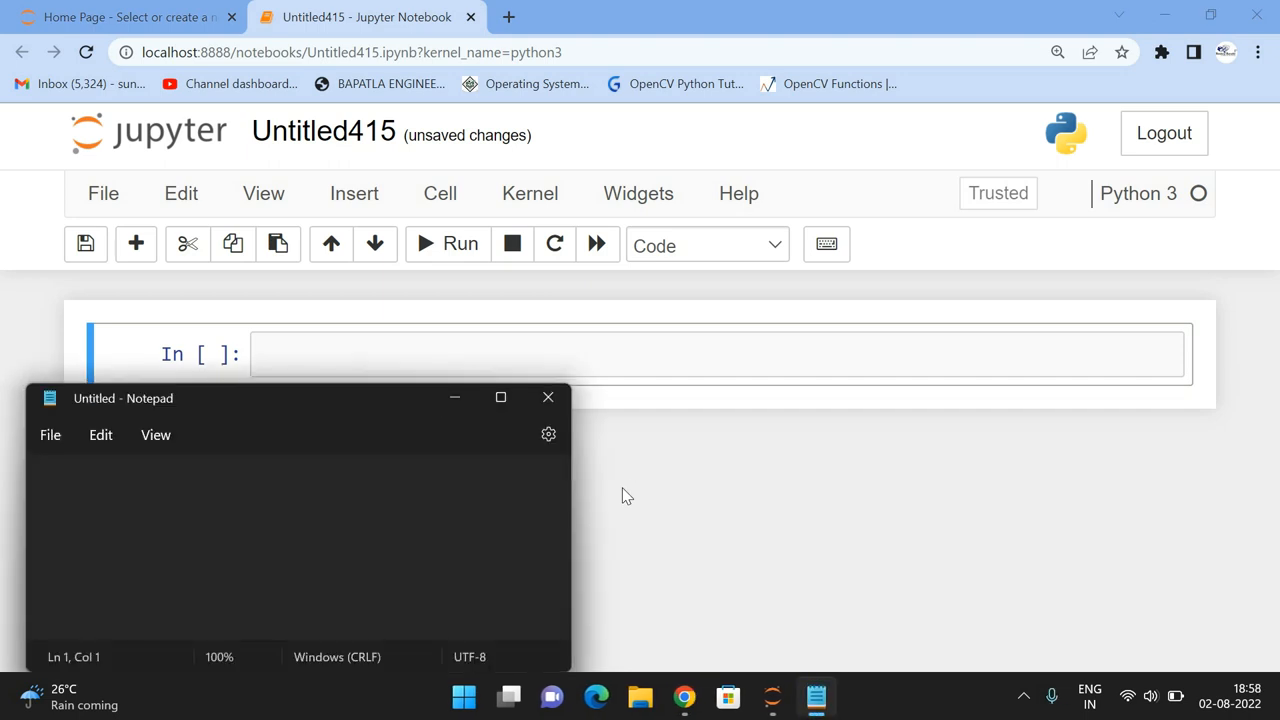
# Step: Maximize Notepad and note that imshow( ) is the output function displaying the image in a window instantly
pyautogui.click(500, 396)
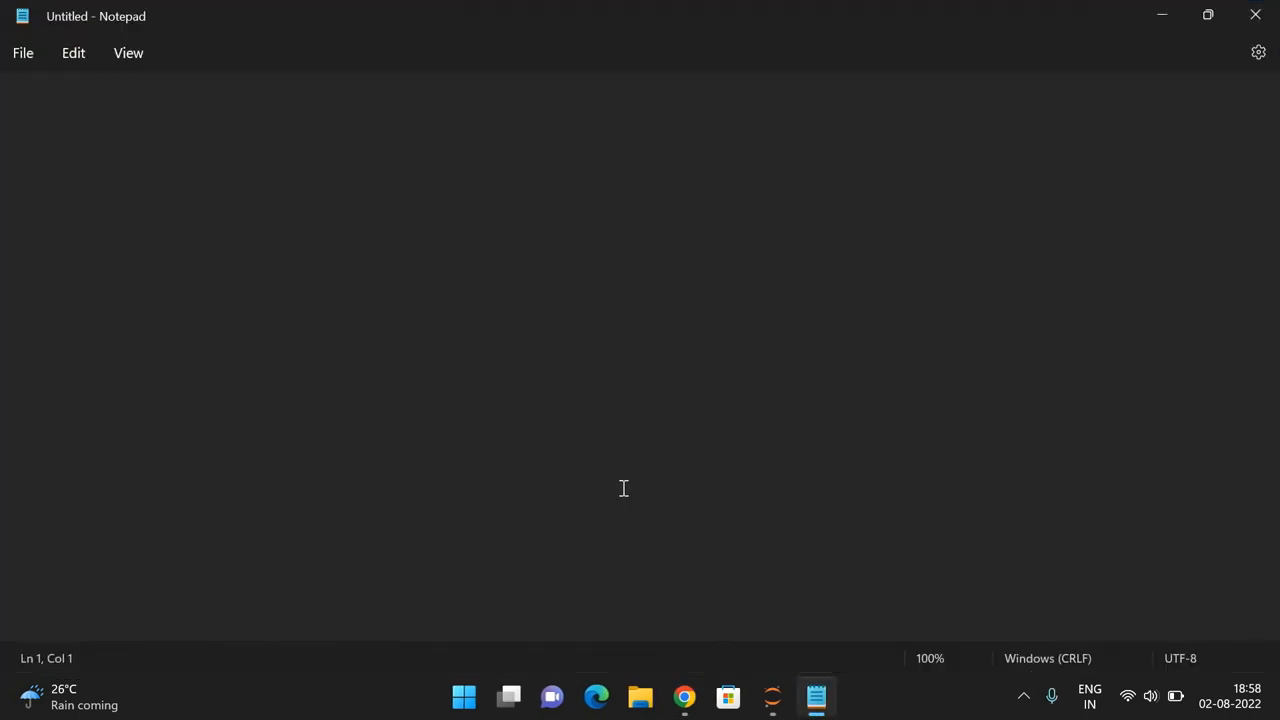
pyautogui.write('imshow(')
pyautogui.write('T')
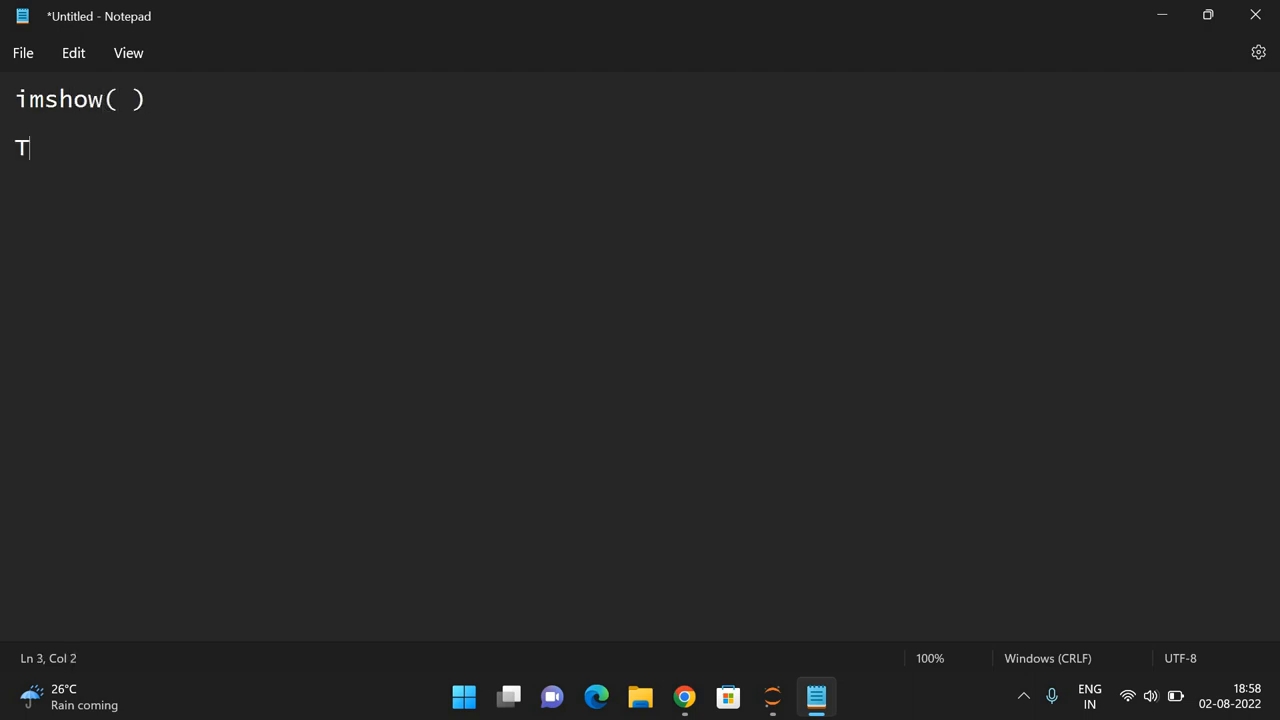
pyautogui.write('his is the ou')
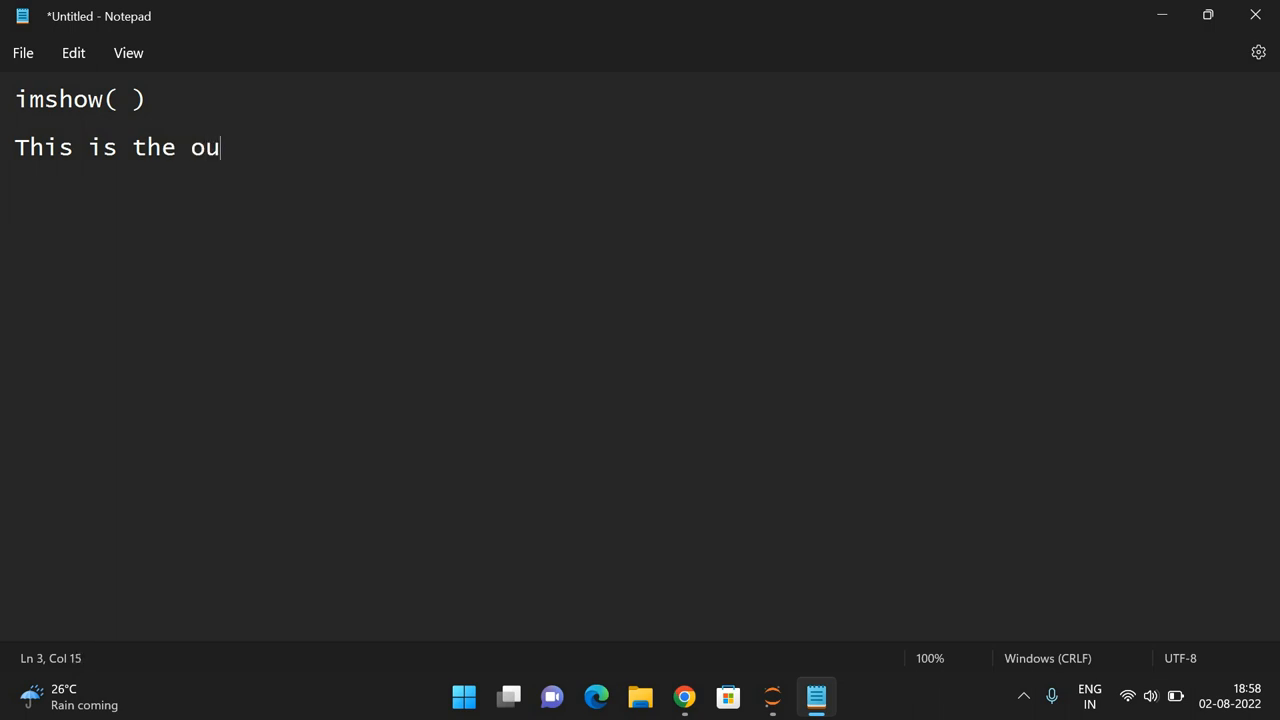
pyautogui.write('tput func')
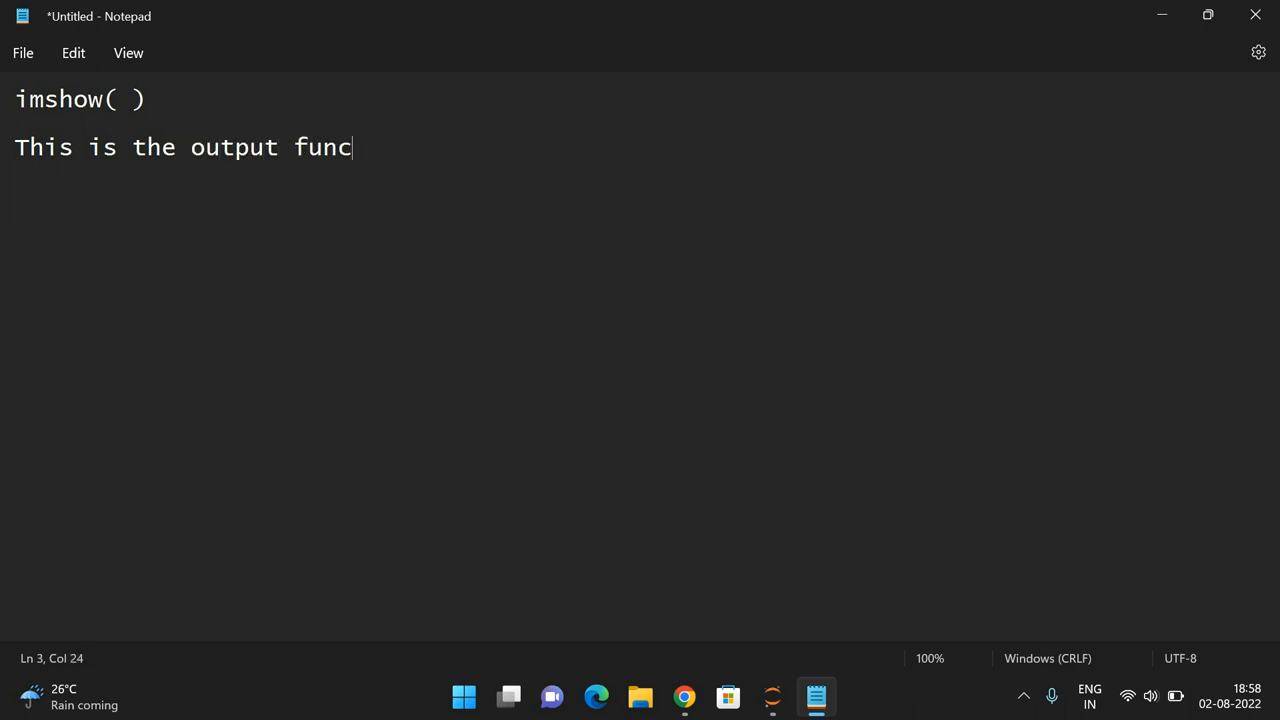
pyautogui.write('tion which di')
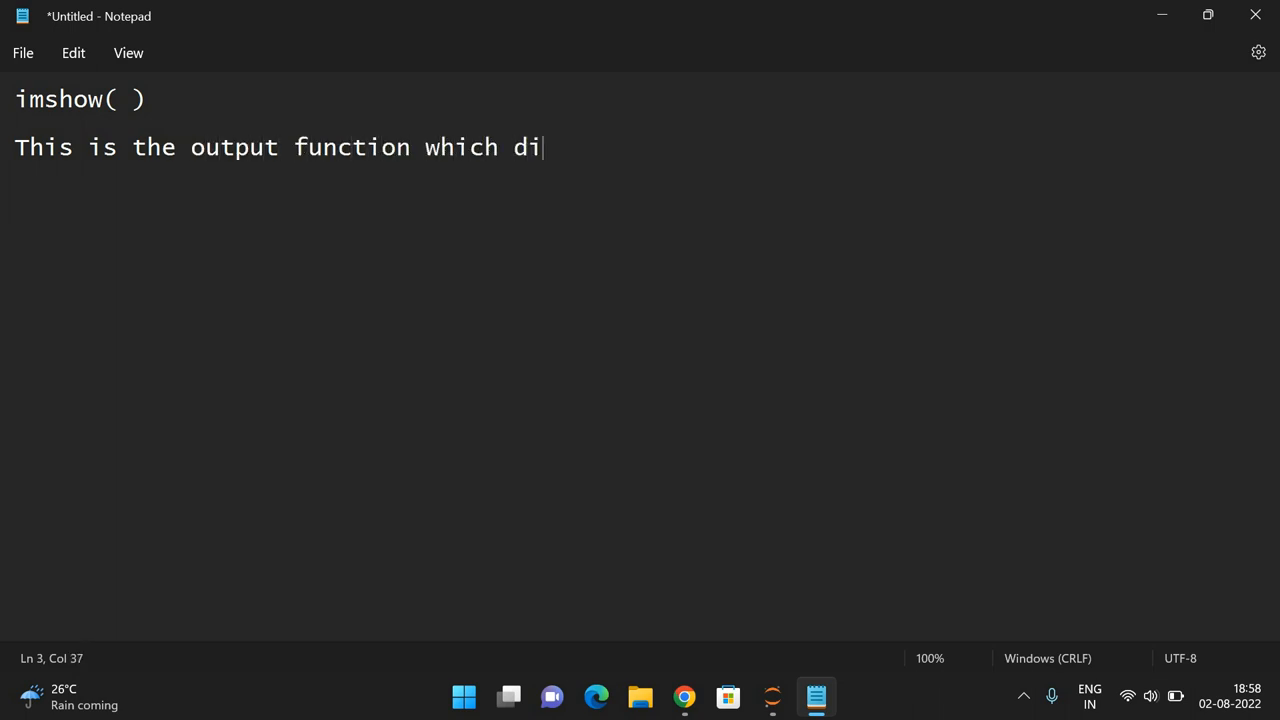
pyautogui.write('splay the im')
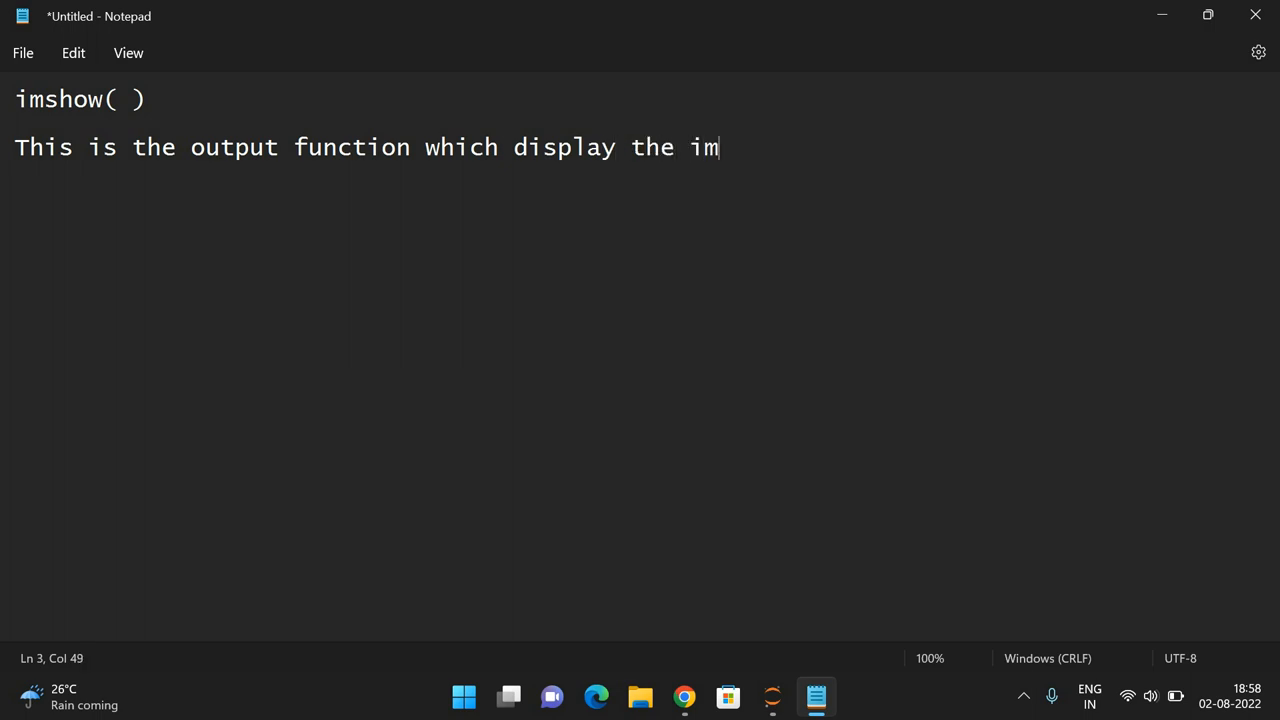
pyautogui.write('age in a window inst')
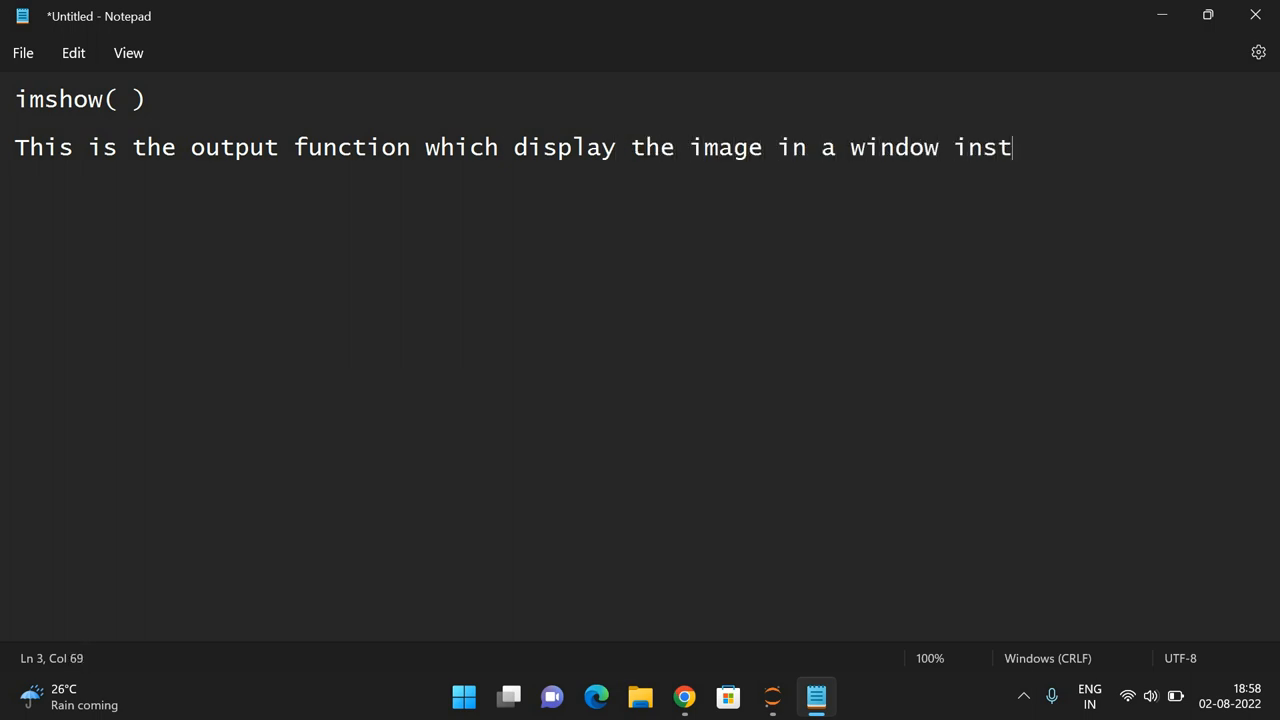
pyautogui.write('antly')
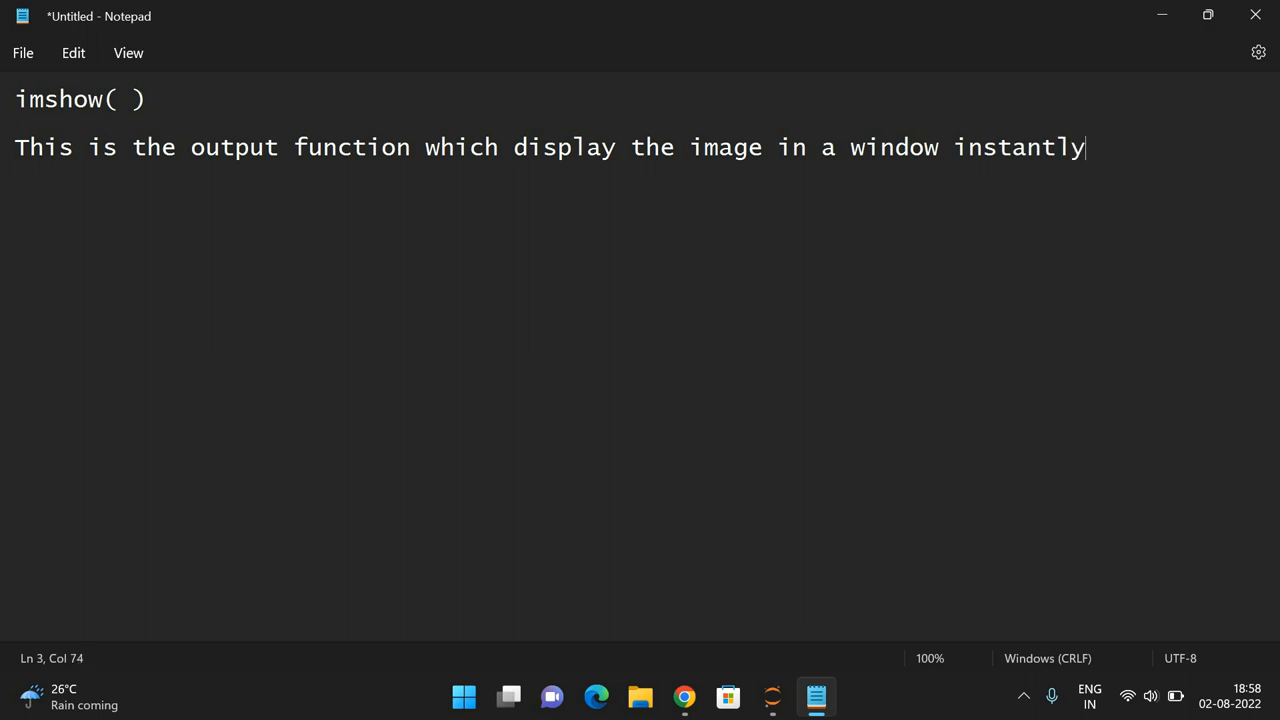
pyautogui.press('Enter')
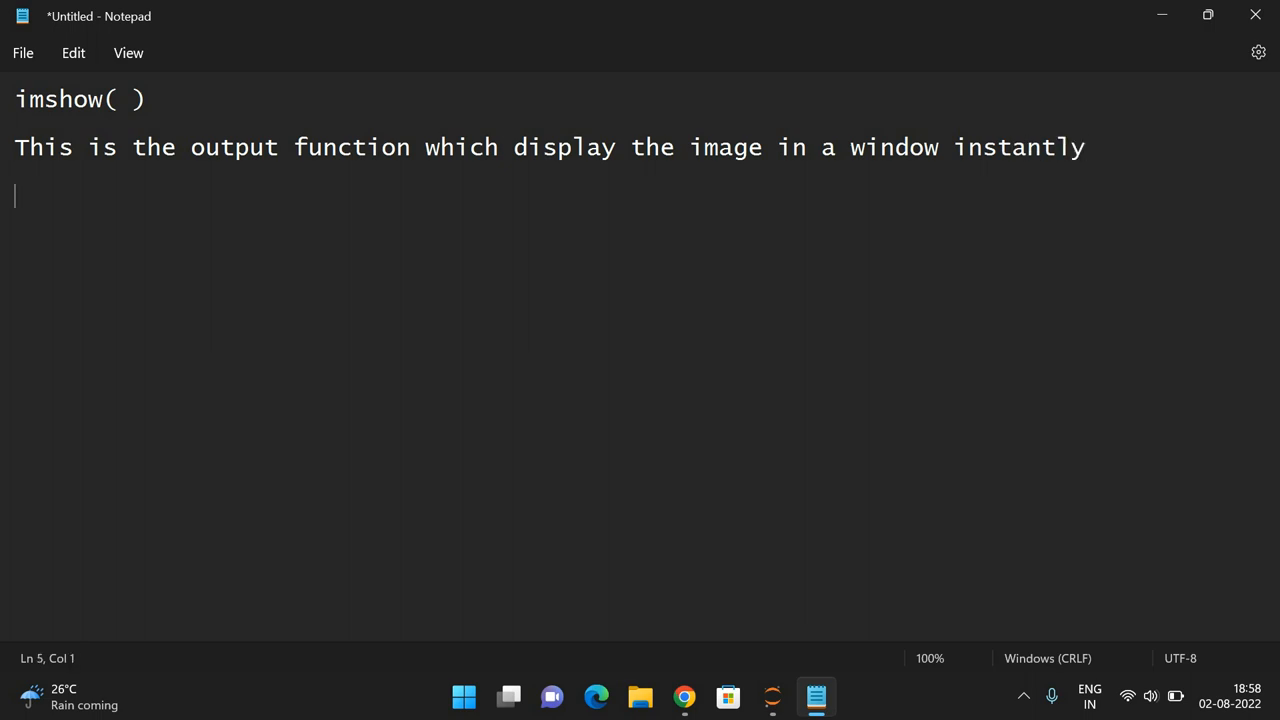
# Step: List imshow's 2 arguments: Name / Title of Window and Image to be displayed
pyautogui.write('2 arg')
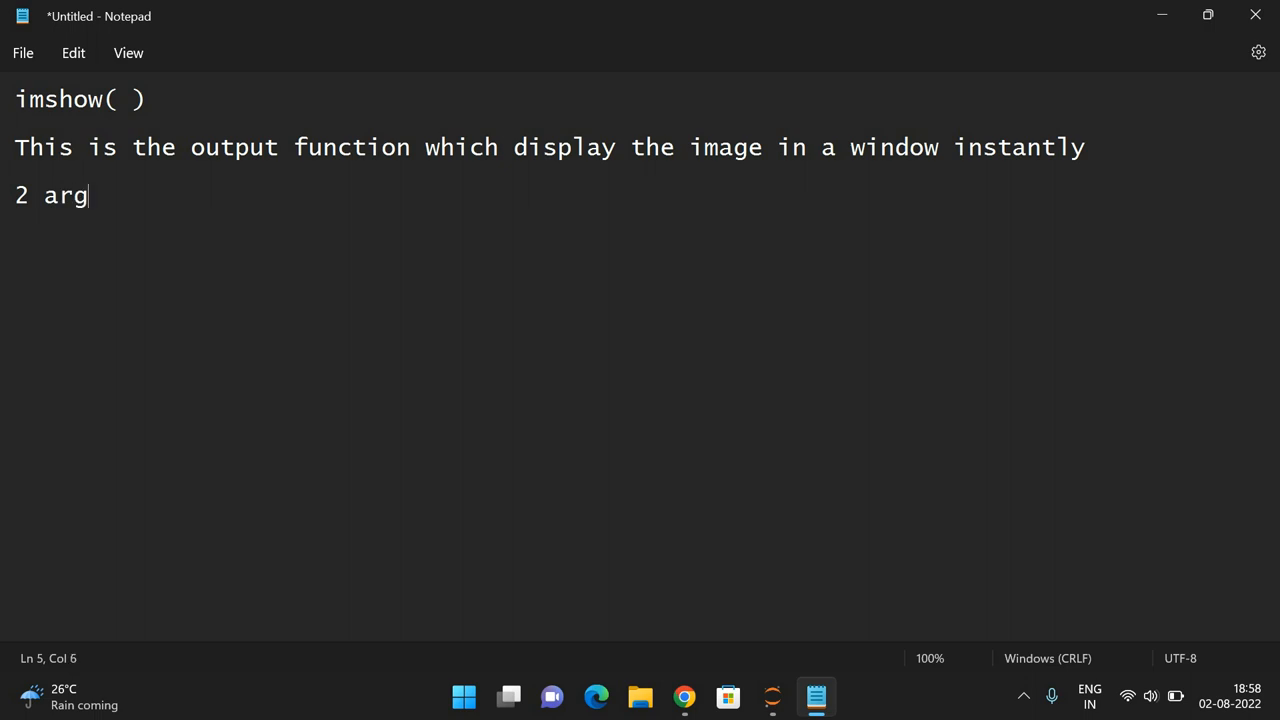
pyautogui.write('uments')
pyautogui.write('1 -')
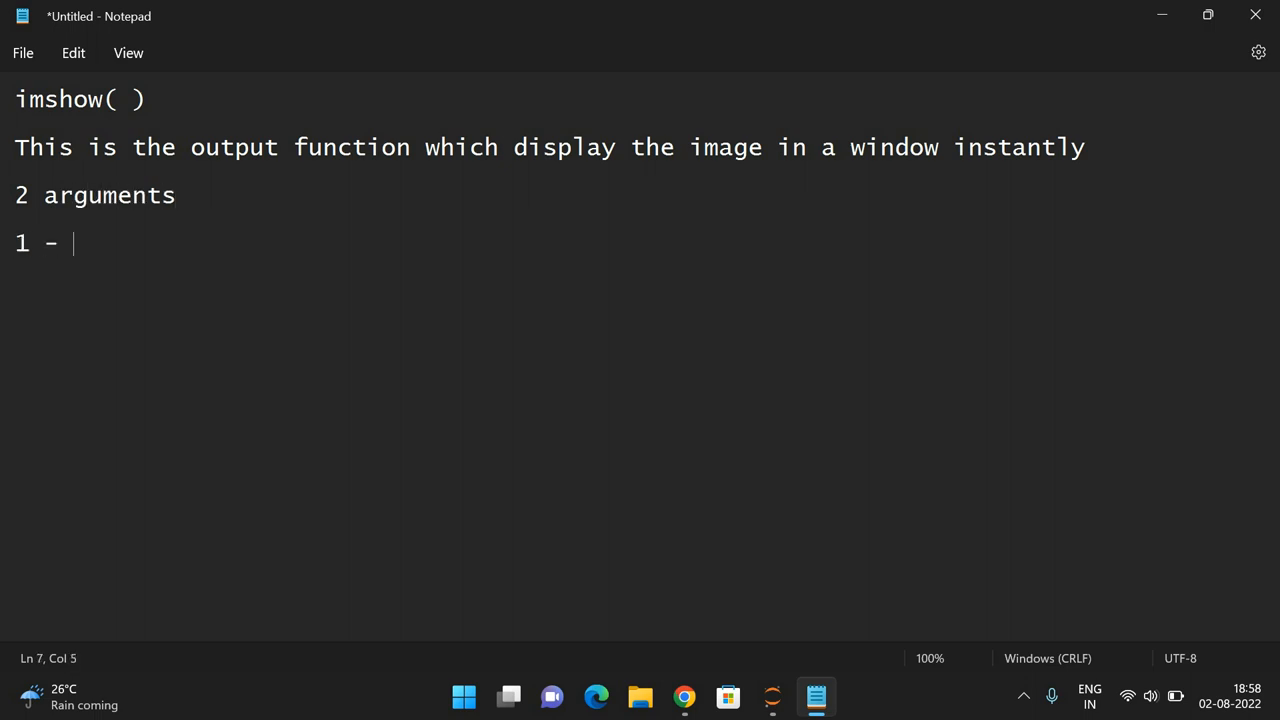
pyautogui.write('>')
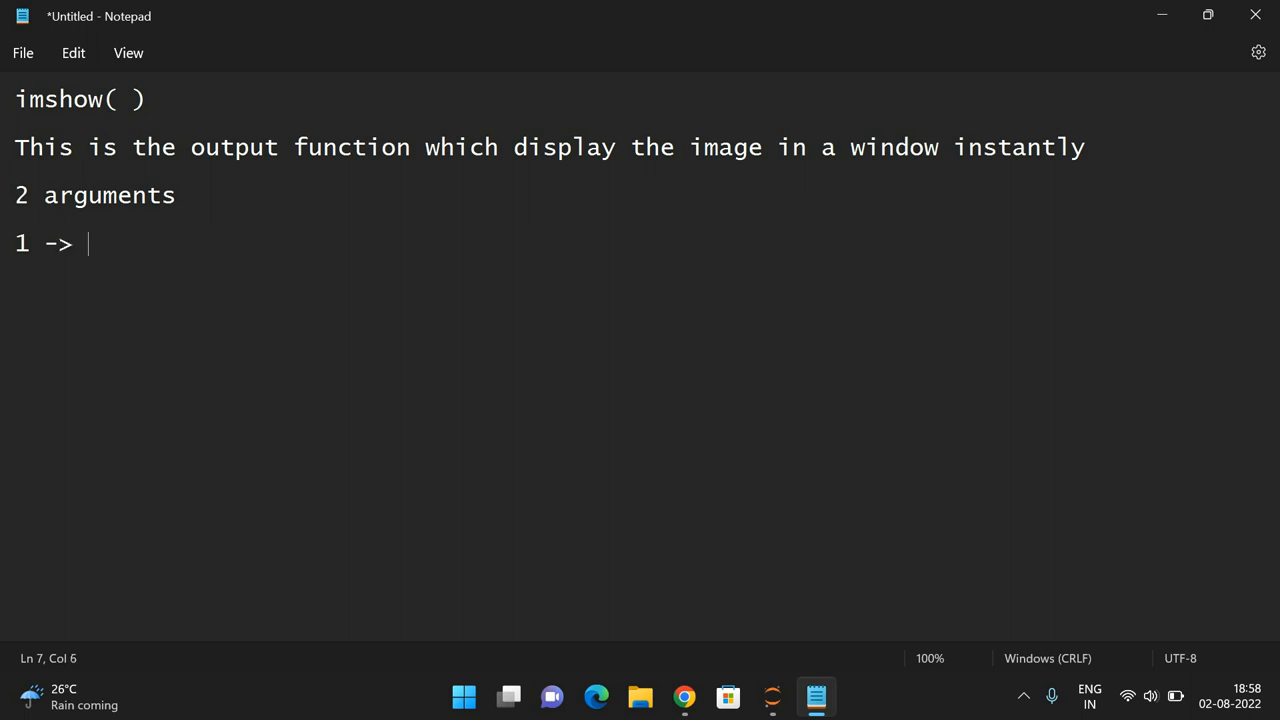
pyautogui.write('Name')
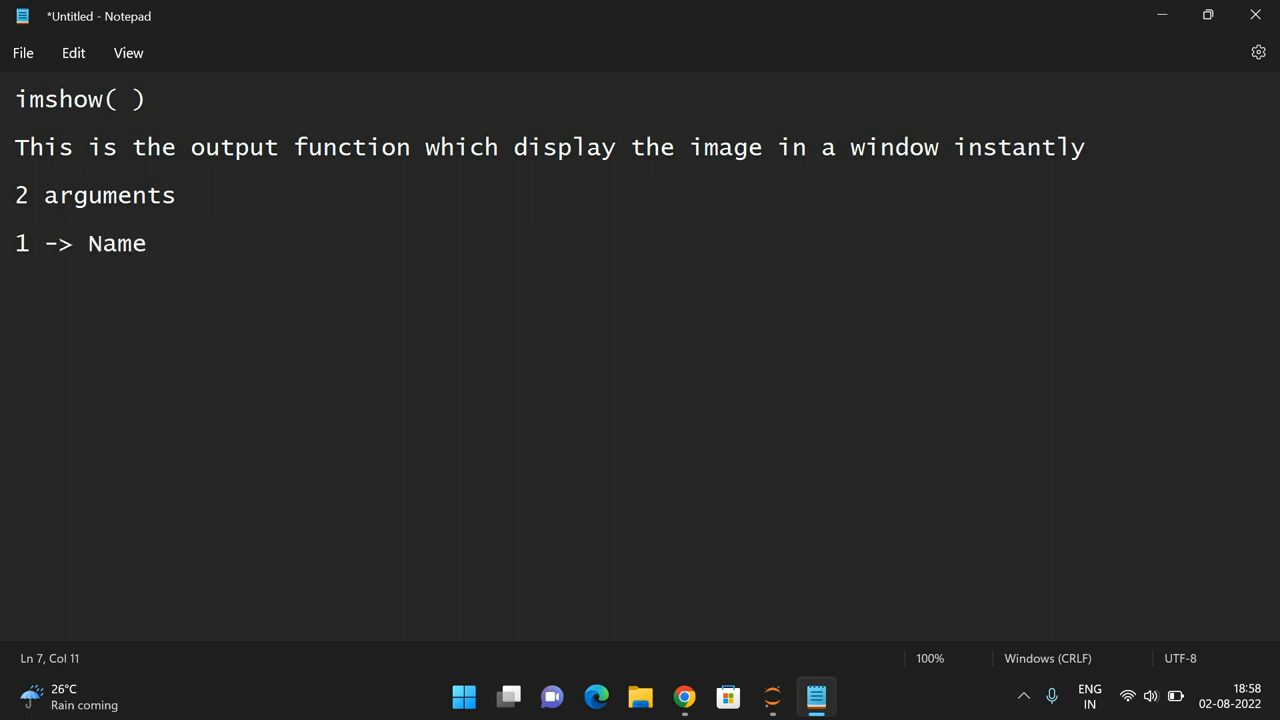
pyautogui.write('/ Title of')
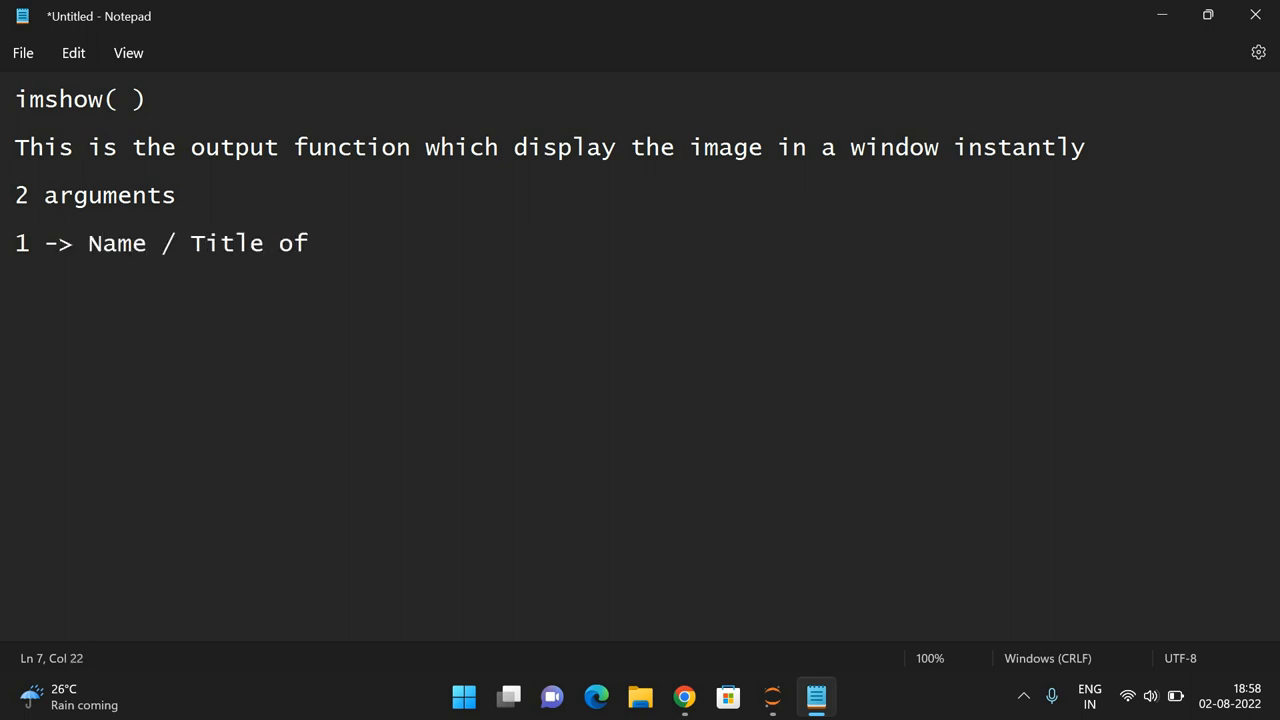
pyautogui.write('Window')
pyautogui.write('2 -> I')
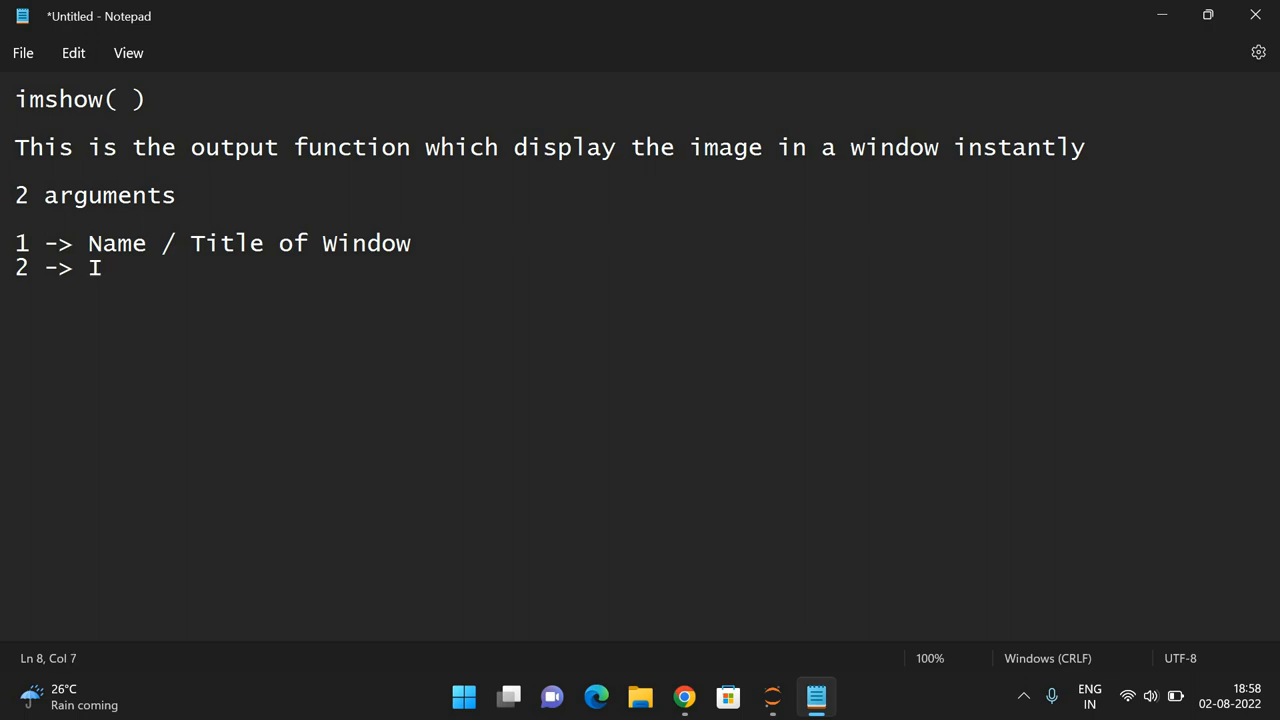
pyautogui.write('mage')
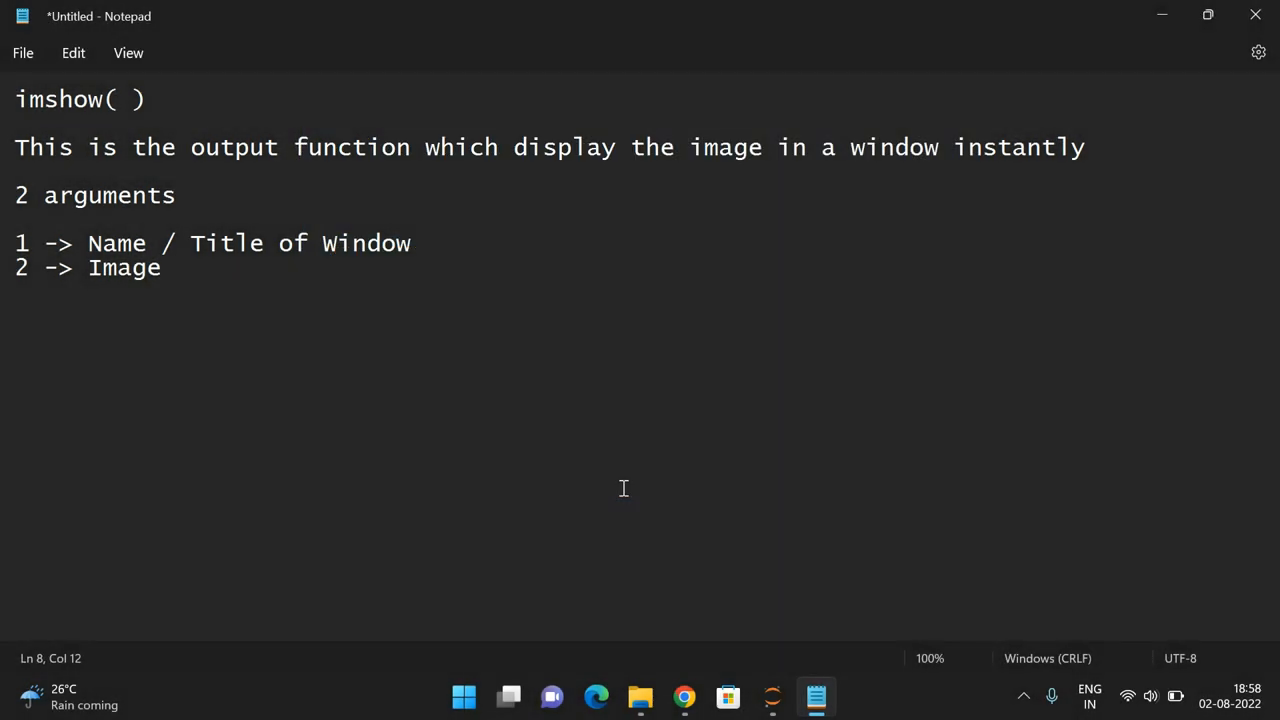
pyautogui.moveTo(480, 296)
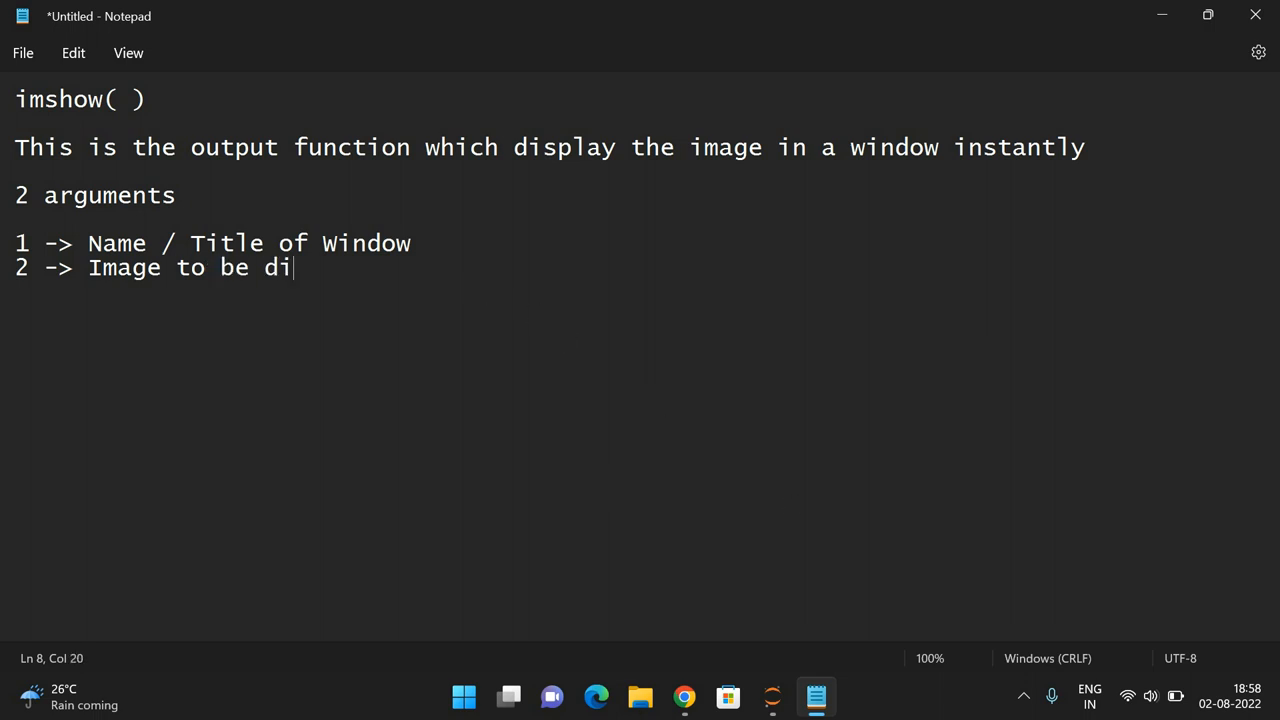
pyautogui.write('splayed on window')
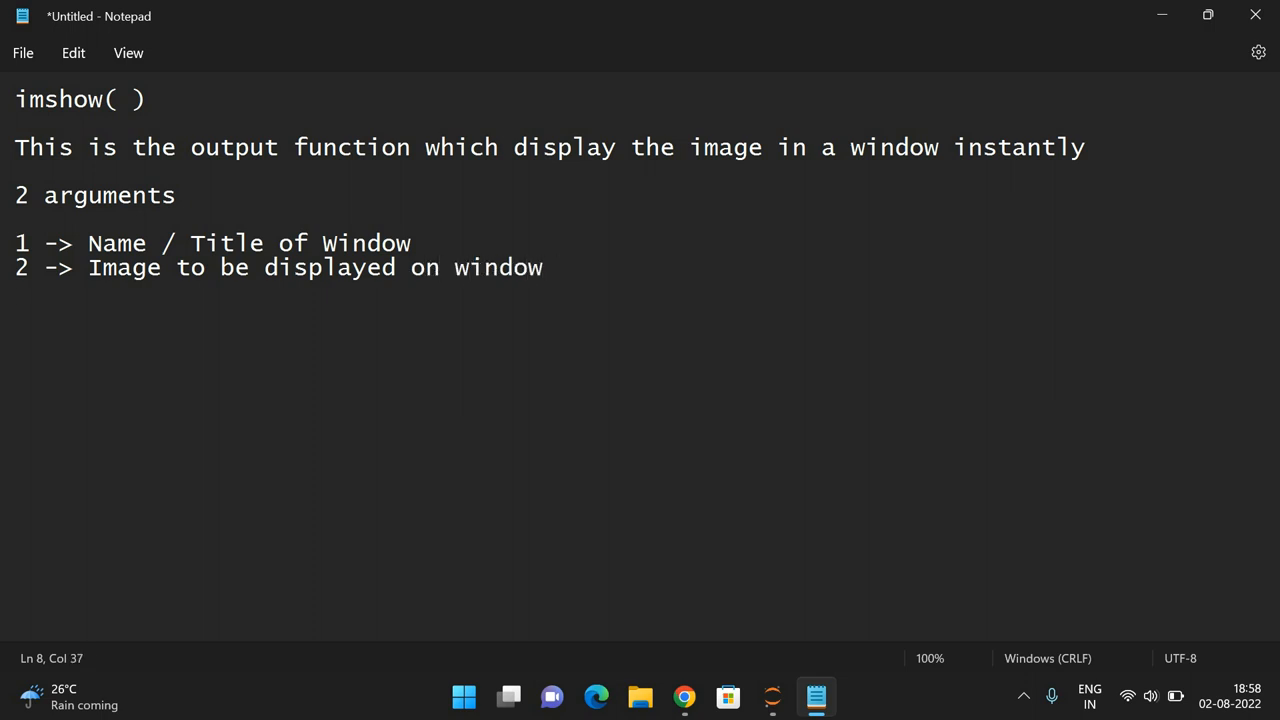
pyautogui.press('Enter')
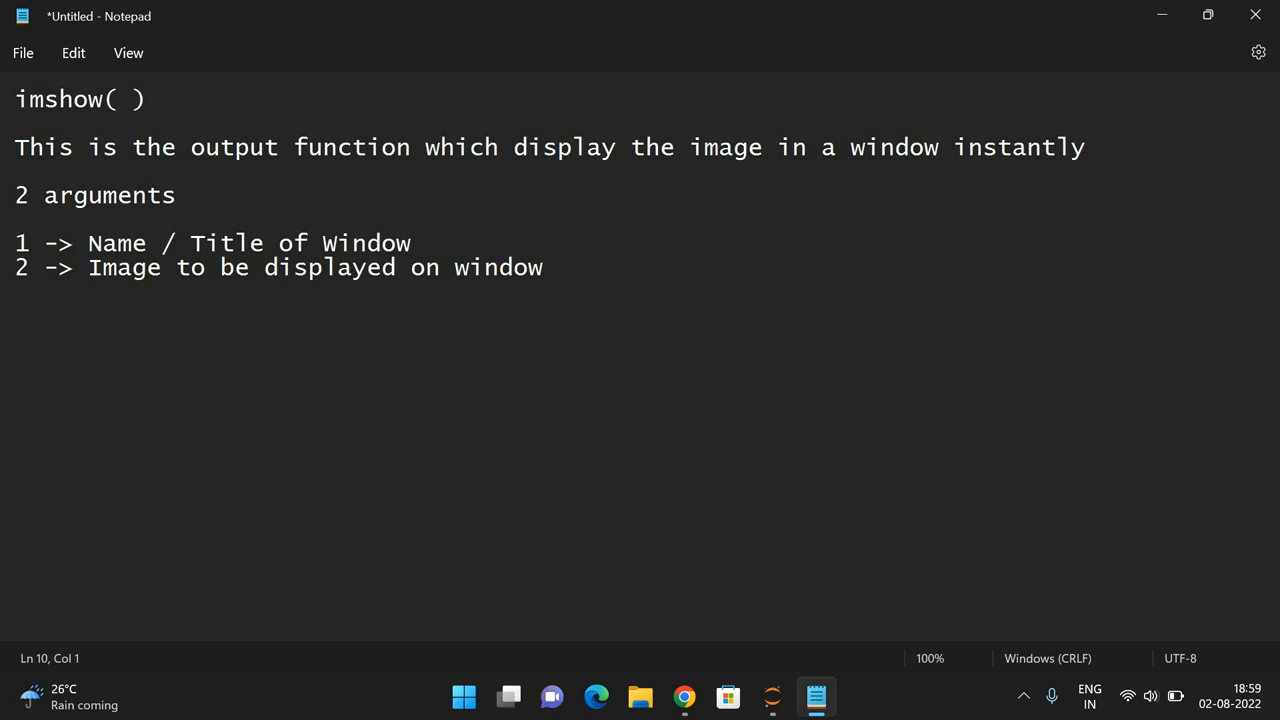
# Step: Add a waitKey(0) heading noting this function is used to freeze the image on a window
pyautogui.write('wai')
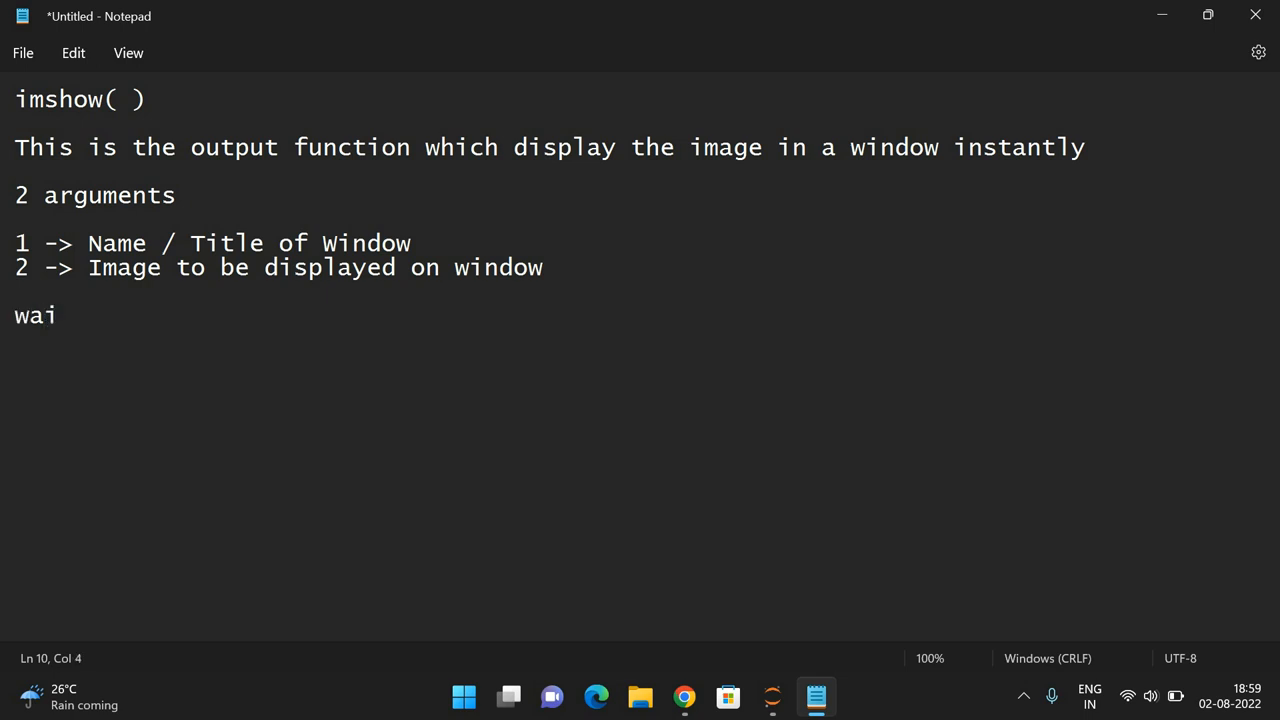
pyautogui.write('tK')
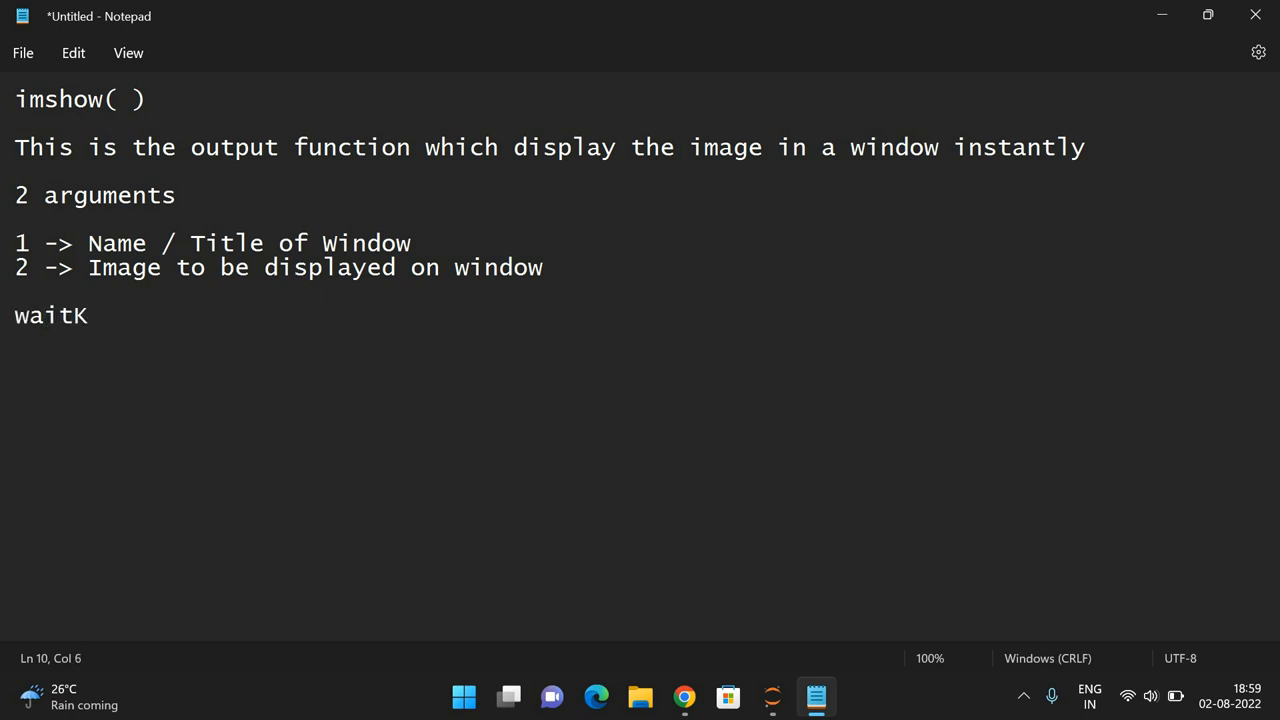
pyautogui.write('ey(0')
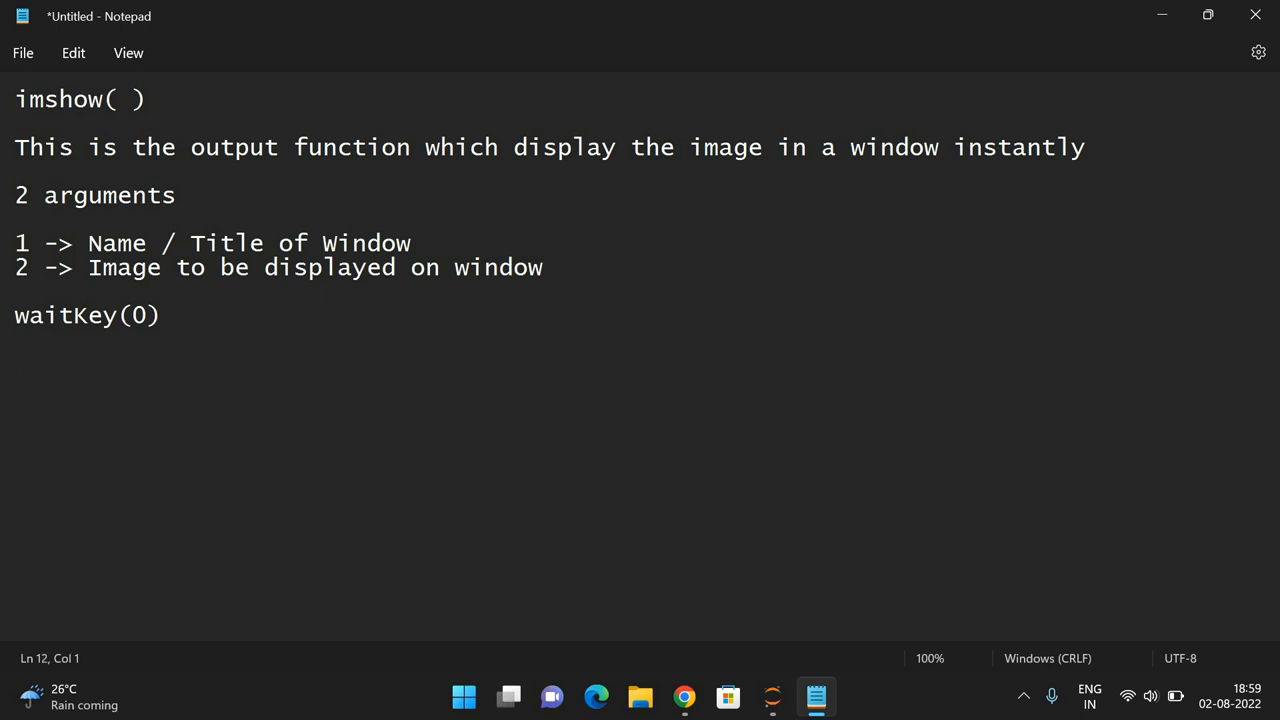
pyautogui.write('This function is ude')
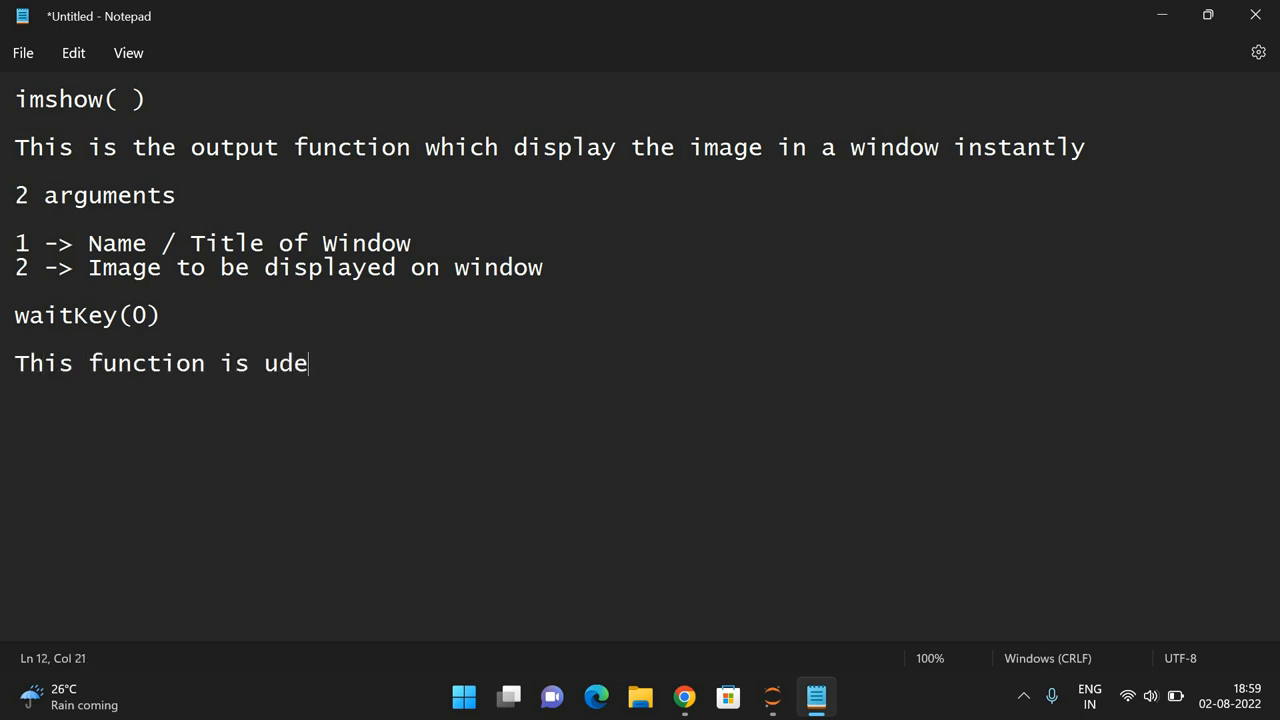
pyautogui.write('sed to')
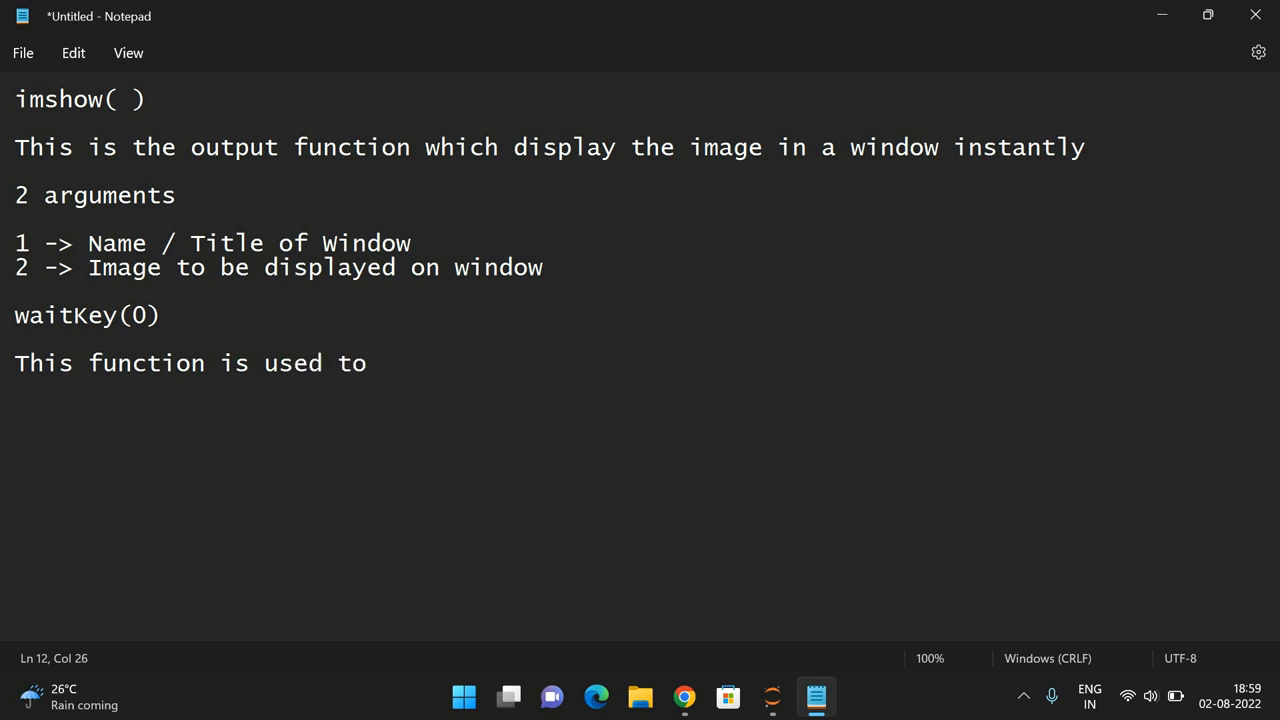
pyautogui.write('freeze the im')
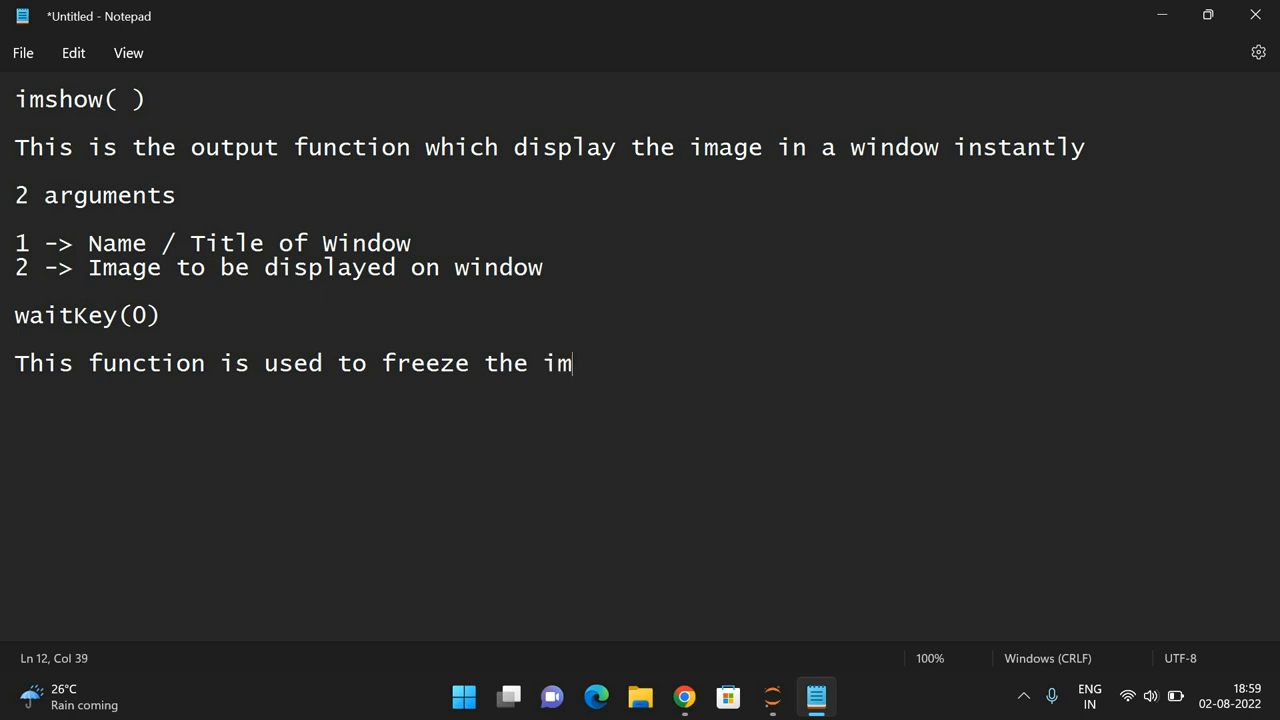
pyautogui.write('age on a windo')
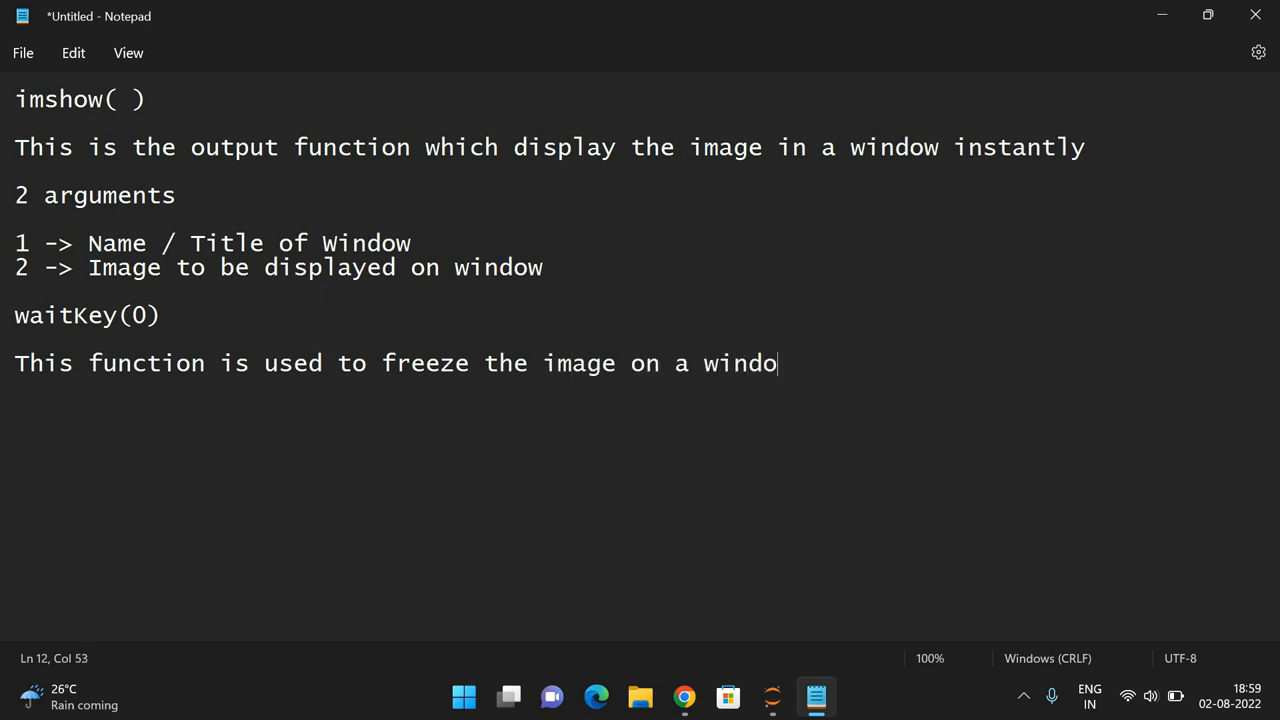
pyautogui.write('w.')
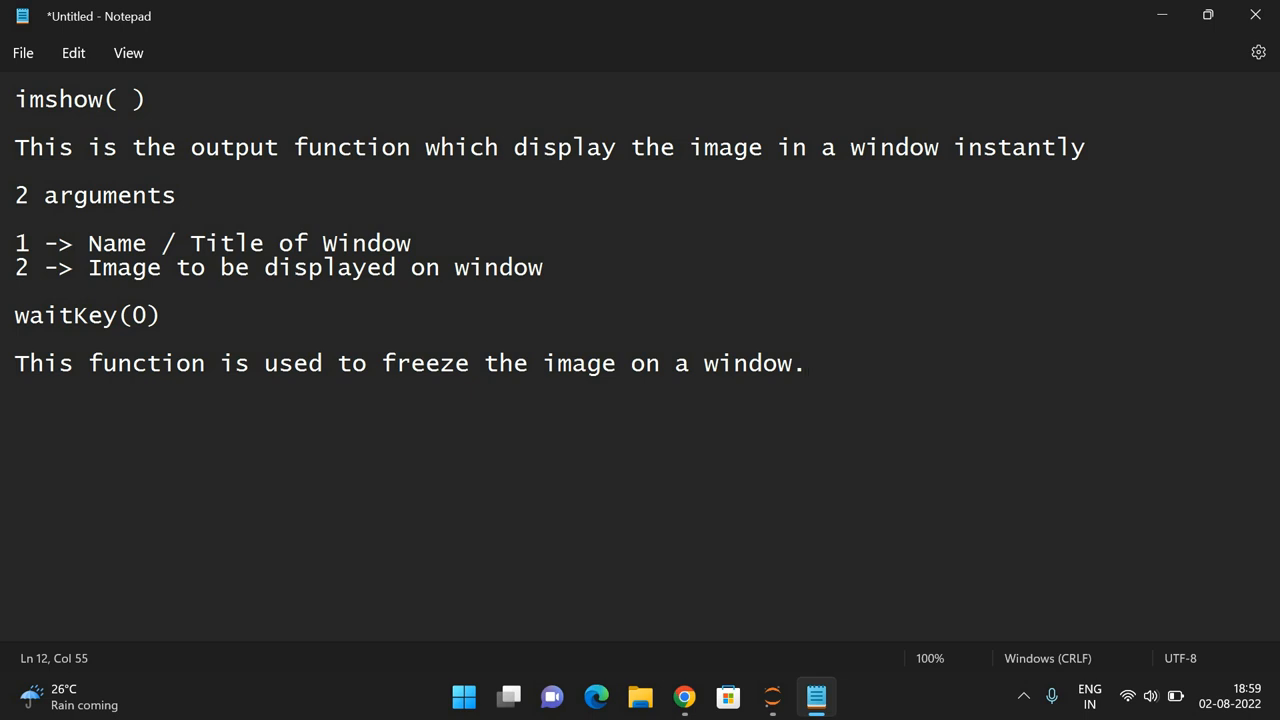
pyautogui.moveTo(728, 712)
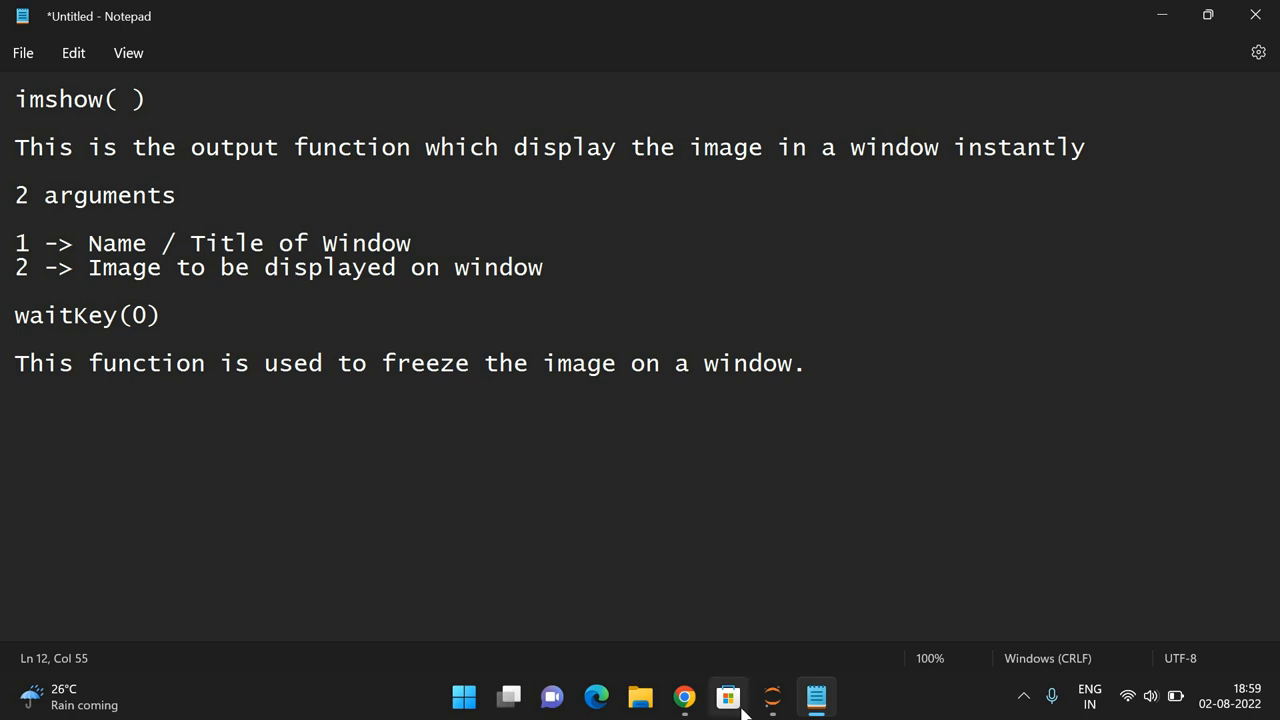
# Step: Write import cv2 in the empty notebook code cell
pyautogui.click(684, 696)
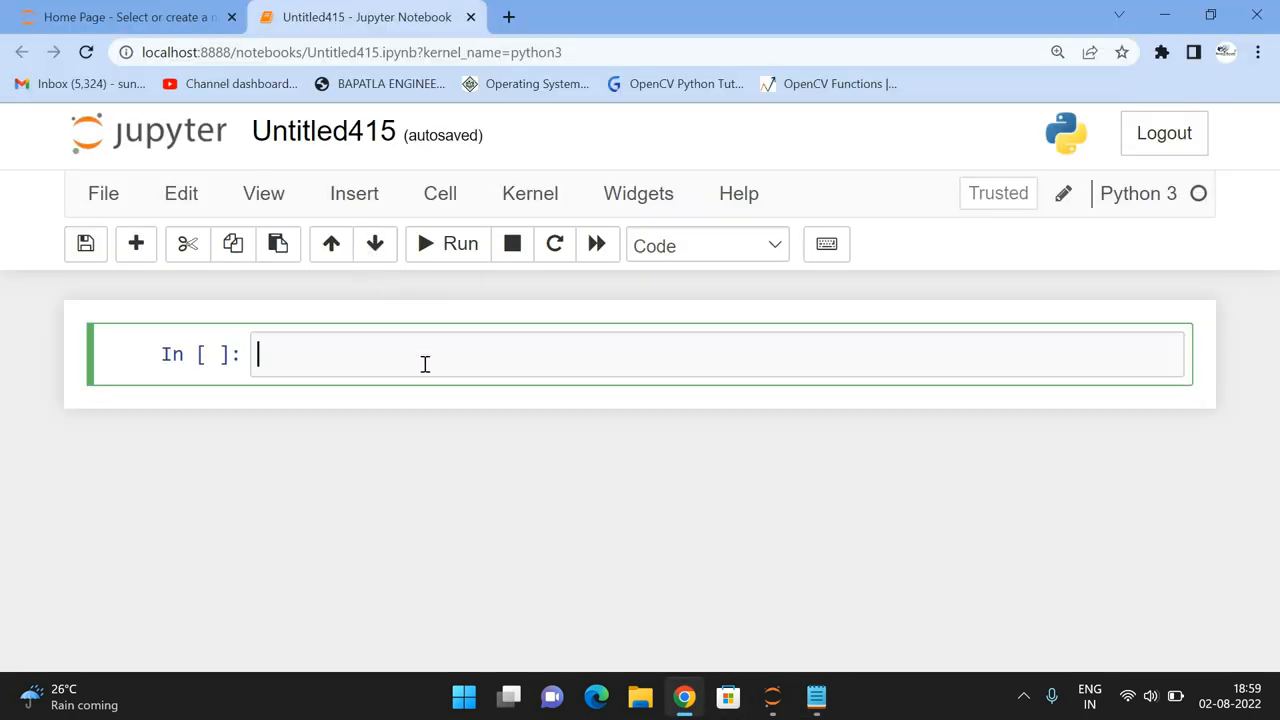
pyautogui.write('import')
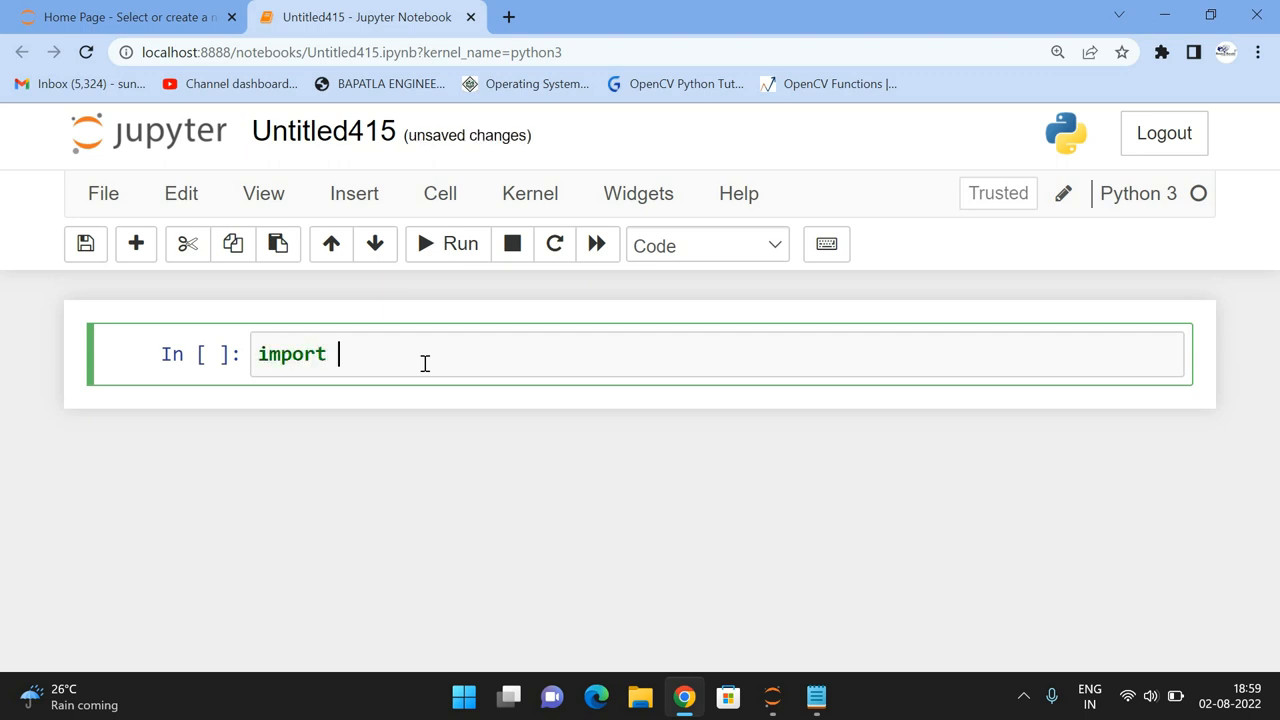
pyautogui.write('cv2')
pyautogui.write('img')
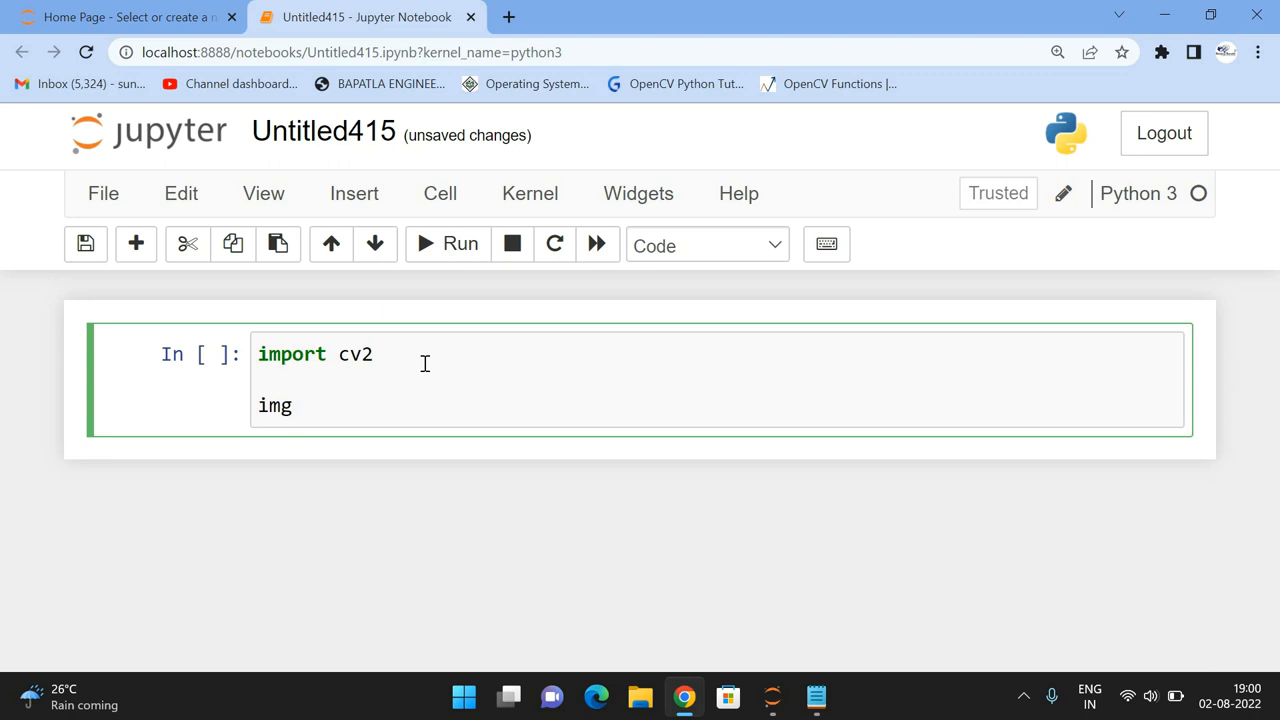
# Step: Begin the img=cv2.imread( line below the import
pyautogui.write('=i')
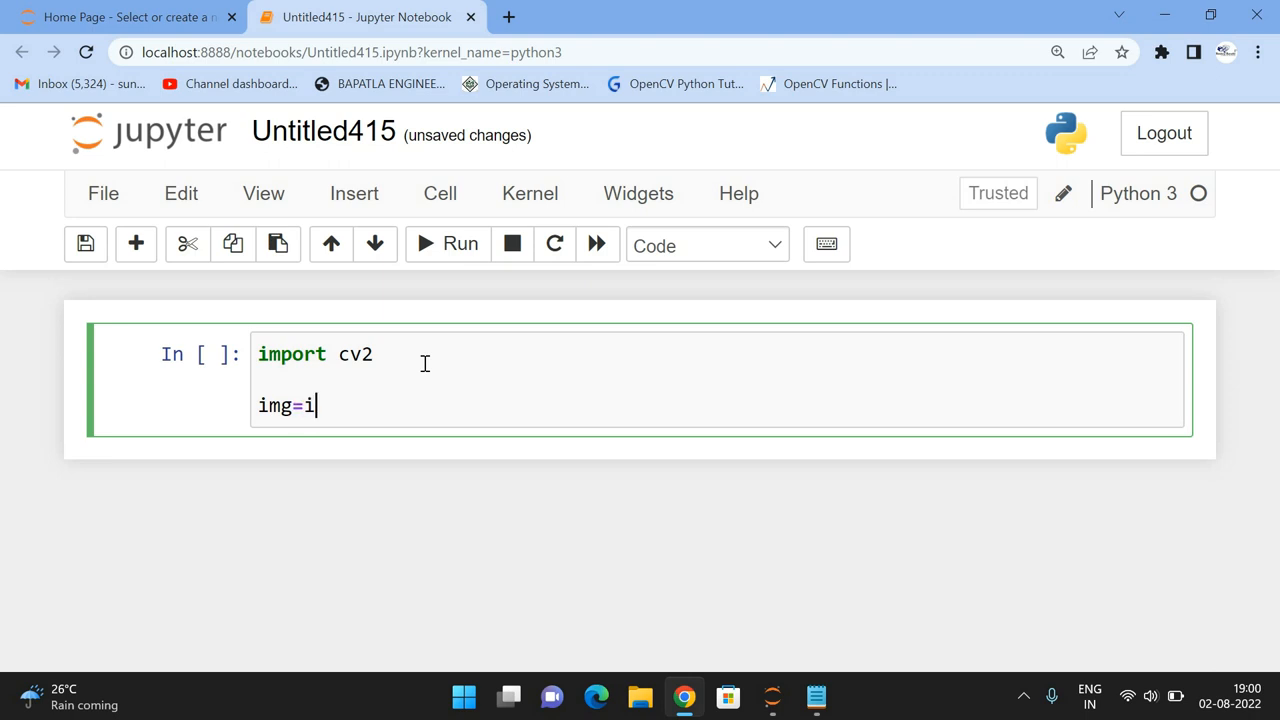
pyautogui.write('cv.2')
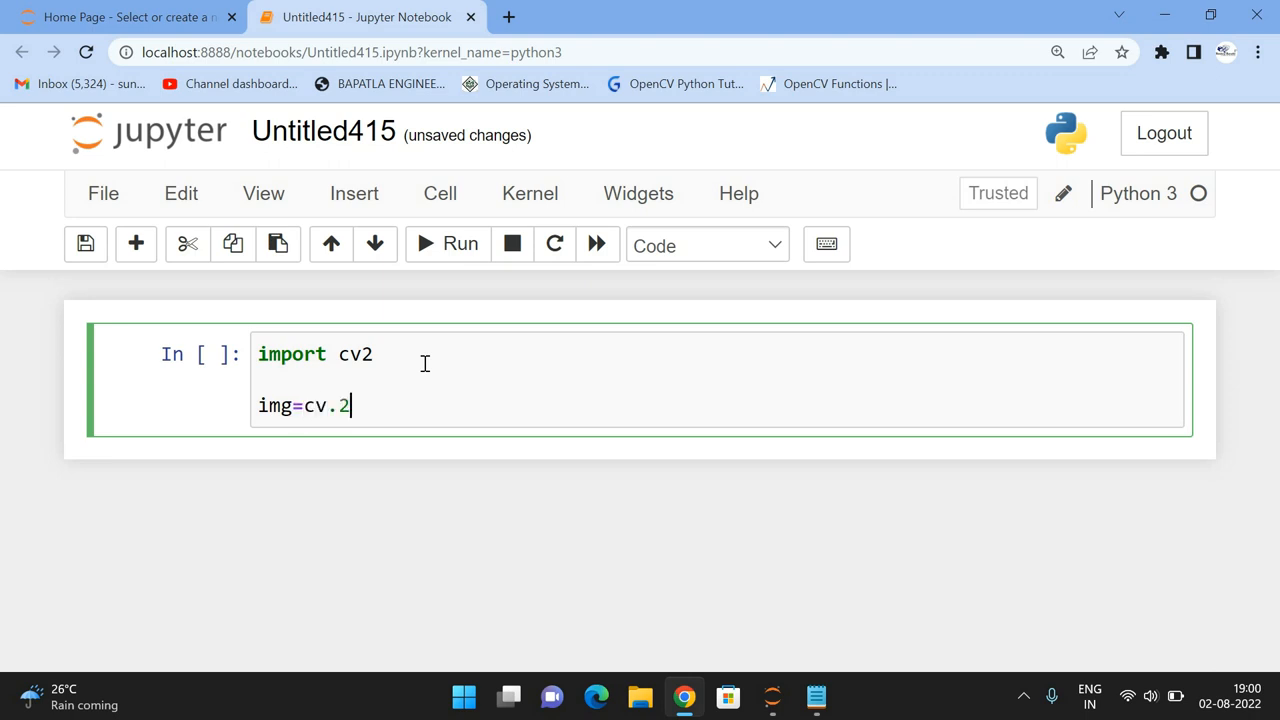
pyautogui.write('imrea')
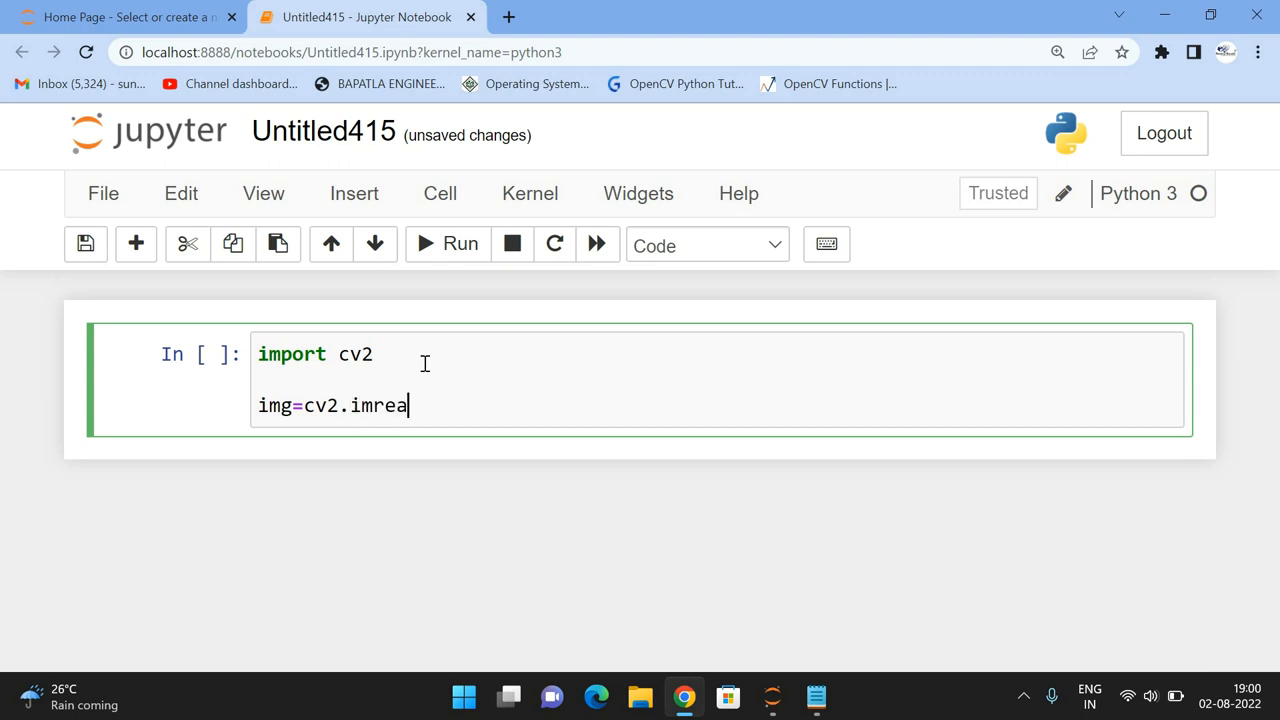
pyautogui.write('d(')
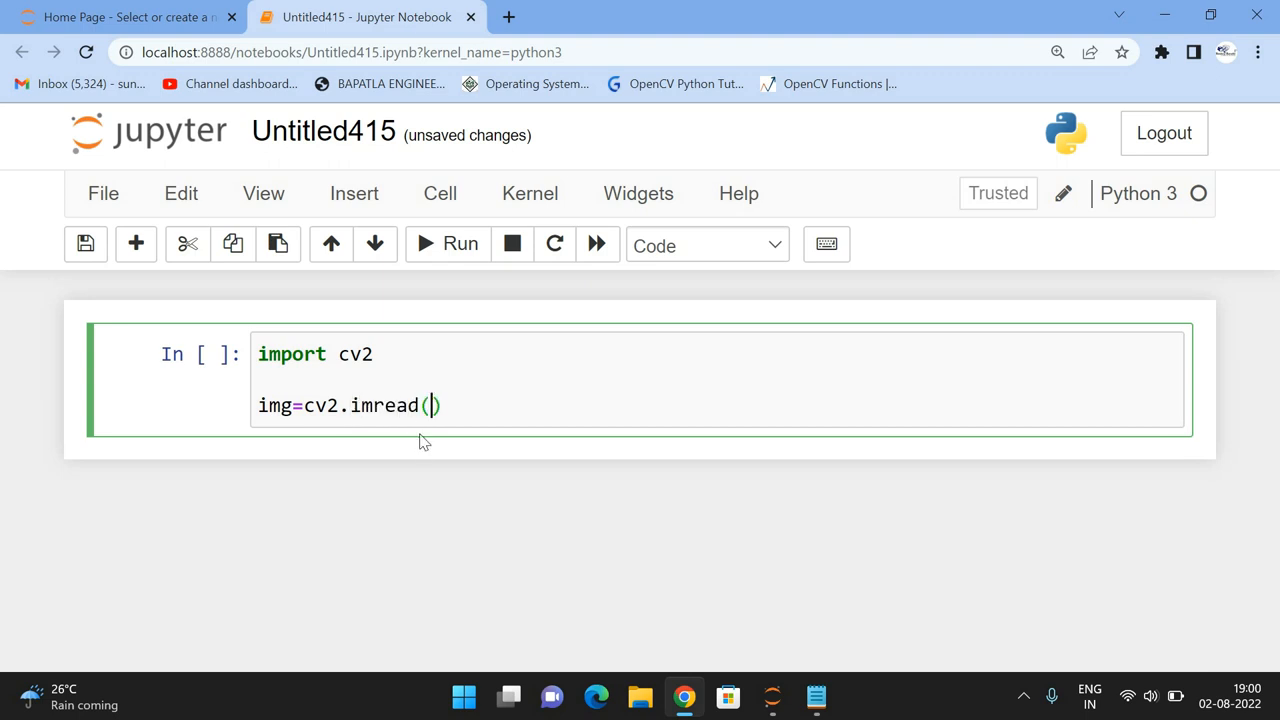
# Step: In File Explorer, open the Desktop's animals folder maximized and bring up dog.jpg's options
pyautogui.click(640, 696)
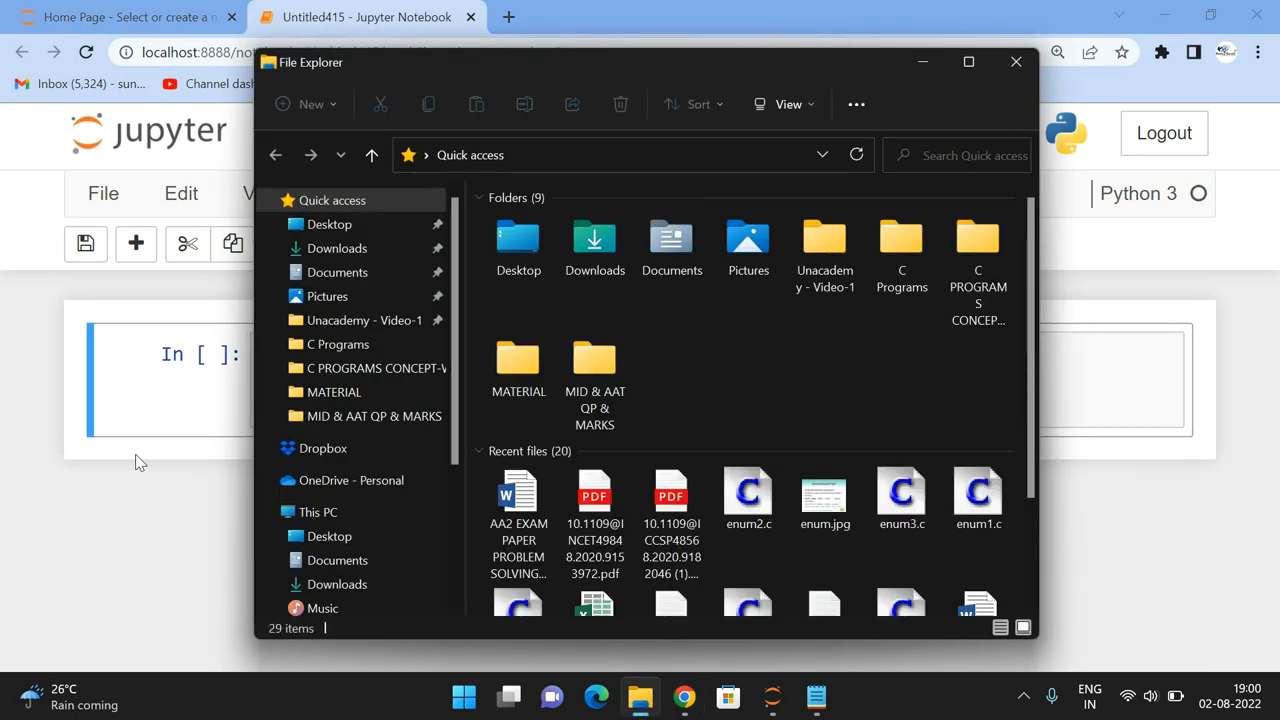
pyautogui.click(328, 224)
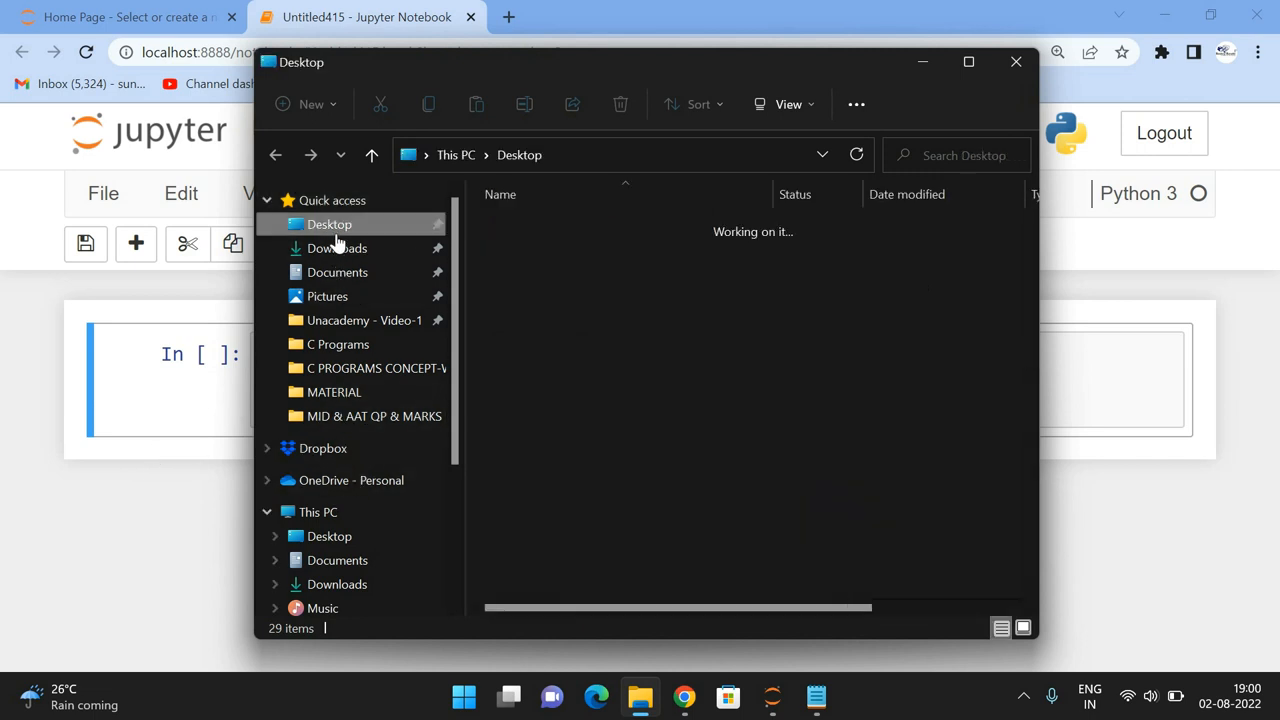
pyautogui.click(328, 224)
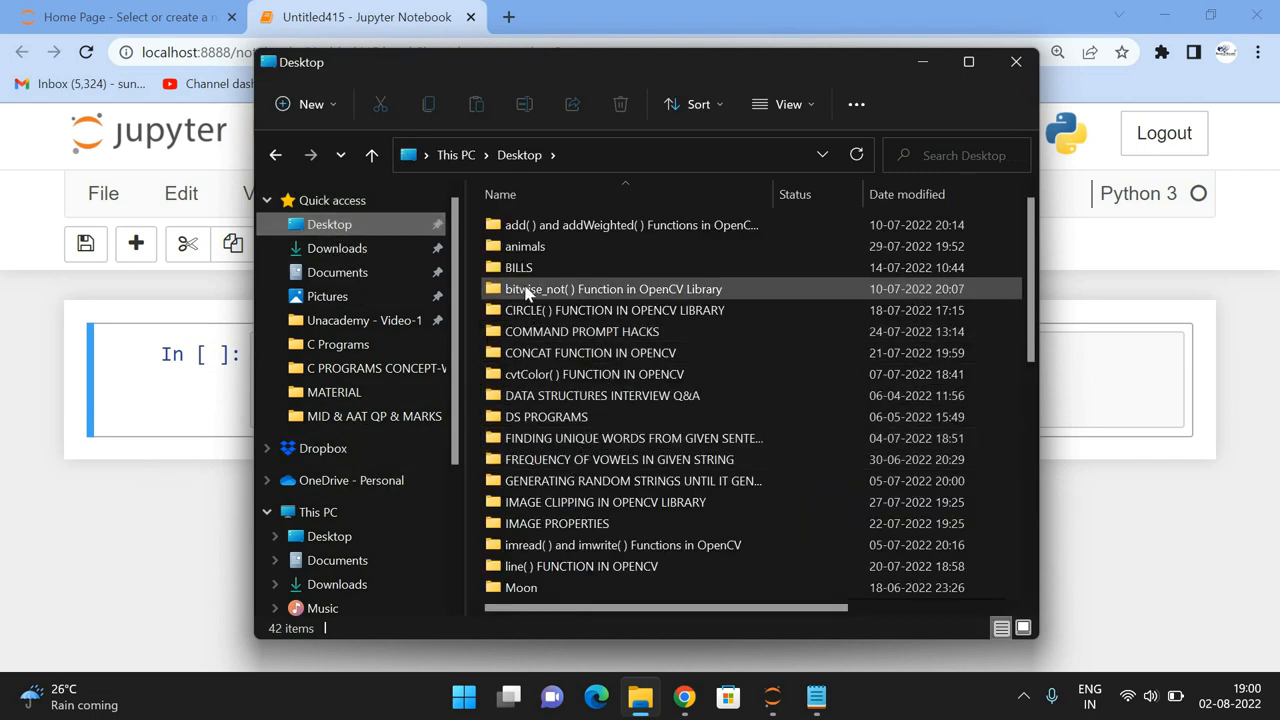
pyautogui.doubleClick(528, 246)
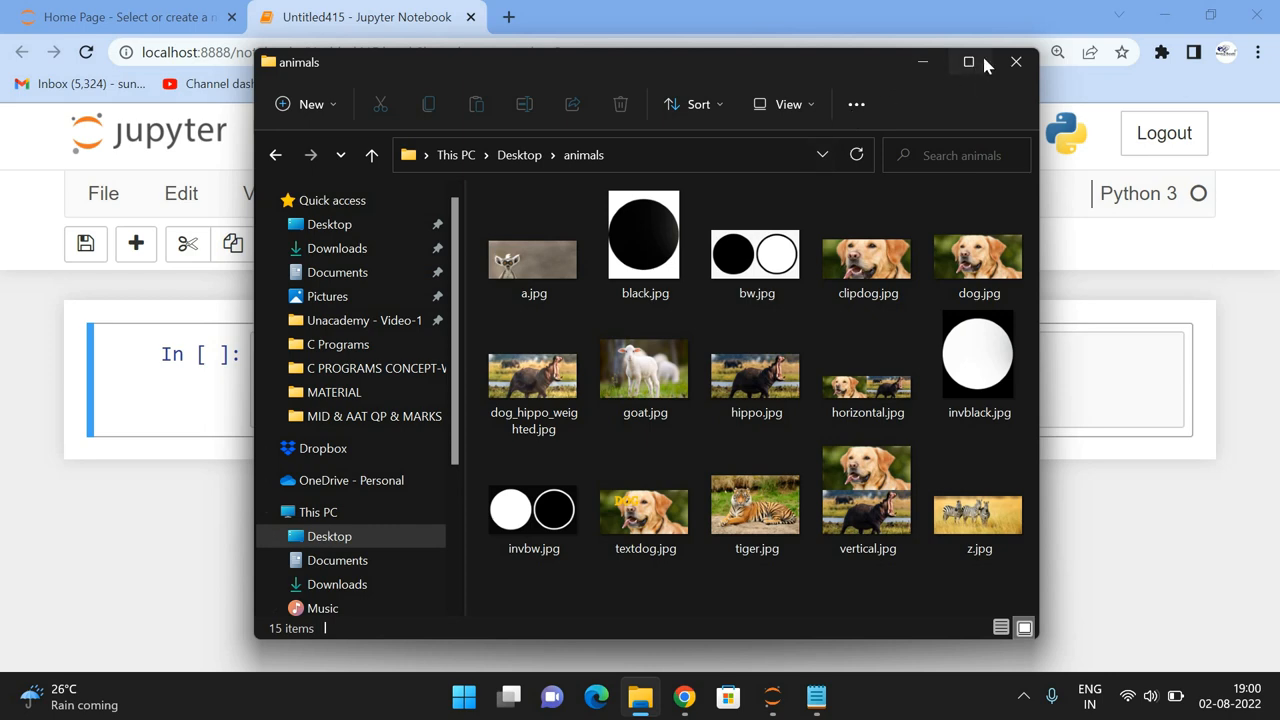
pyautogui.click(968, 60)
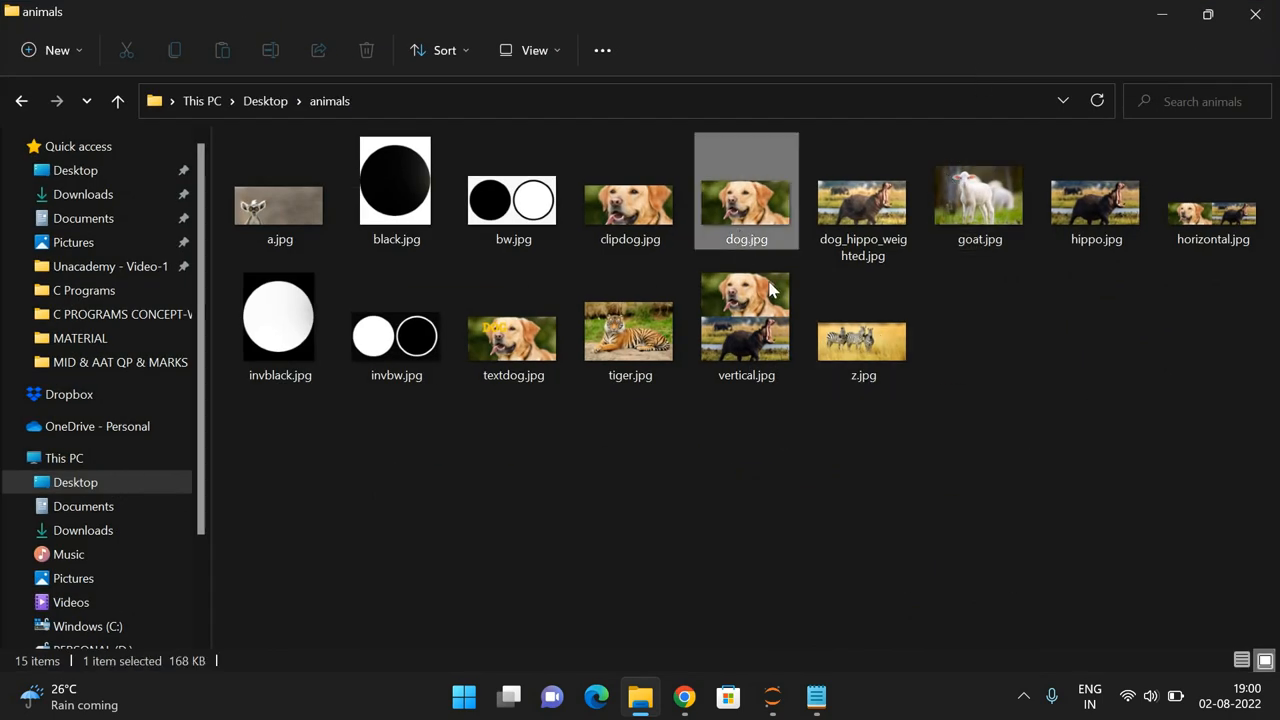
pyautogui.rightClick(746, 190)
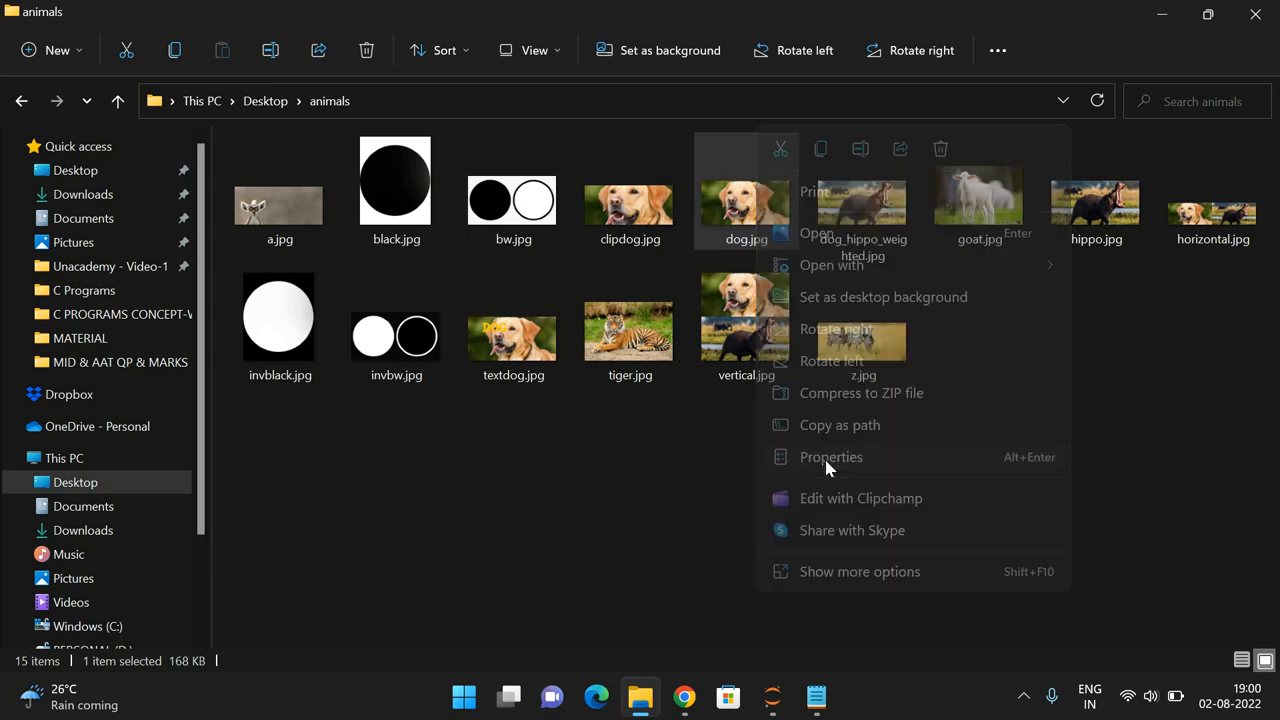
pyautogui.click(832, 456)
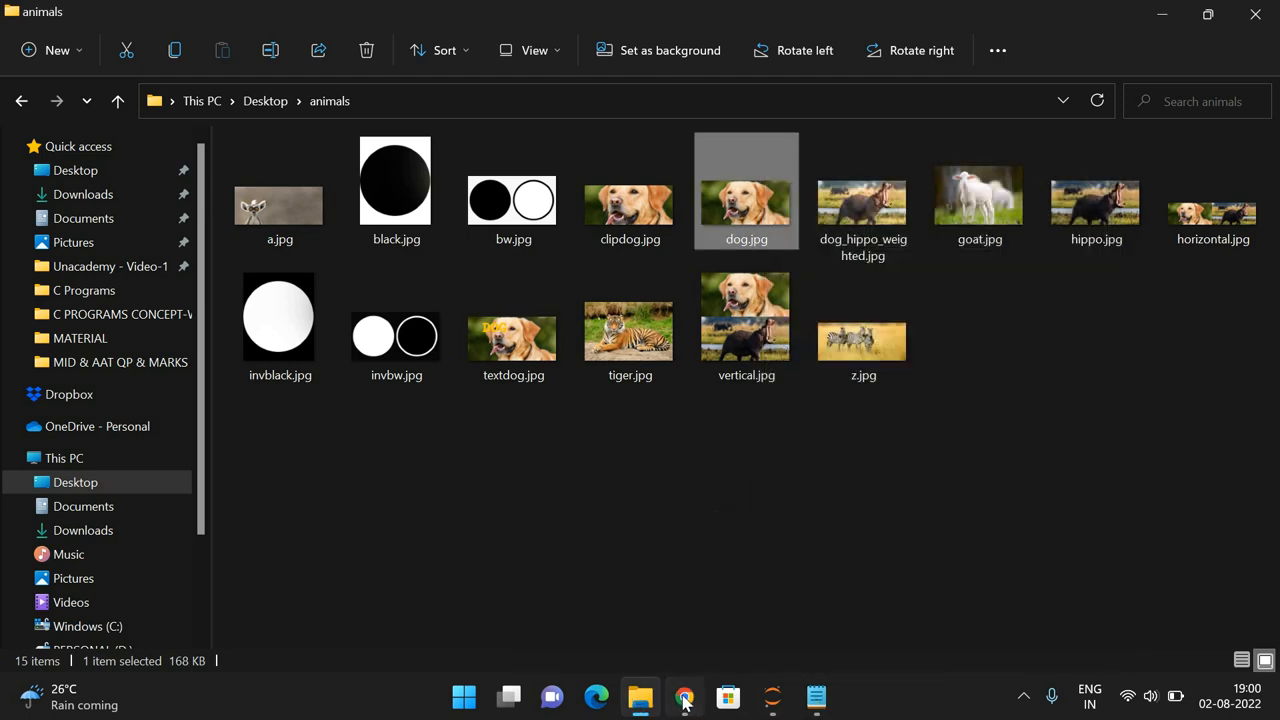
# Step: Complete imread with the quoted animals\dog.jpg path using doubled backslashes
pyautogui.click(684, 696)
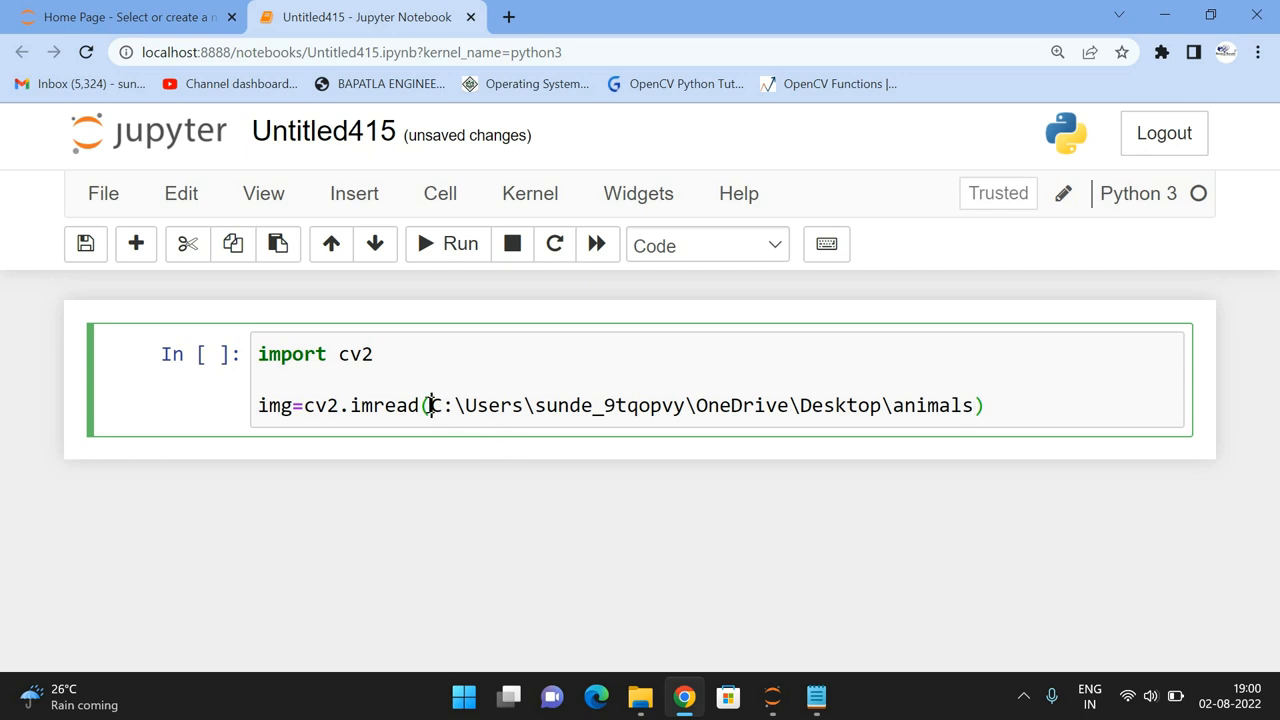
pyautogui.write('"')
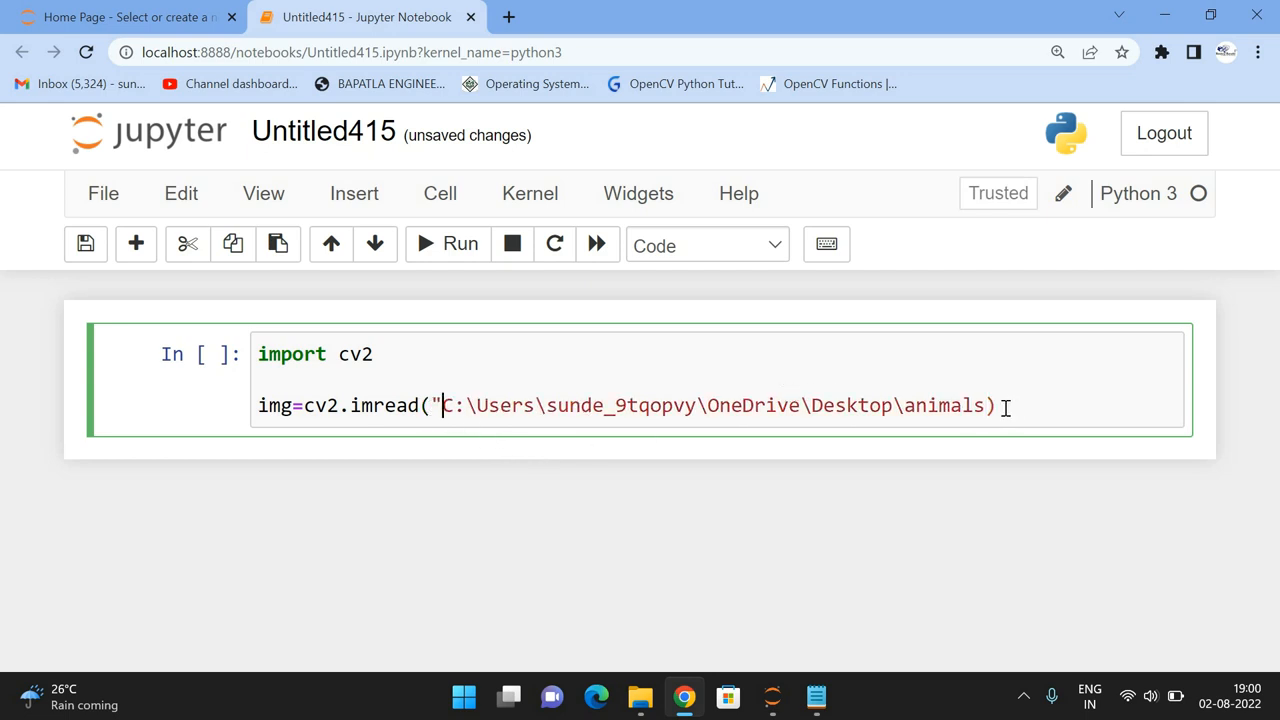
pyautogui.write('\\dog.jpg')
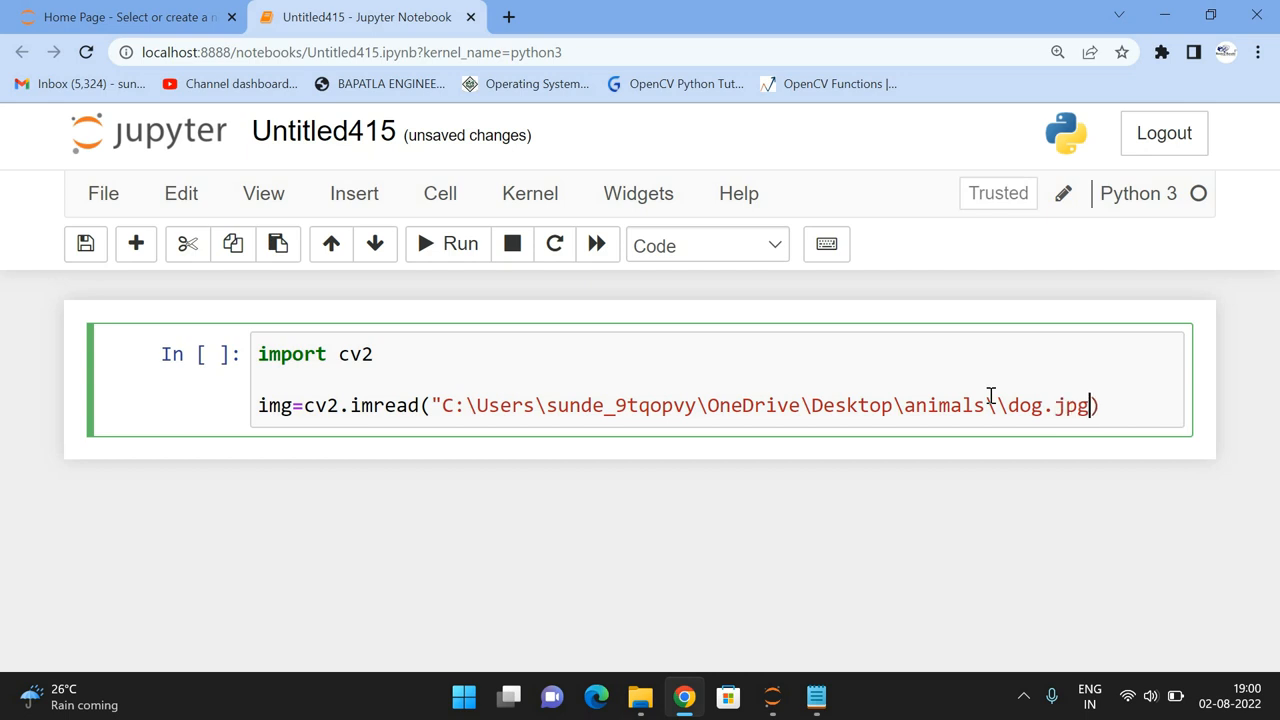
pyautogui.write('\\"')
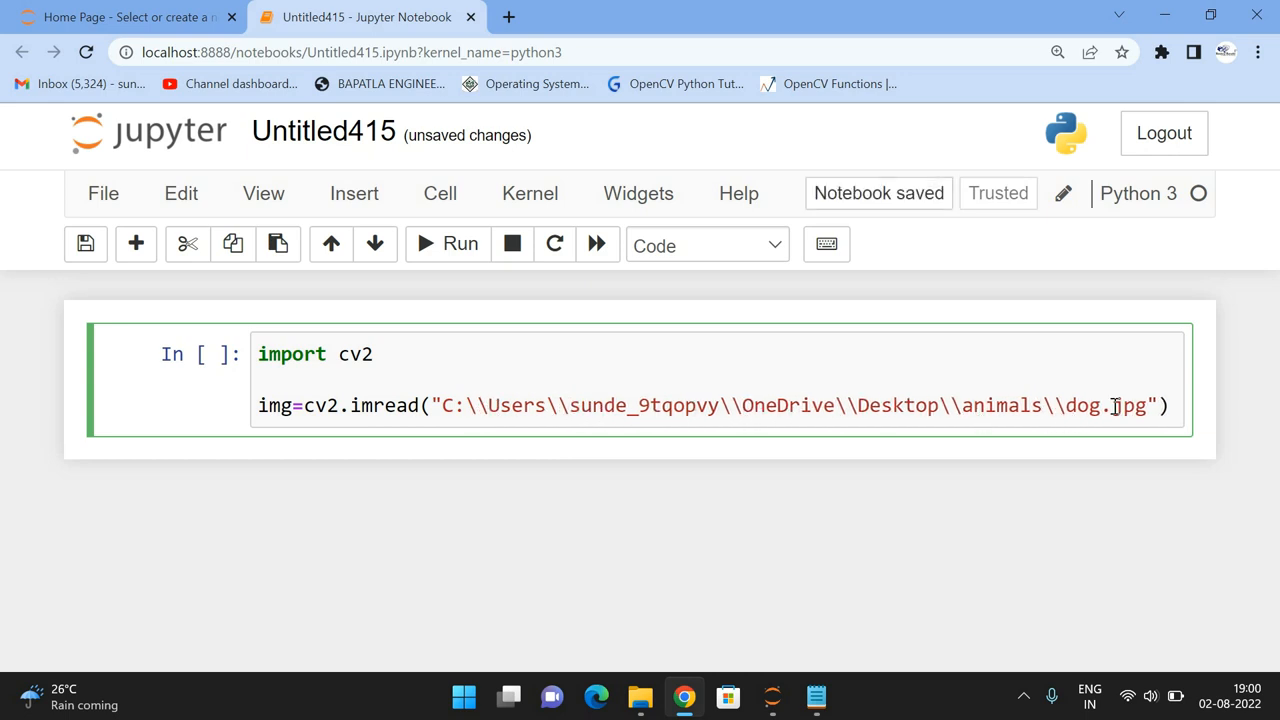
pyautogui.press('Enter')
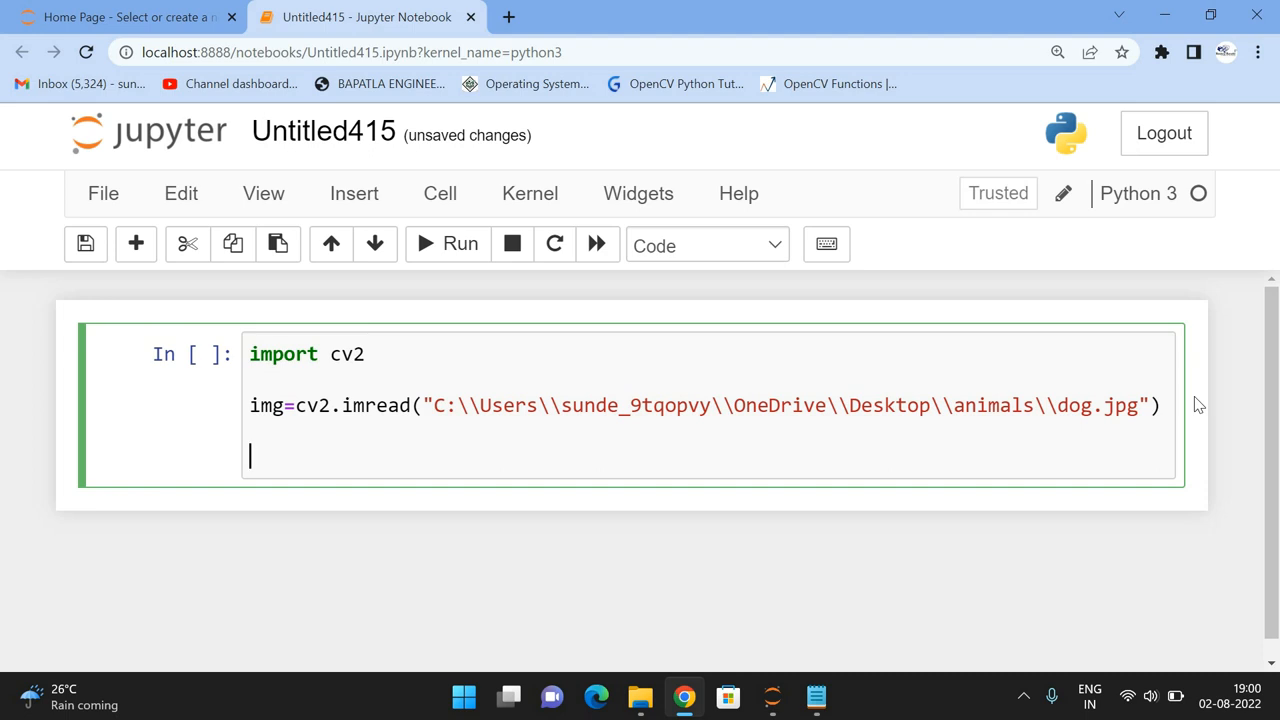
# Step: Add cv2.imshow("DEMO", img) on a new line after the imread call
pyautogui.press('Backspace')
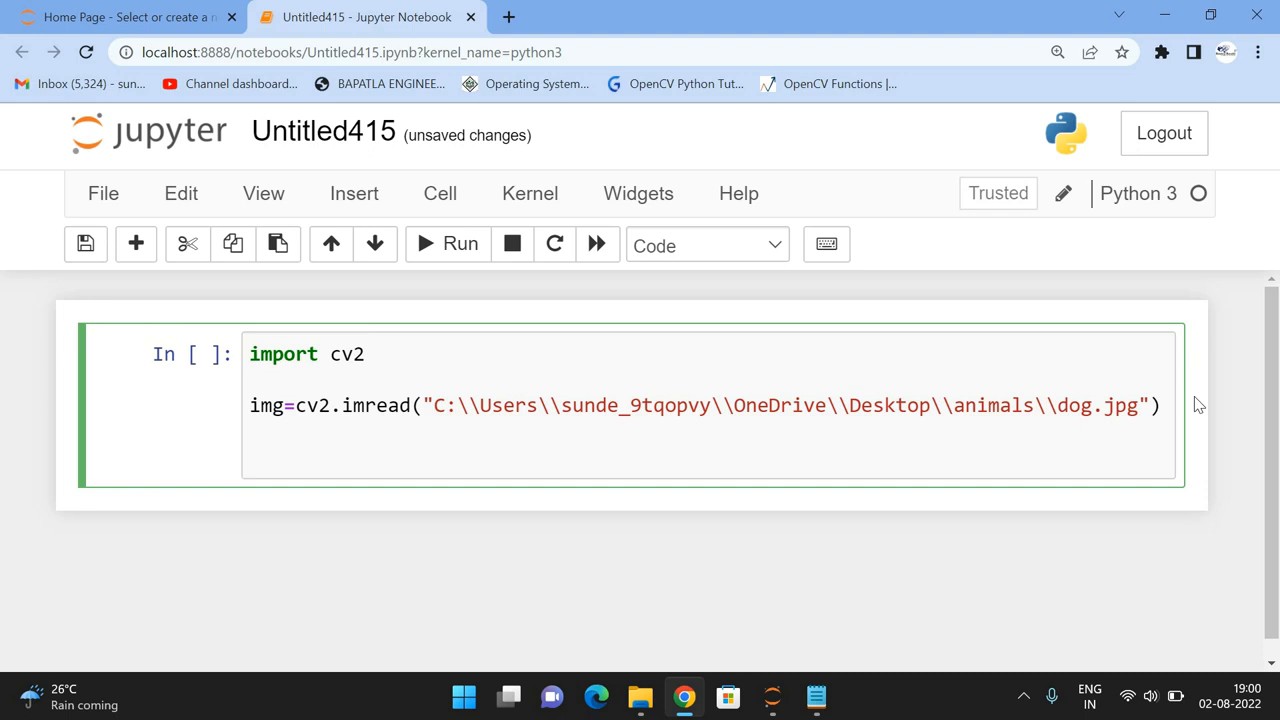
pyautogui.press('Enter')
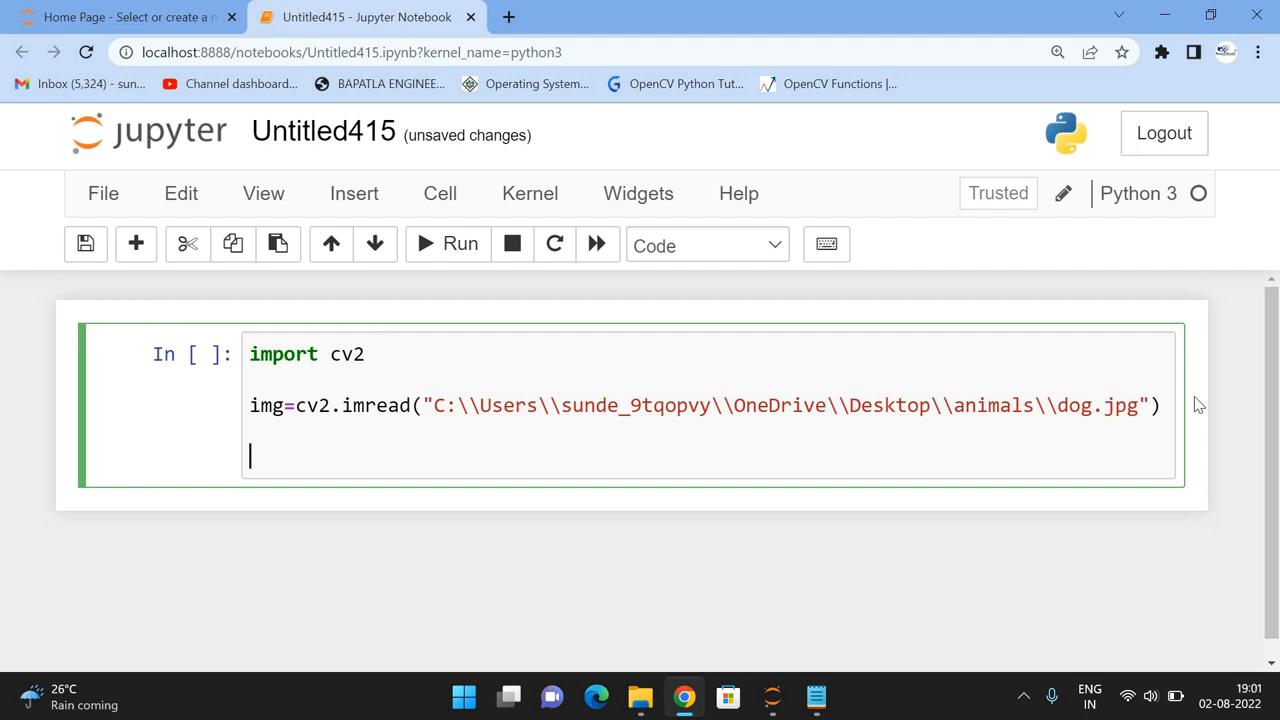
pyautogui.write('cv2')
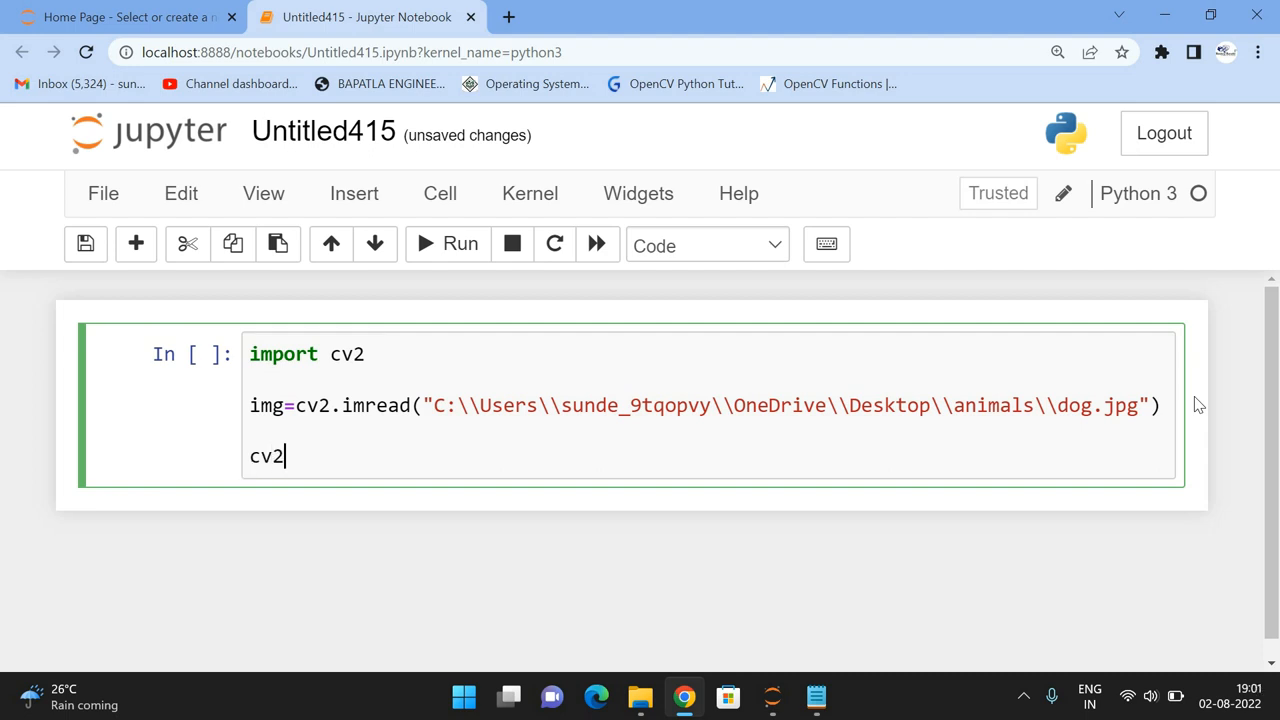
pyautogui.write('.imshow')
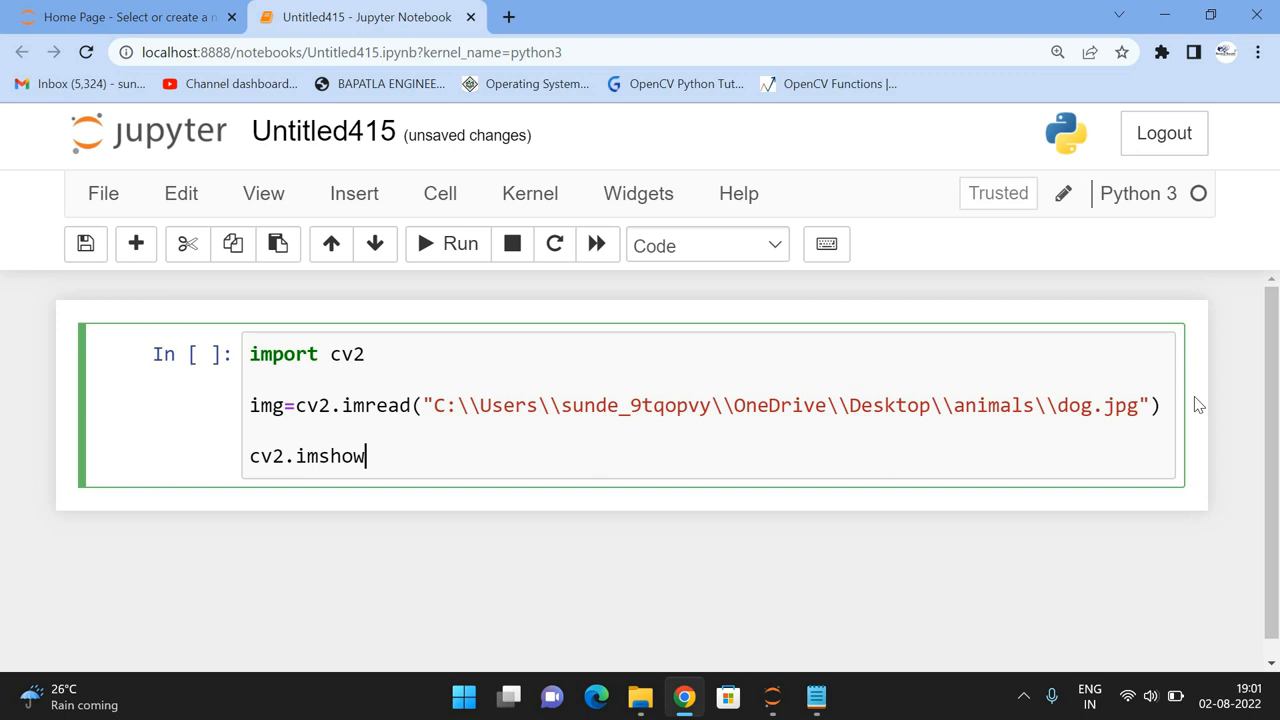
pyautogui.write('("DEM")')
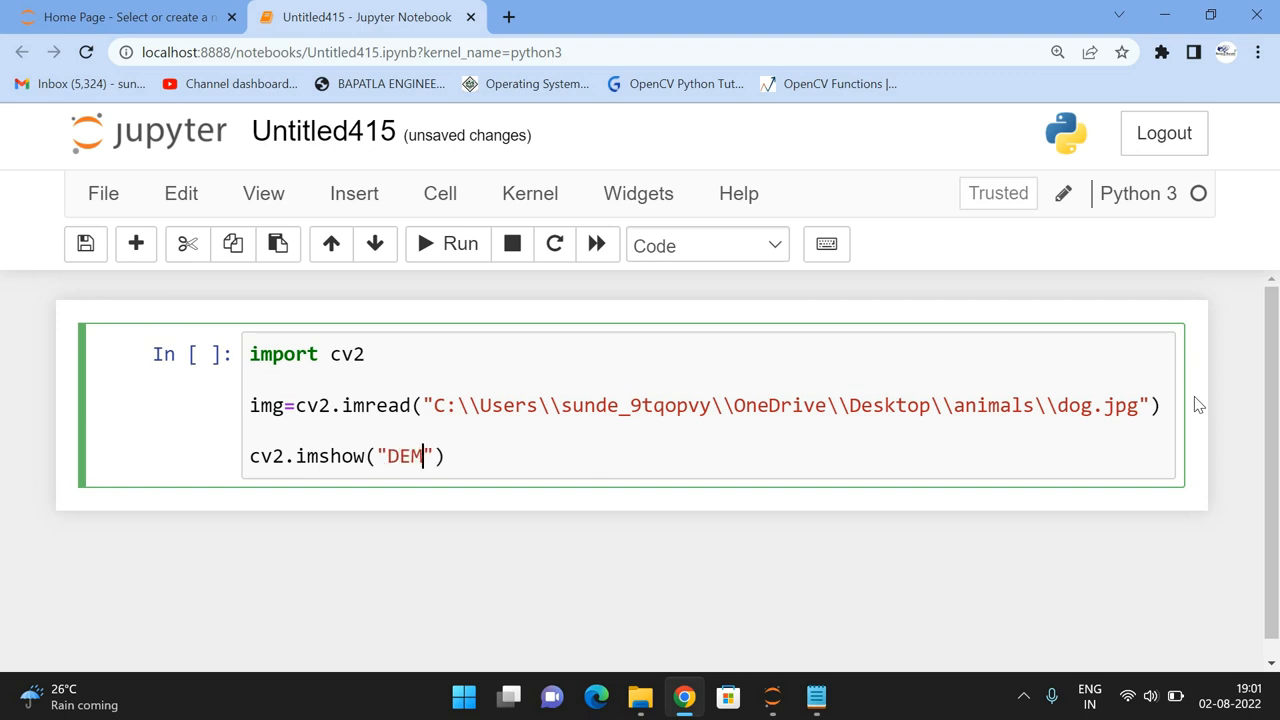
pyautogui.write(',')
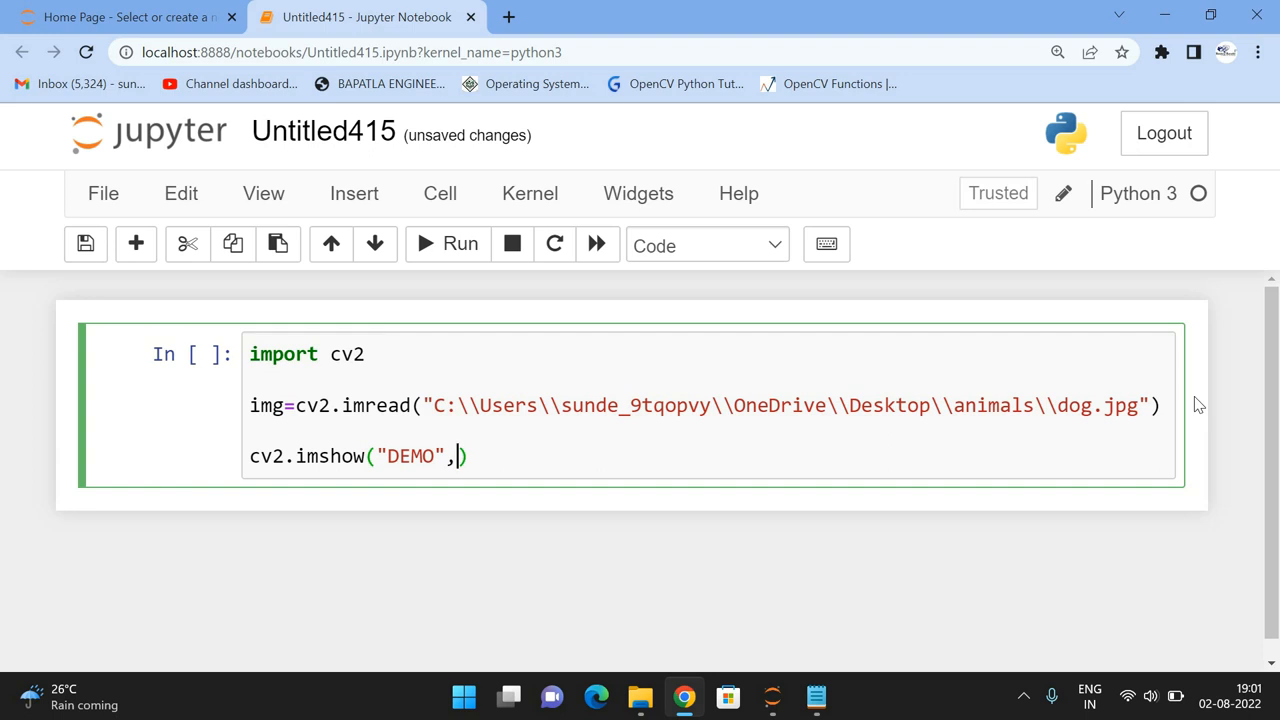
pyautogui.write('img')
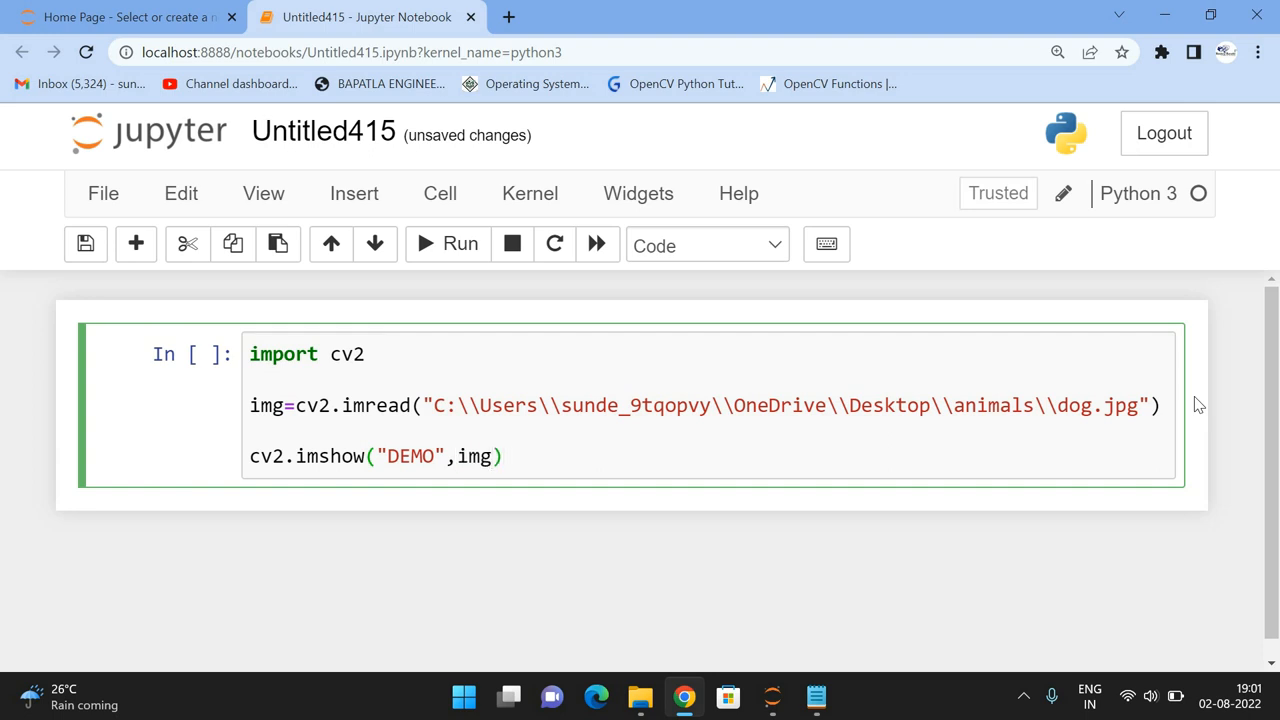
# Step: End the cell with cv2.waitKey(0)
pyautogui.write('cv')
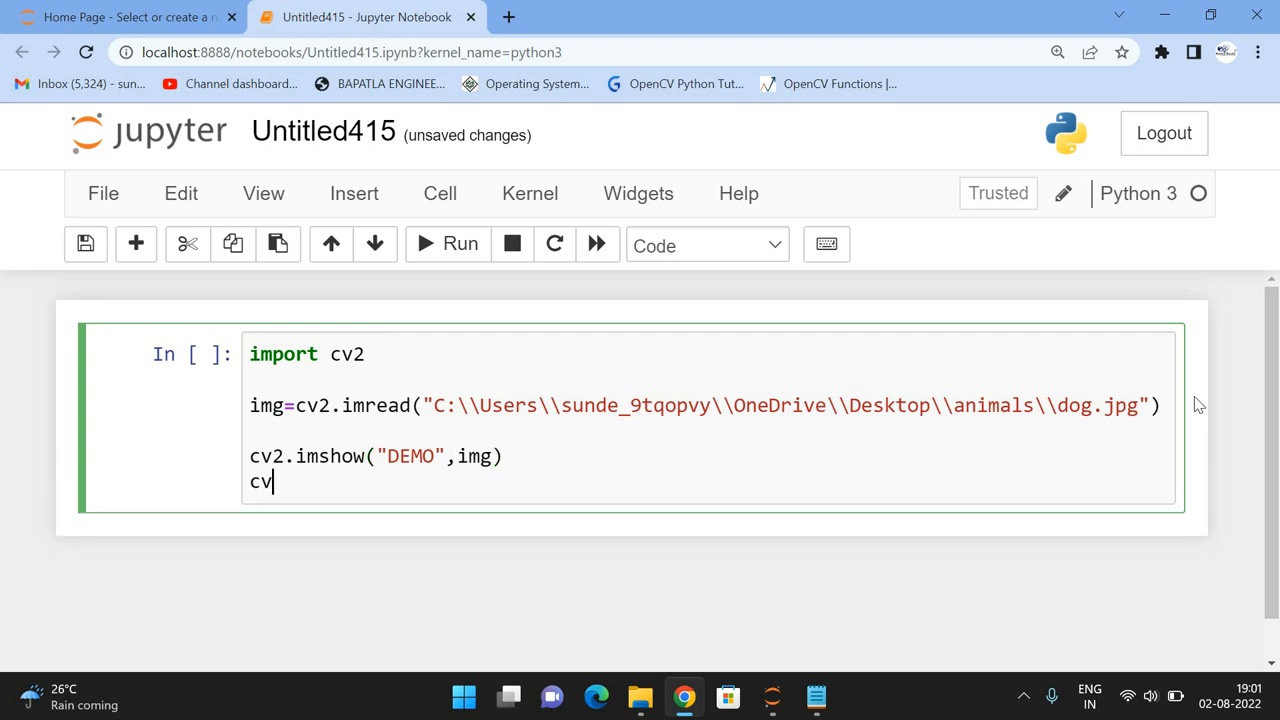
pyautogui.write('.wa')
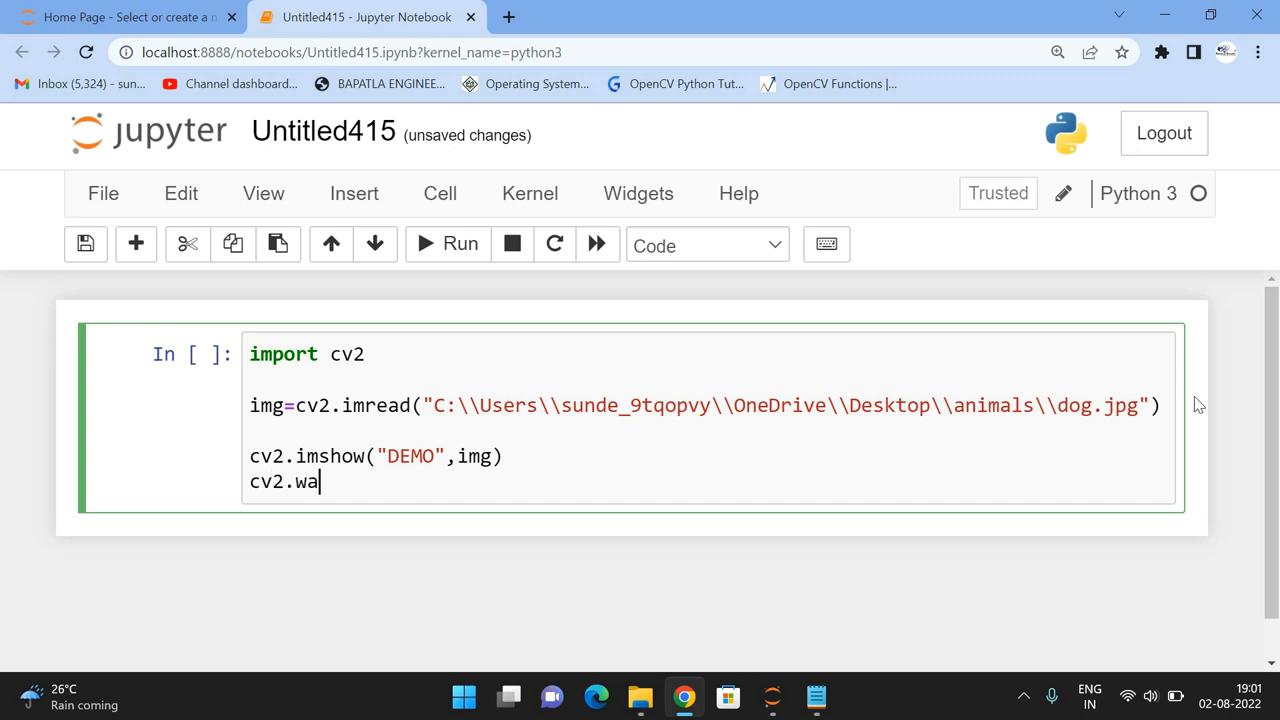
pyautogui.write('itKey')
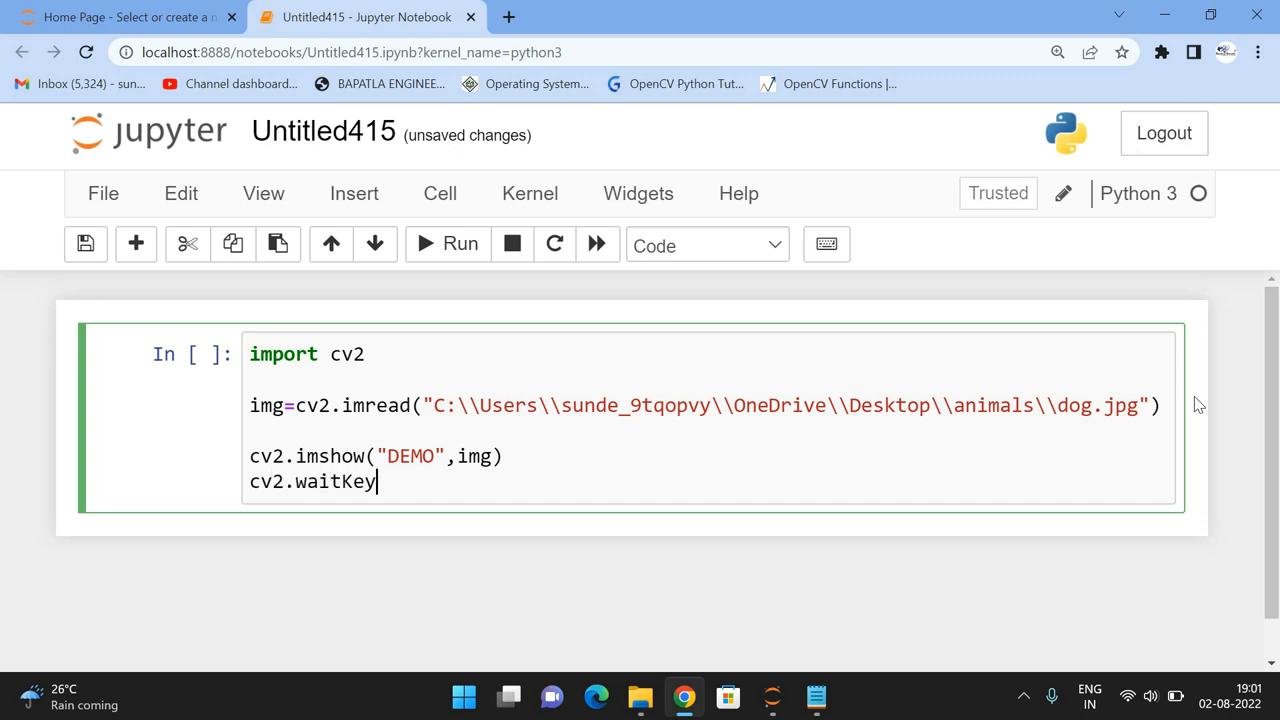
pyautogui.write('(0)')
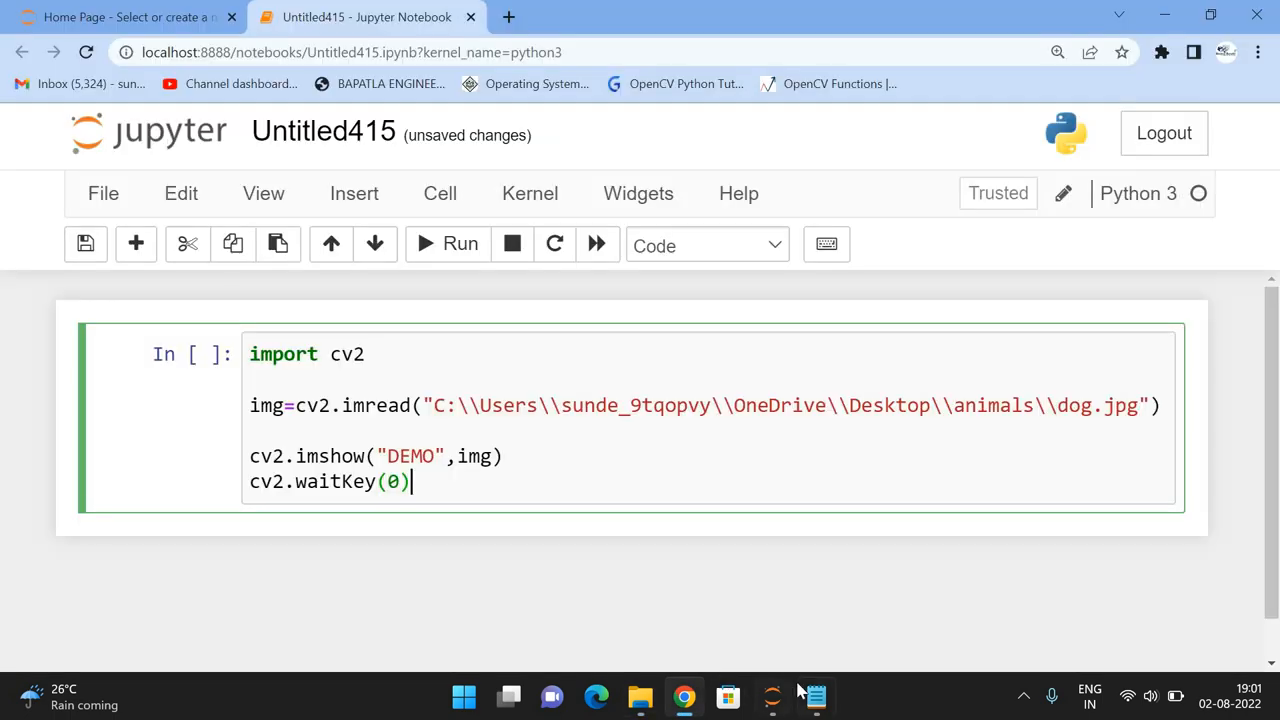
# Step: Run the cell to show the dog photo in the DEMO window, then close that window
pyautogui.click(814, 696)
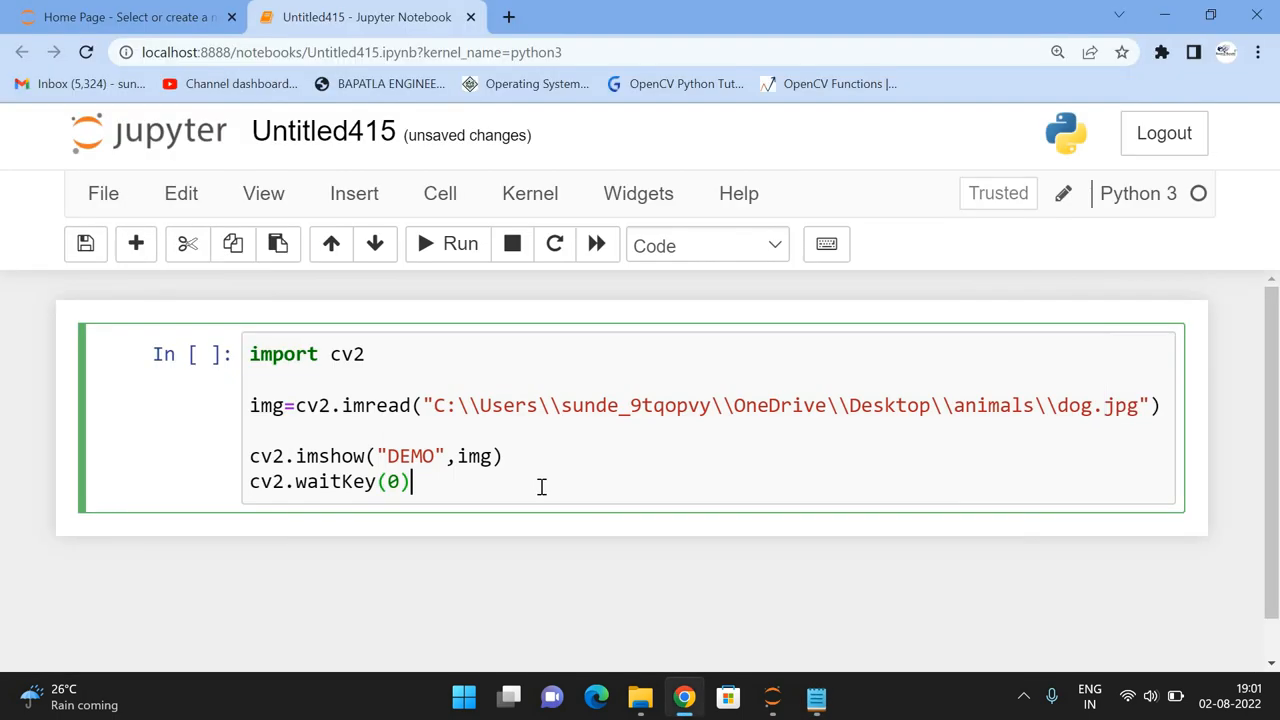
pyautogui.moveTo(576, 472)
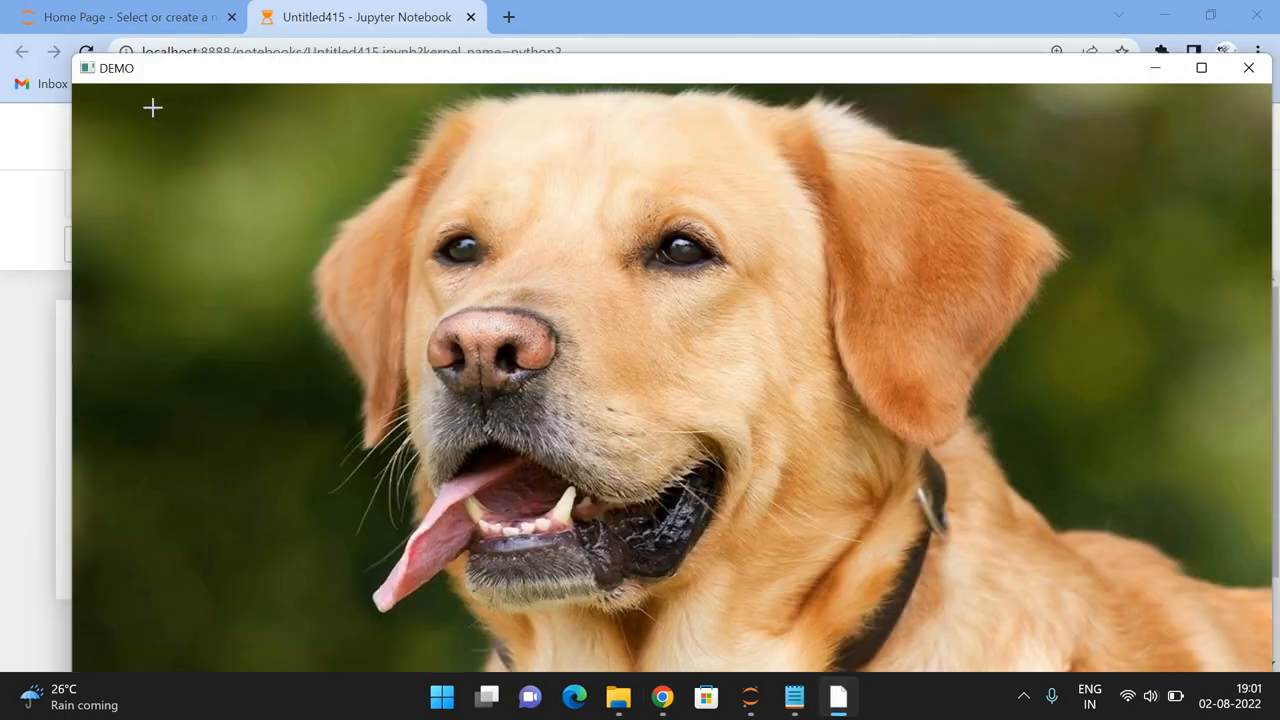
pyautogui.moveTo(128, 78)
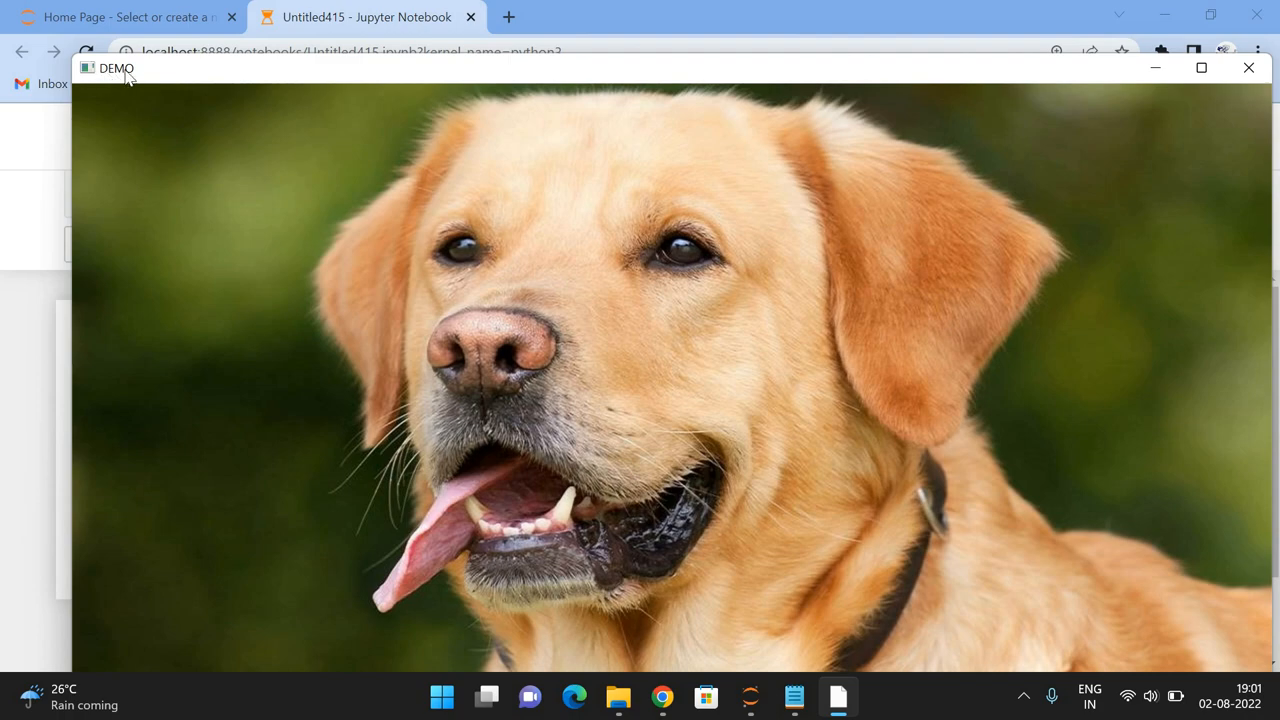
pyautogui.moveTo(1248, 68)
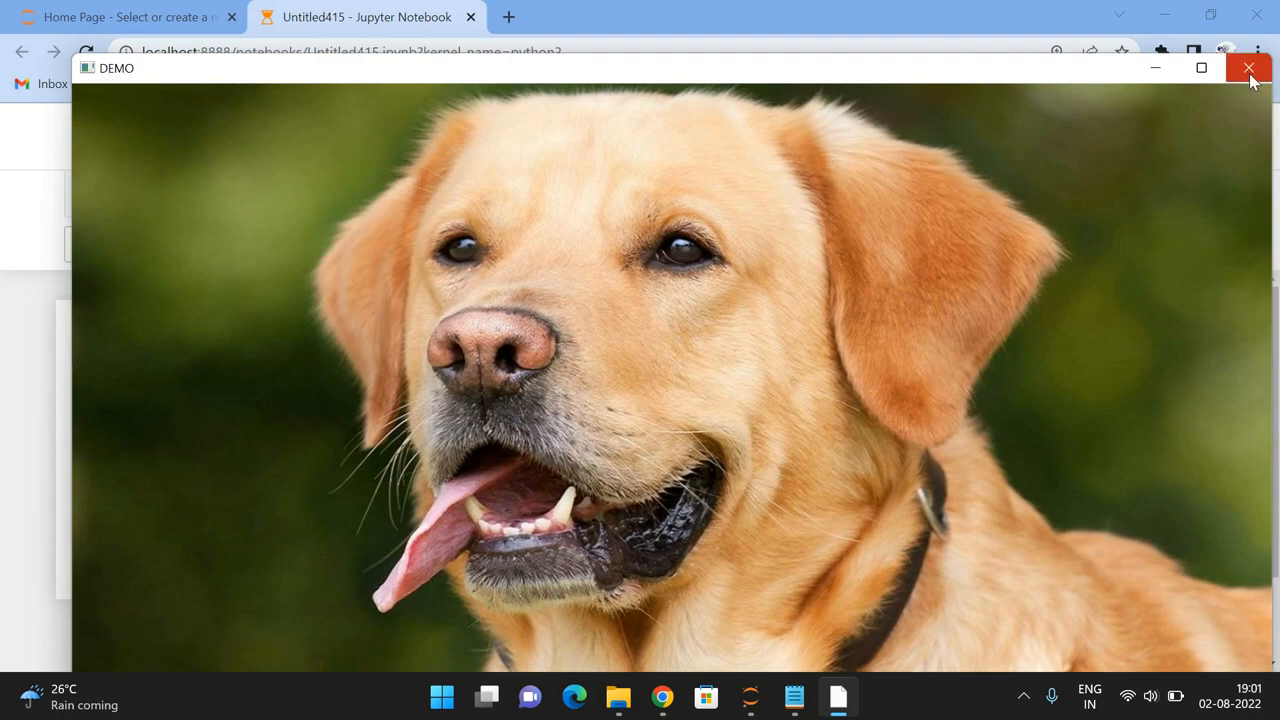
pyautogui.click(1248, 68)
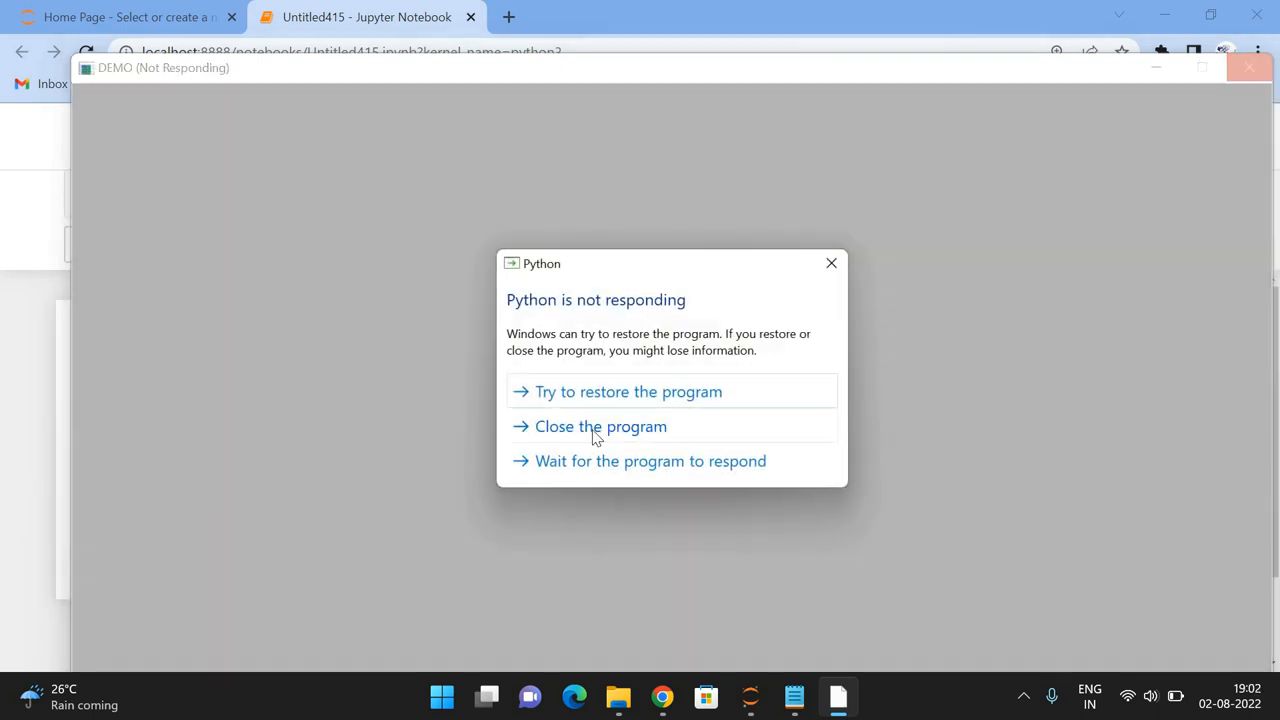
# Step: Close the frozen Python program, accept the kernel restart and return the caret to the code cell
pyautogui.click(600, 426)
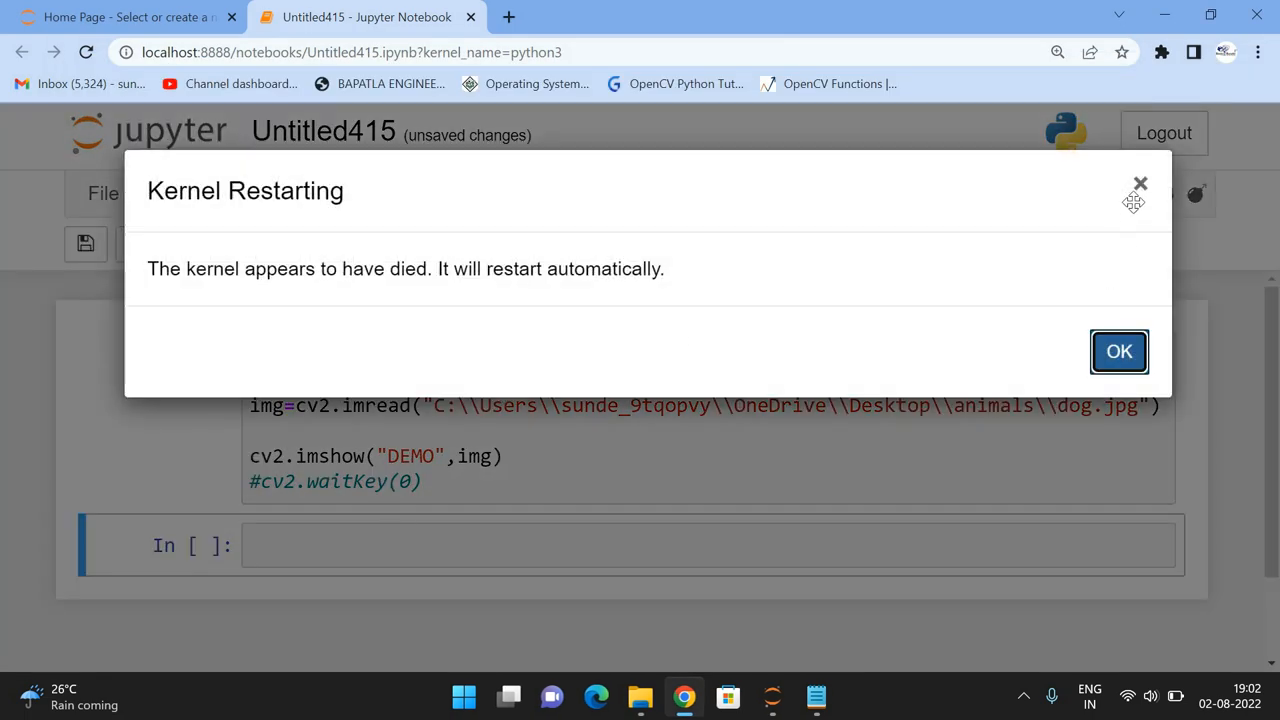
pyautogui.click(1120, 352)
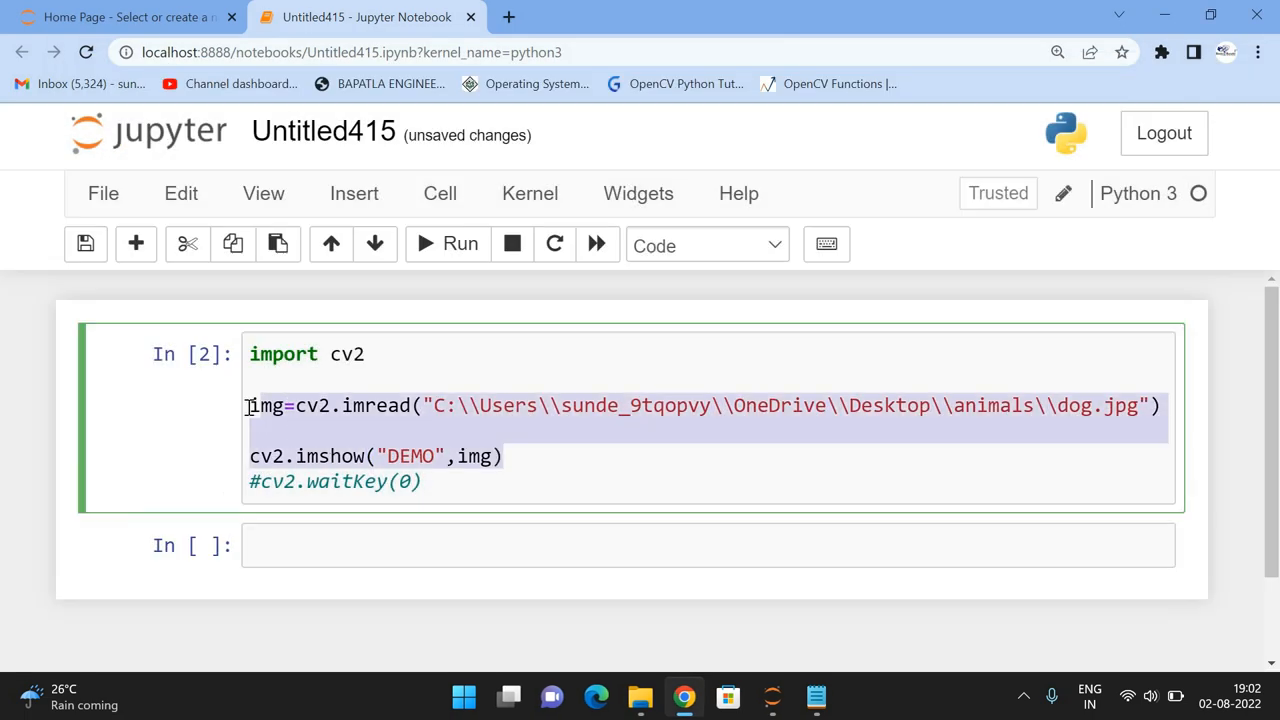
pyautogui.click(392, 456)
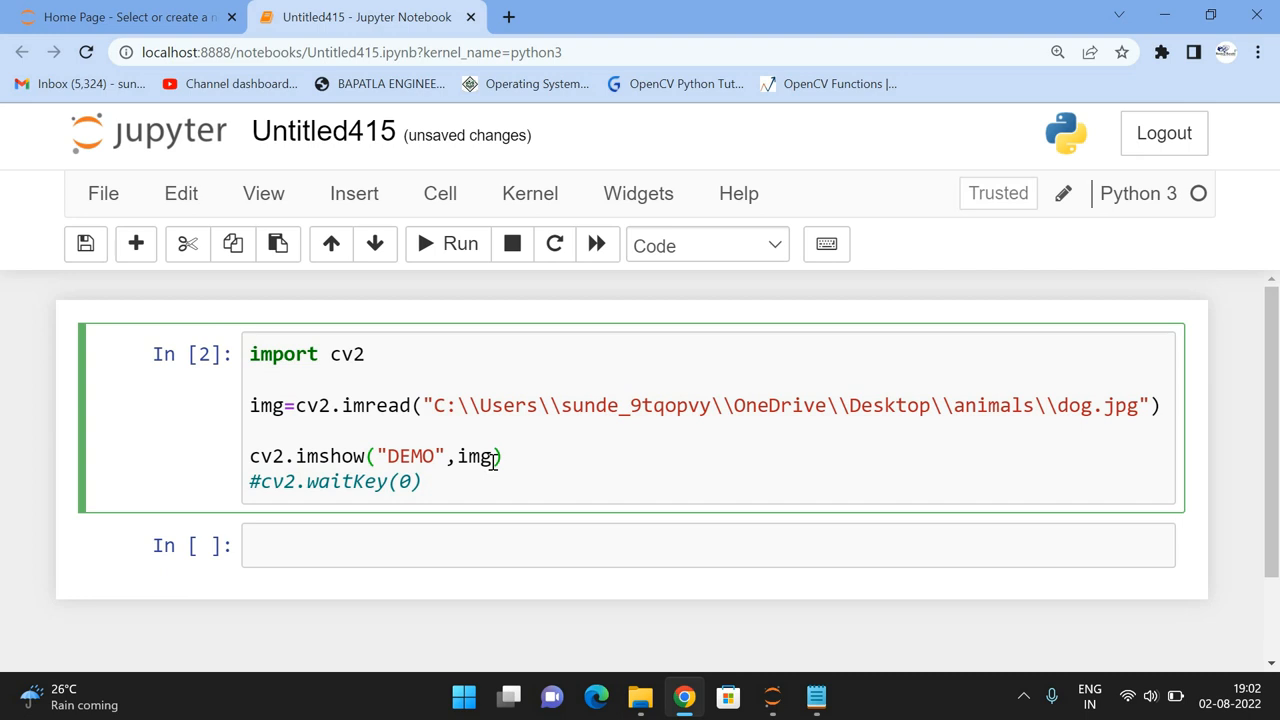
pyautogui.moveTo(384, 442)
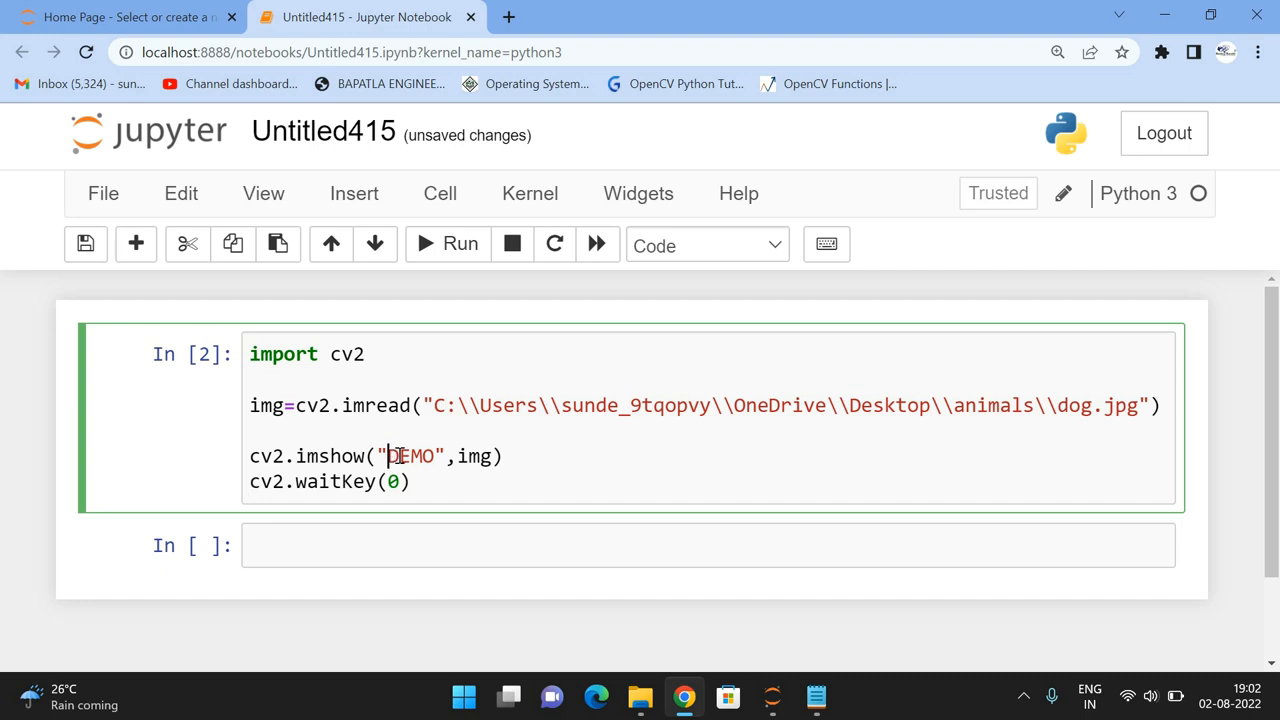
pyautogui.doubleClick(412, 456)
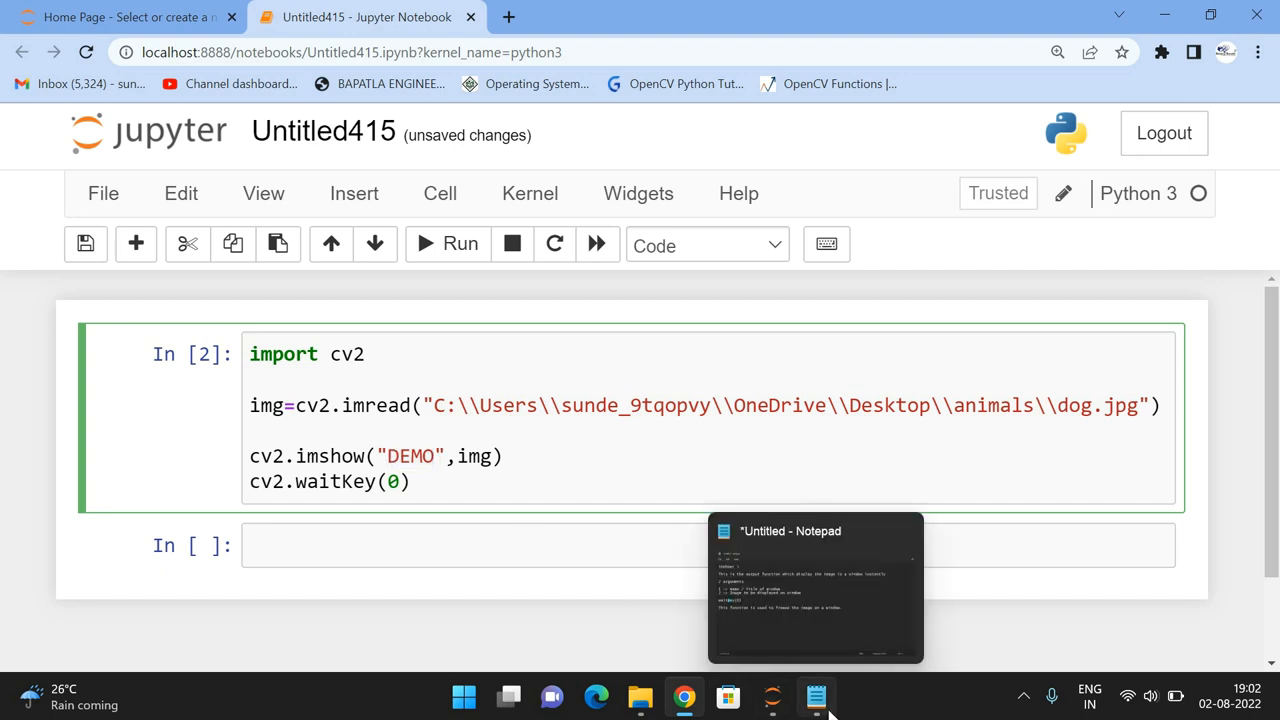
# Step: Add the sample line imshow("TITLE",image_to_be_displayed) to the Notepad notes, cancelling the Save As prompt
pyautogui.click(816, 696)
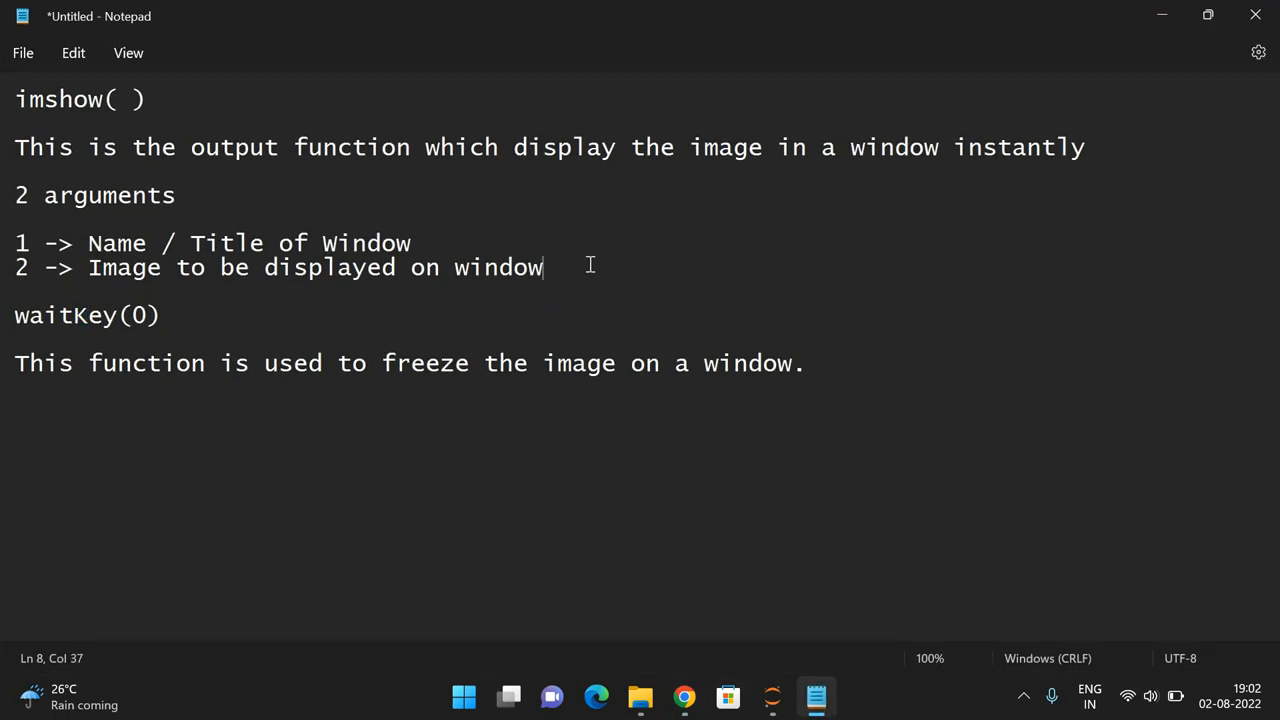
pyautogui.write('imsh')
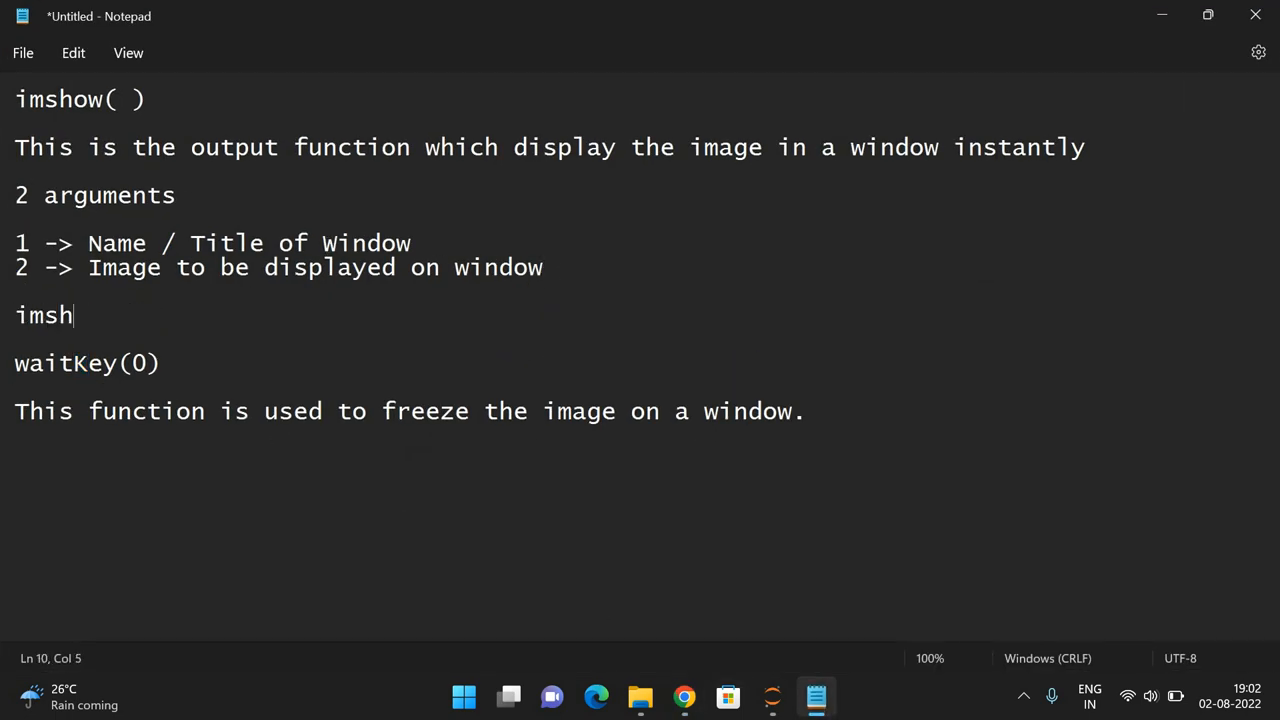
pyautogui.write('ow("')
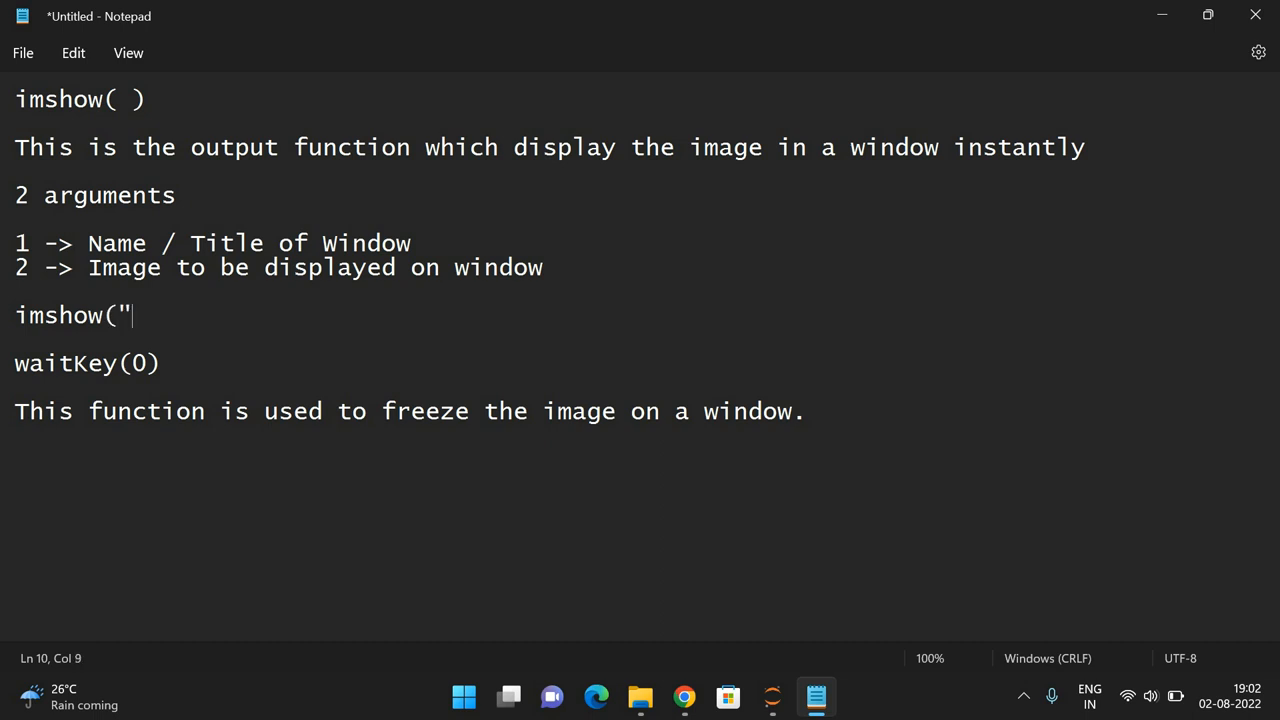
pyautogui.write('TITLW')
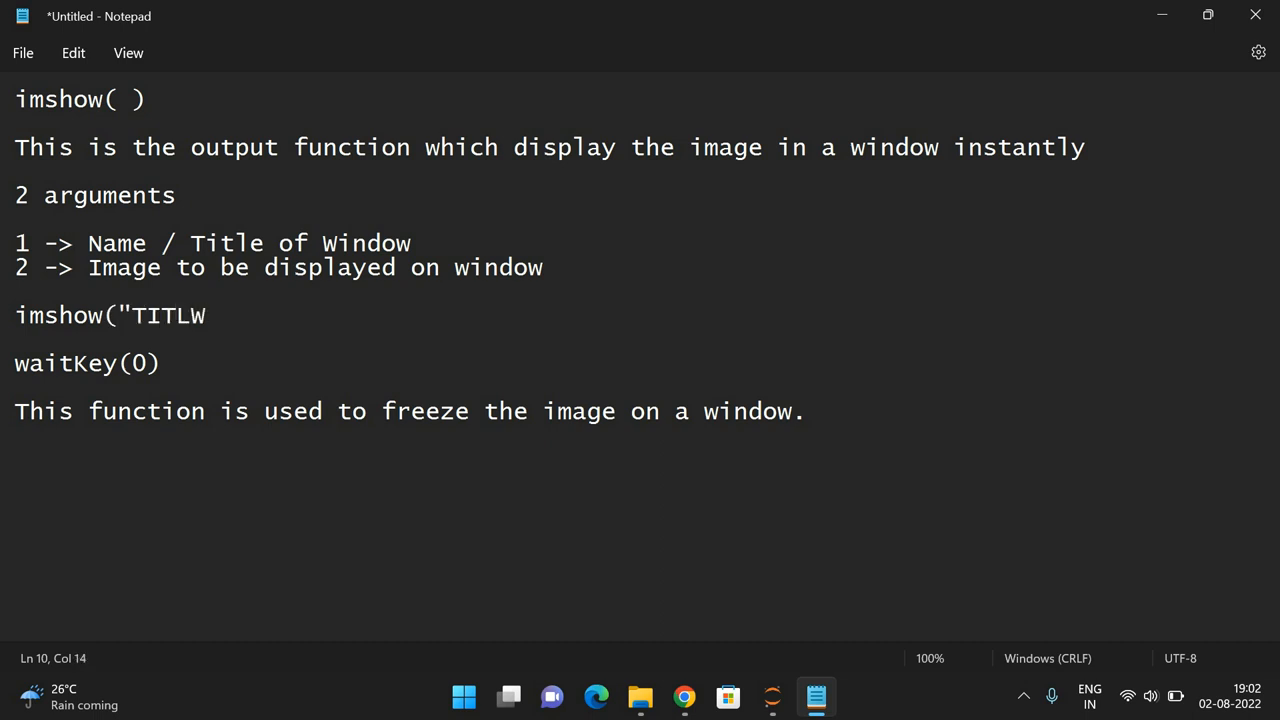
pyautogui.write('E"')
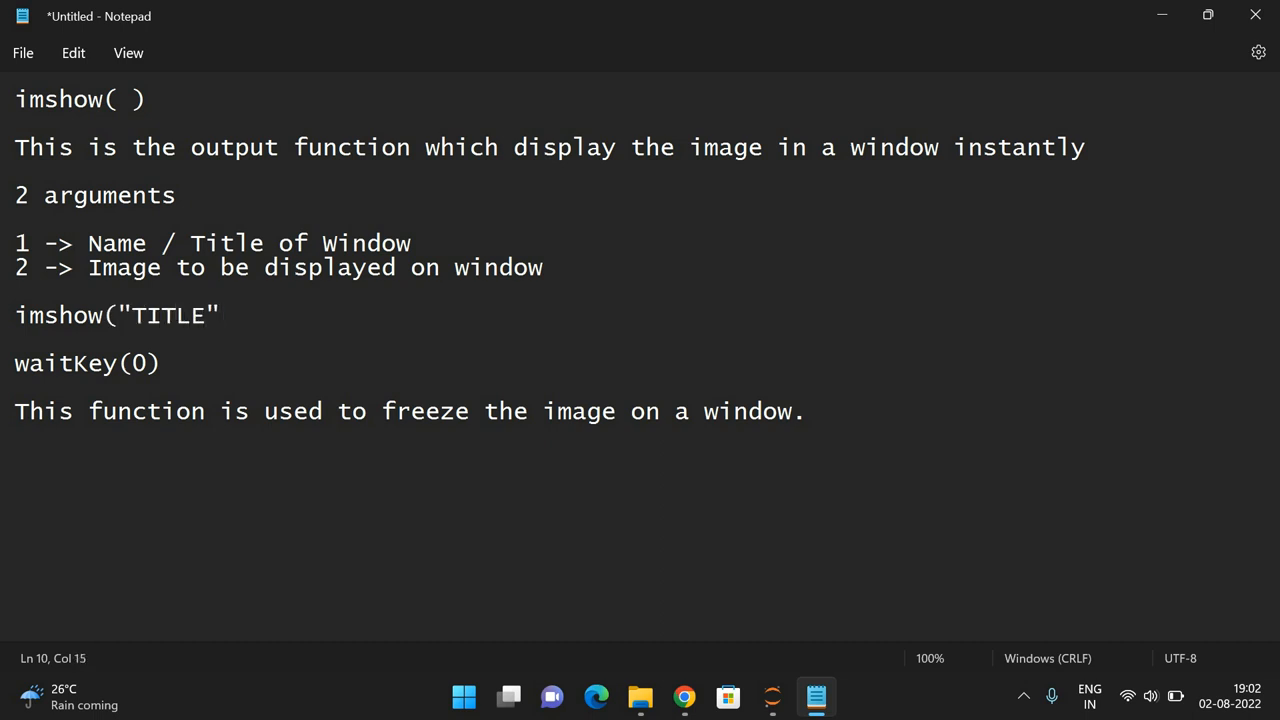
pyautogui.write(',')
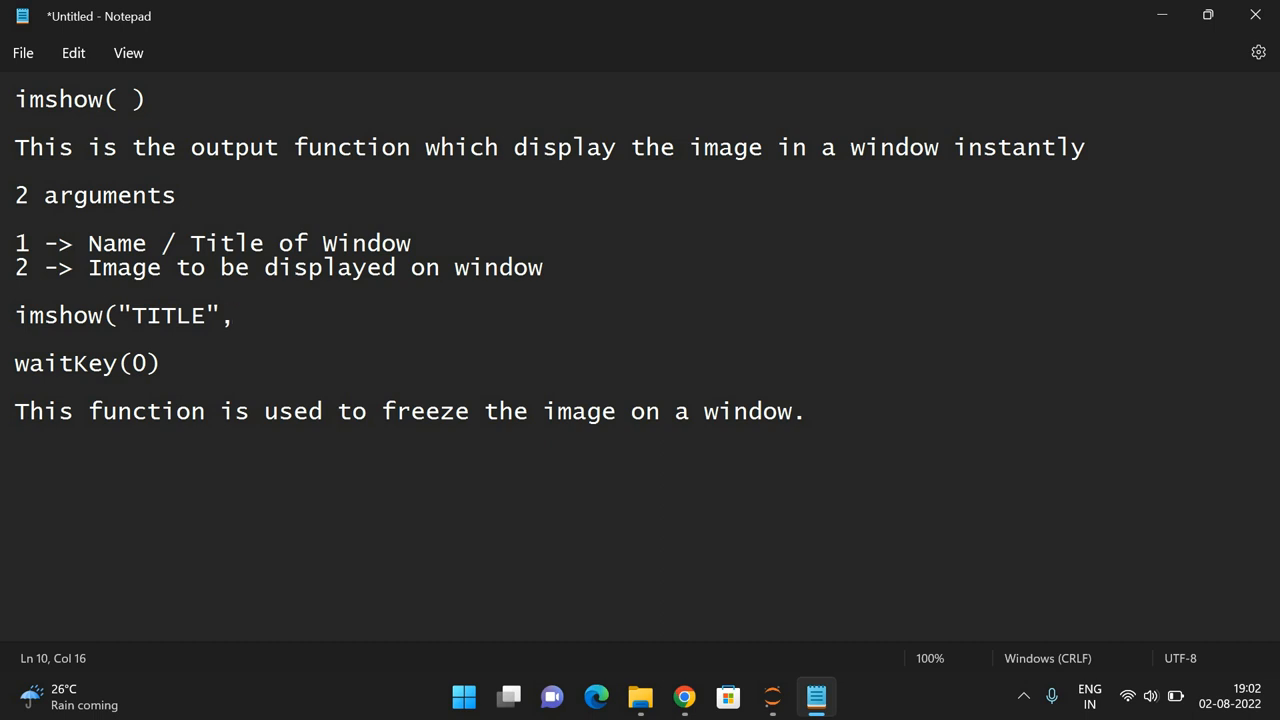
pyautogui.write('image')
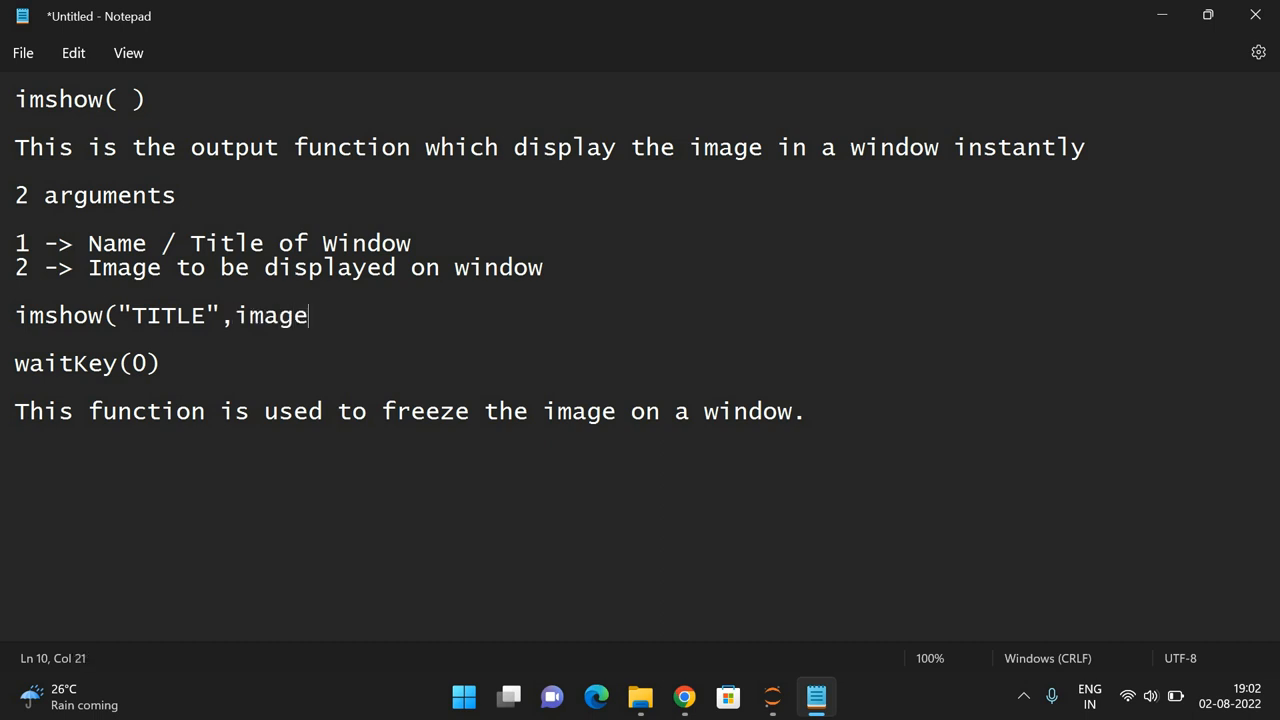
pyautogui.write('_to_be')
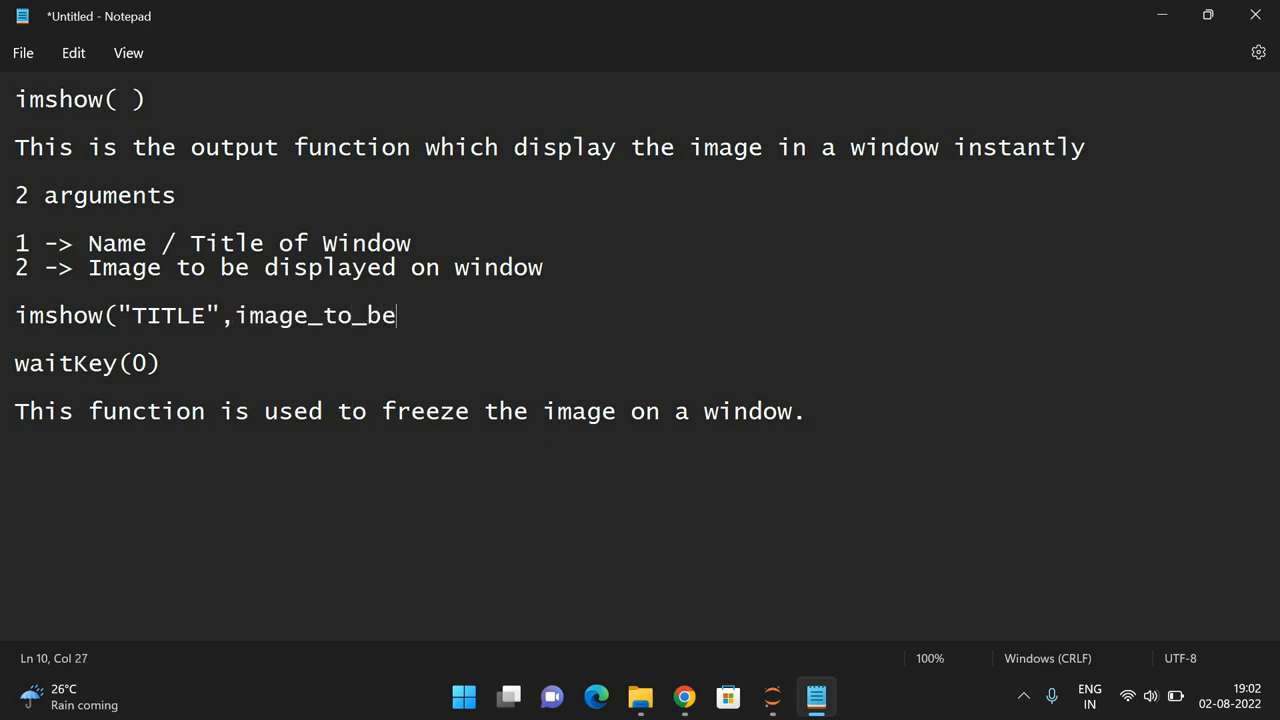
pyautogui.write('_display')
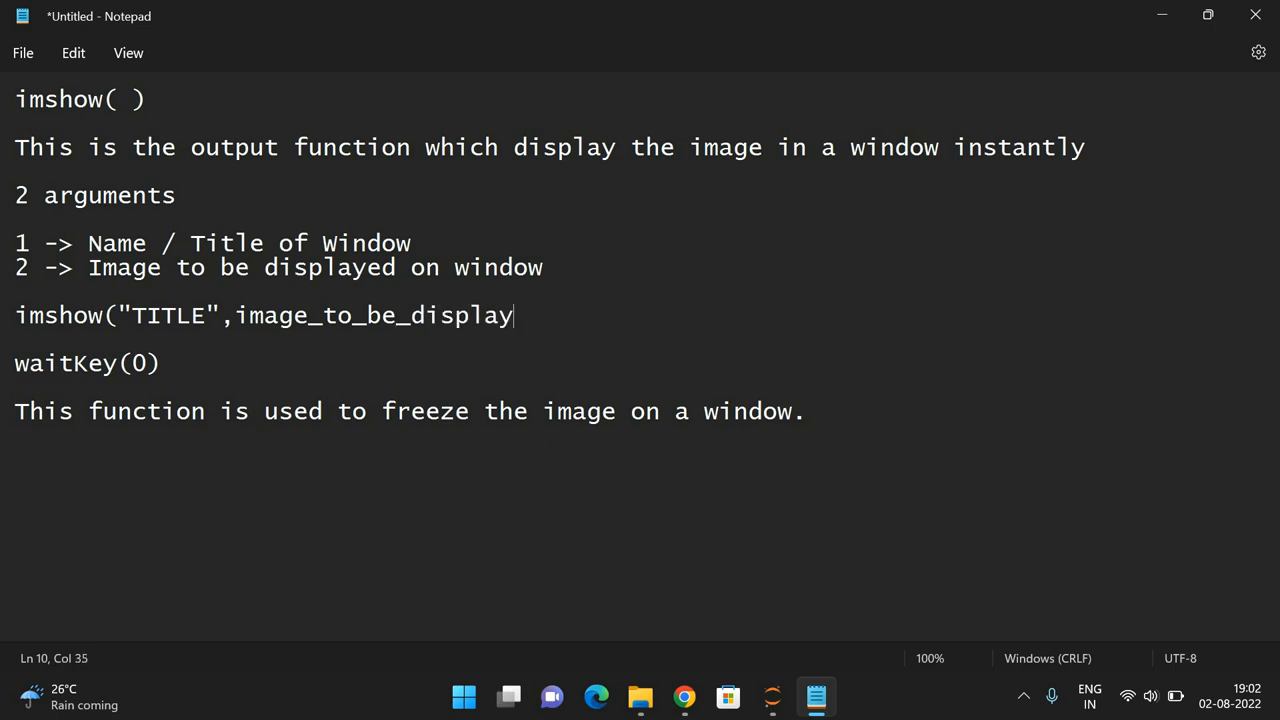
pyautogui.write('ed)')
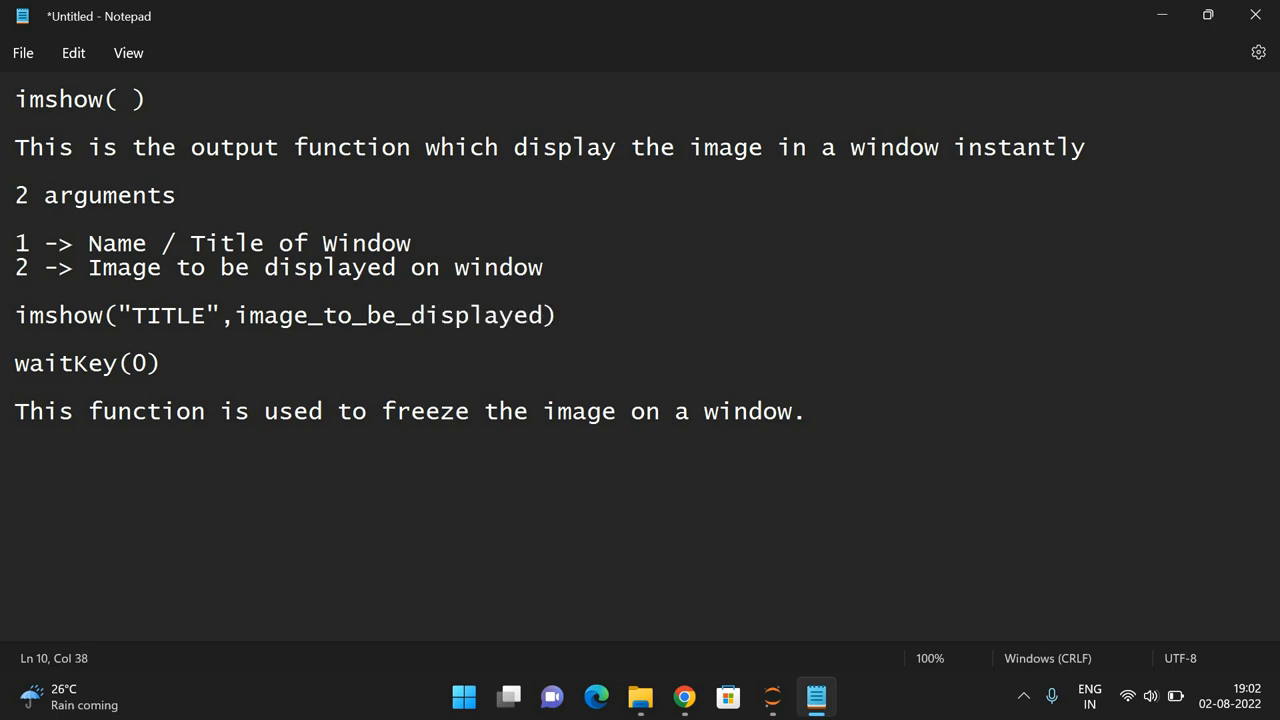
pyautogui.press('Ctrl+S')
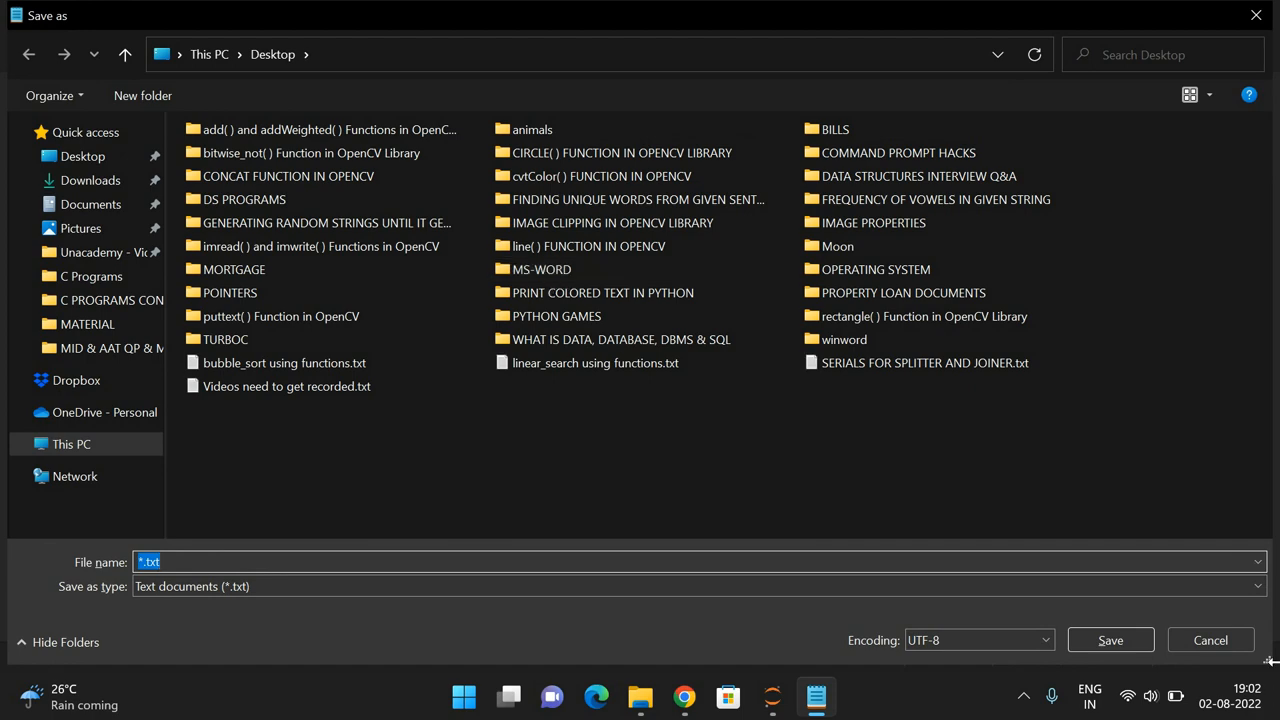
pyautogui.click(1208, 640)
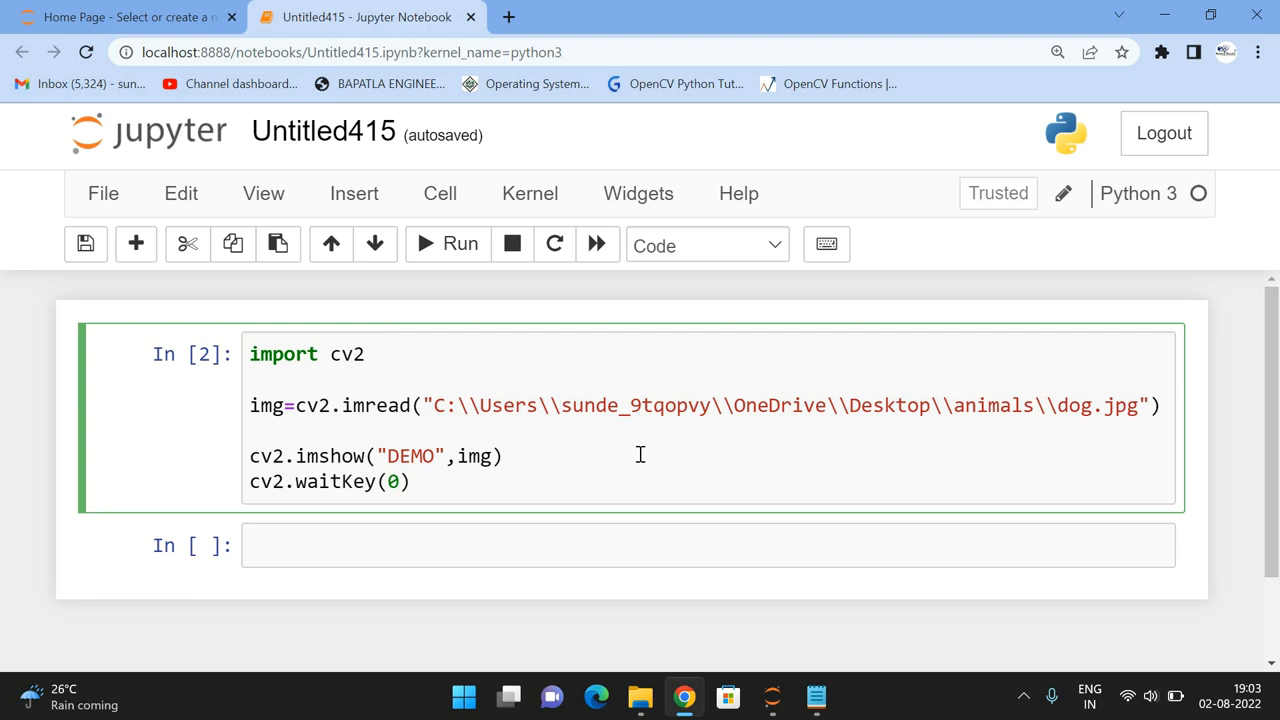
pyautogui.click(456, 456)
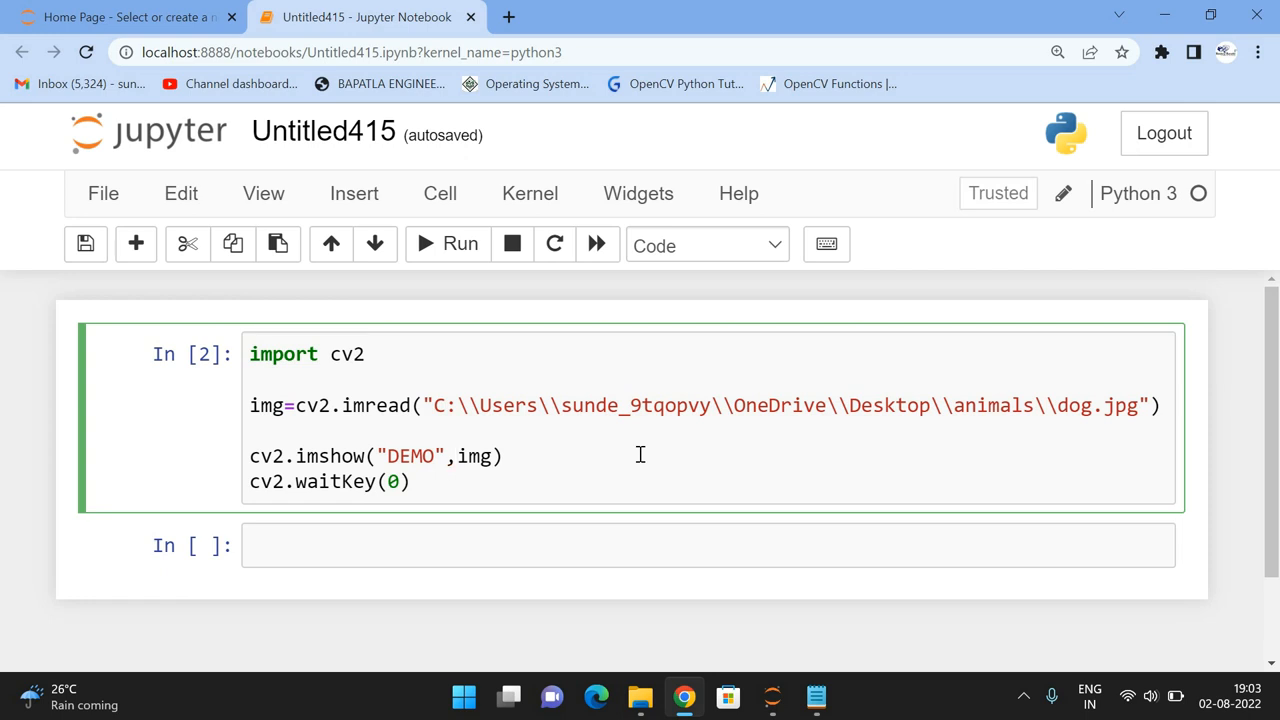
pyautogui.click(464, 456)
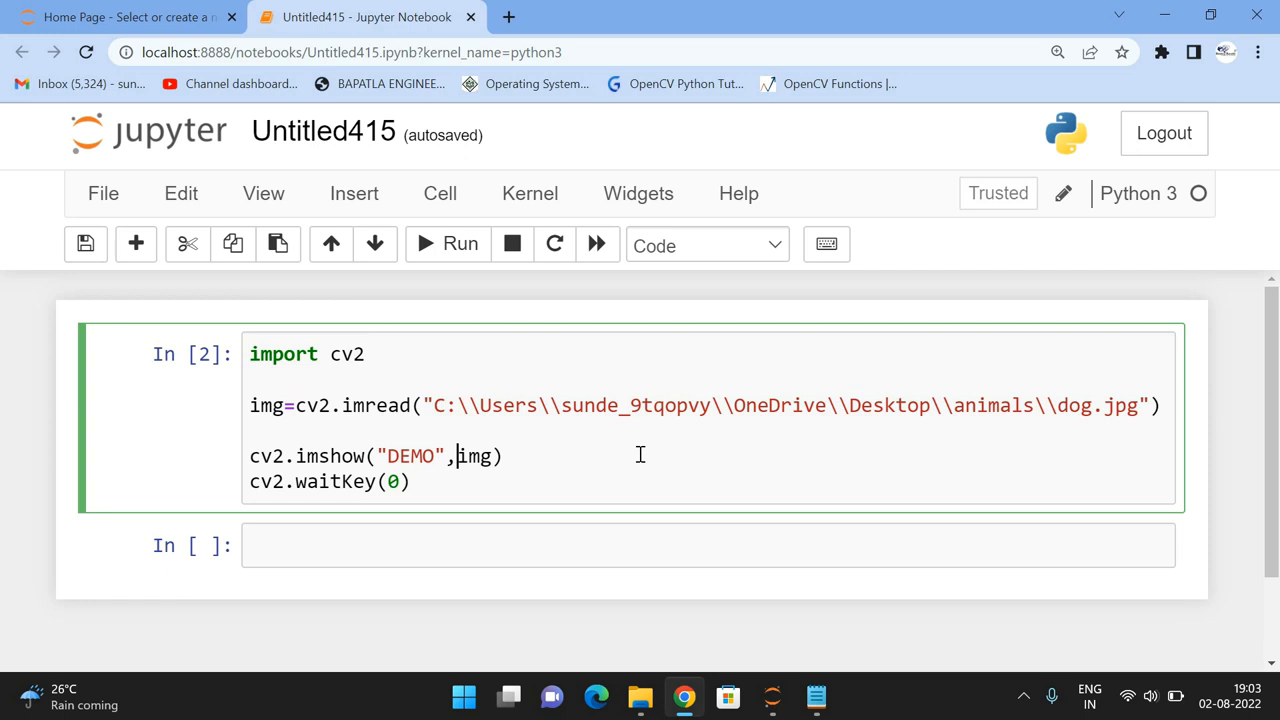